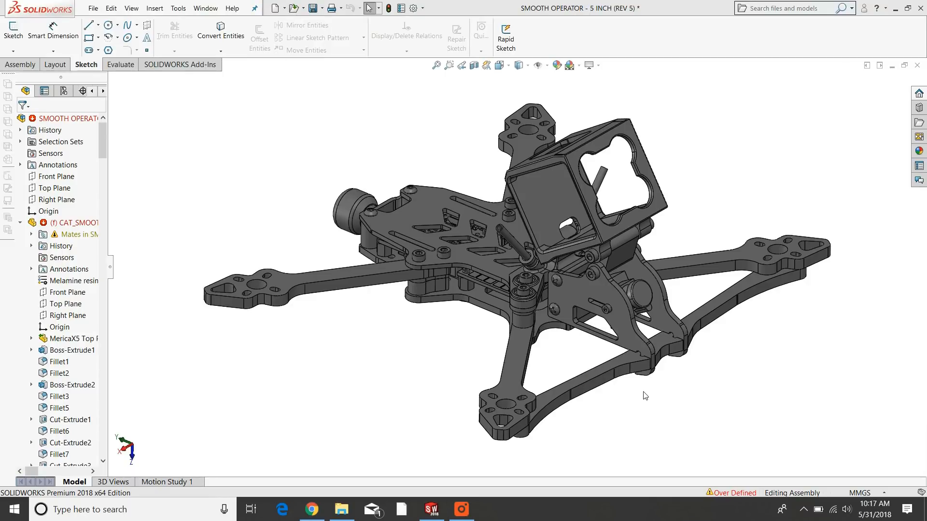
{"action": "mouse_move", "coordinate": [647, 403]}
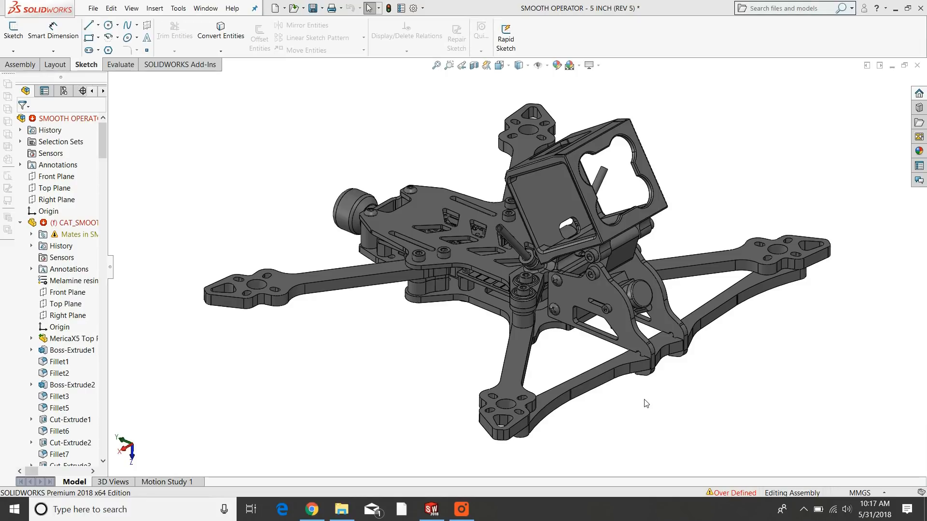
{"action": "mouse_move", "coordinate": [644, 402]}
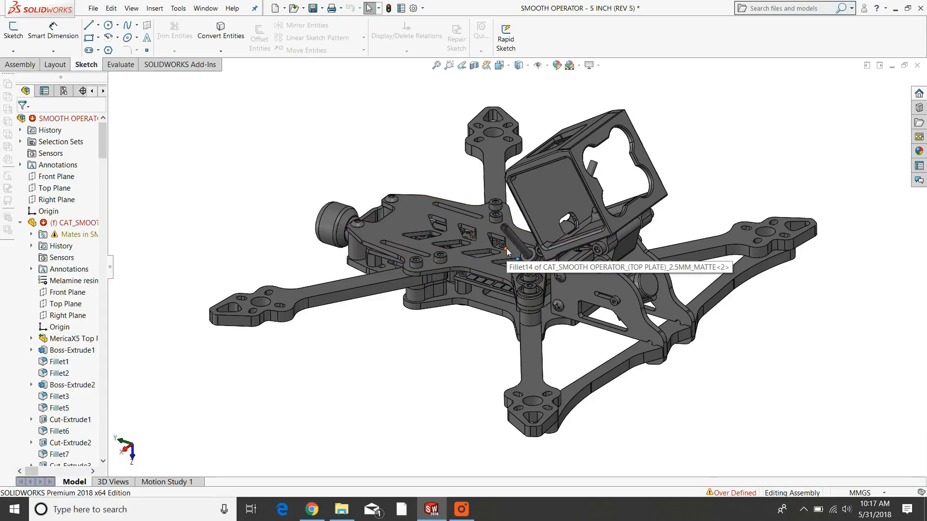
{"action": "mouse_move", "coordinate": [696, 229]}
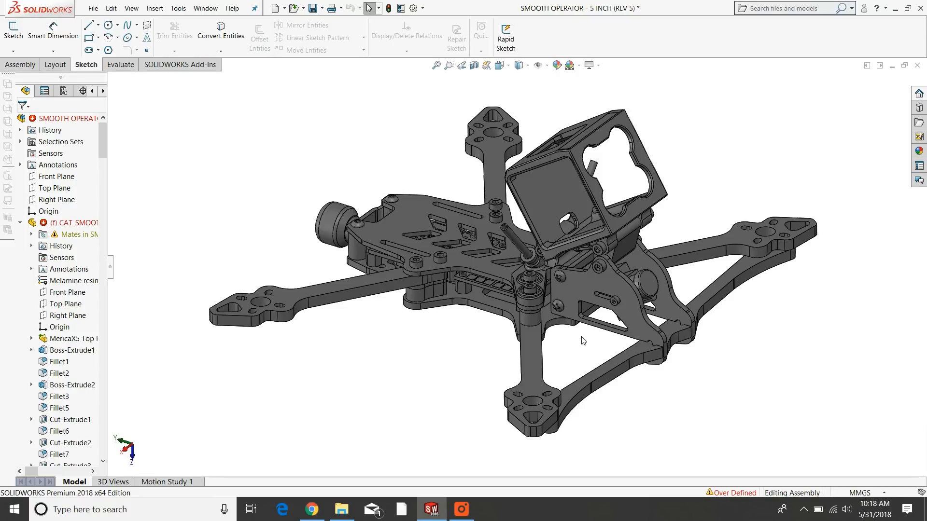
{"action": "mouse_move", "coordinate": [421, 336]}
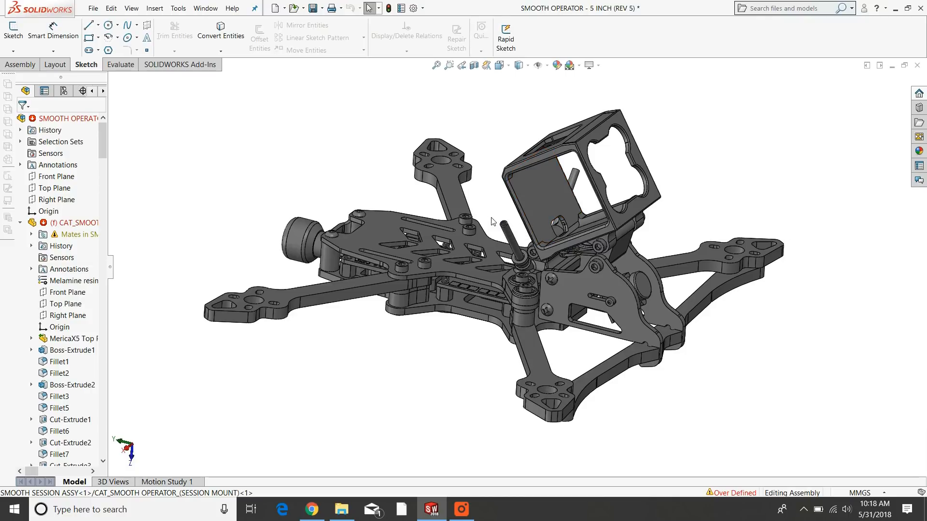
- Orbit the drone frame to a low side view beneath the camera mount and arms
{"action": "left_click_drag", "start_coordinate": [493, 221], "coordinate": [550, 296]}
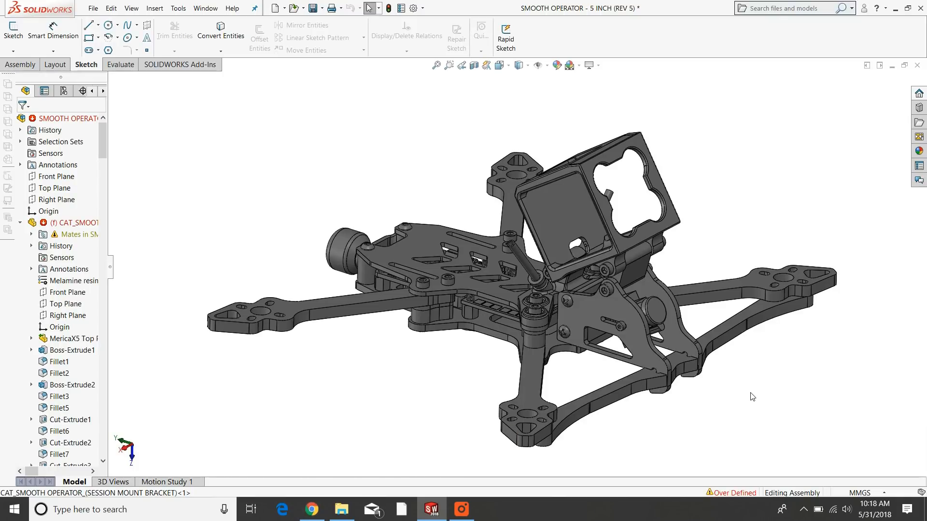
{"action": "mouse_move", "coordinate": [627, 331]}
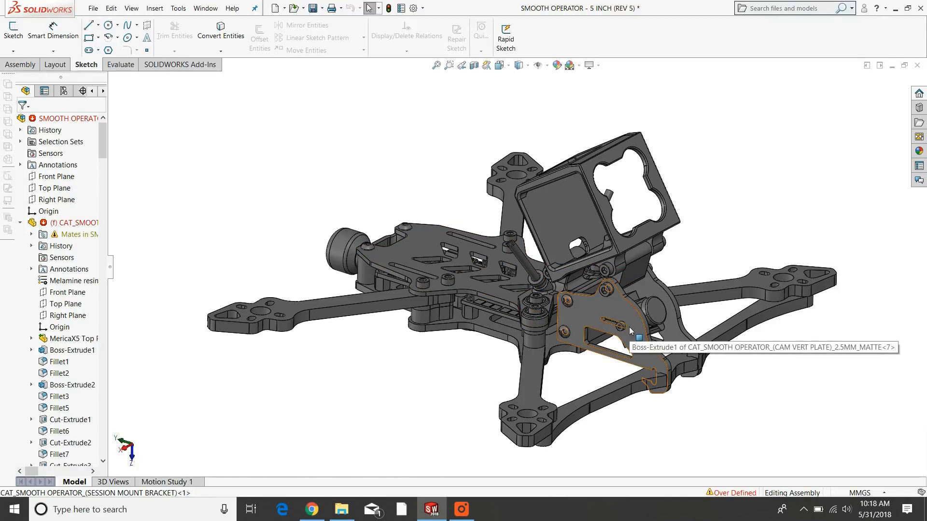
{"action": "mouse_move", "coordinate": [615, 336]}
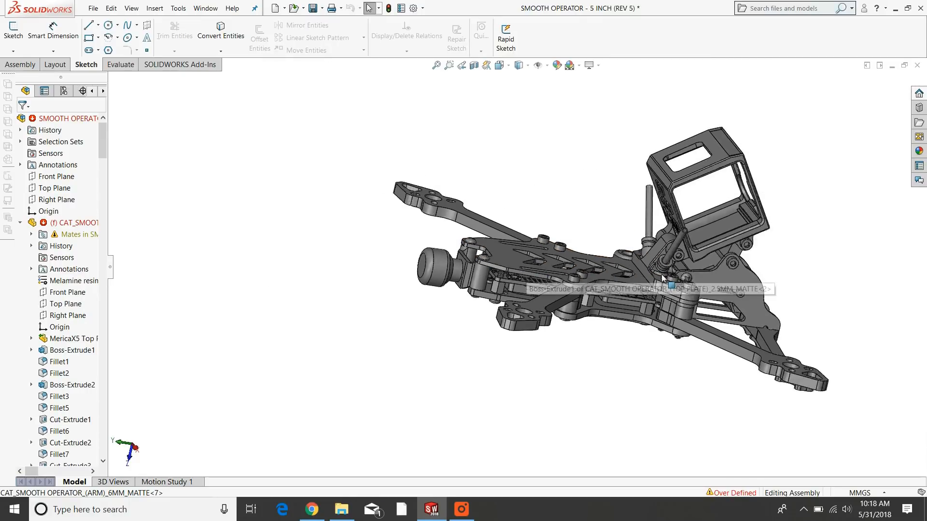
- Orbit beneath and around the camera mount, then back to a three-quarter overview of the frame
{"action": "left_click_drag", "start_coordinate": [662, 278], "coordinate": [583, 290]}
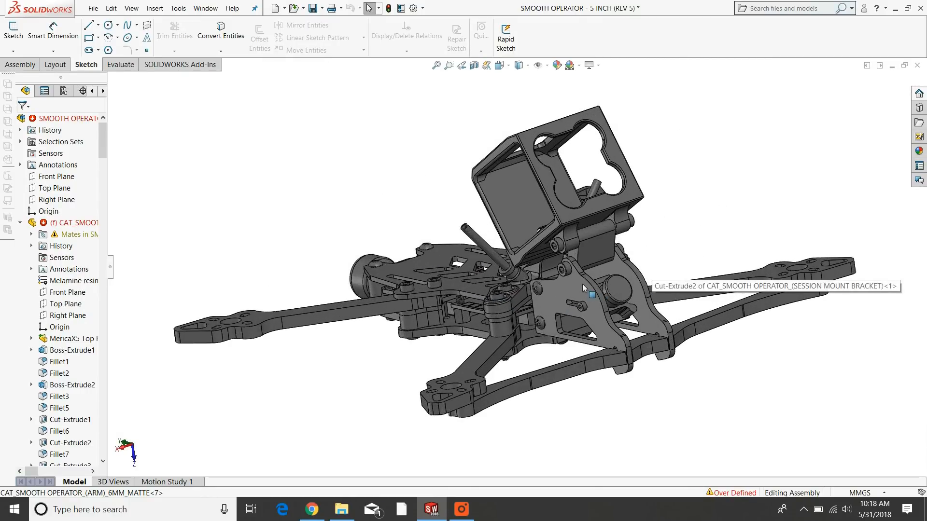
{"action": "left_click_drag", "start_coordinate": [579, 288], "coordinate": [430, 352]}
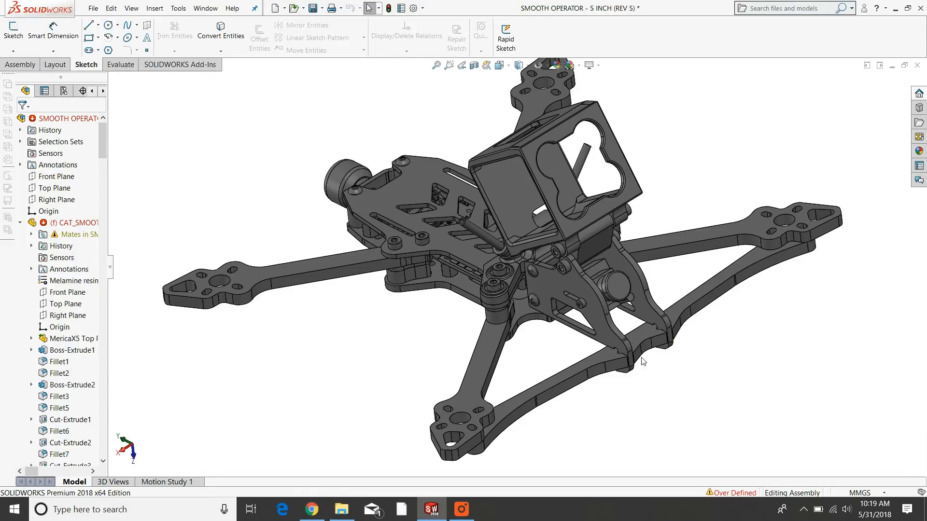
{"action": "left_click_drag", "start_coordinate": [642, 361], "coordinate": [584, 282]}
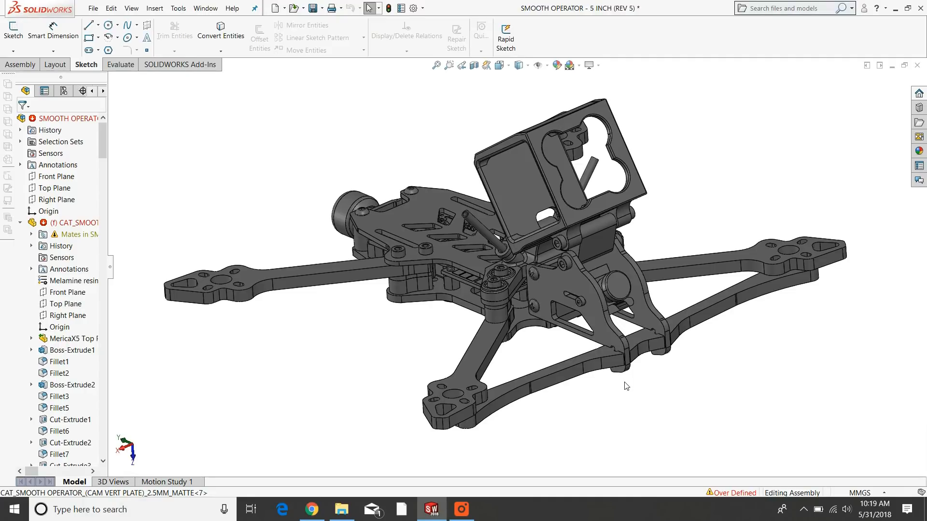
{"action": "mouse_move", "coordinate": [628, 386]}
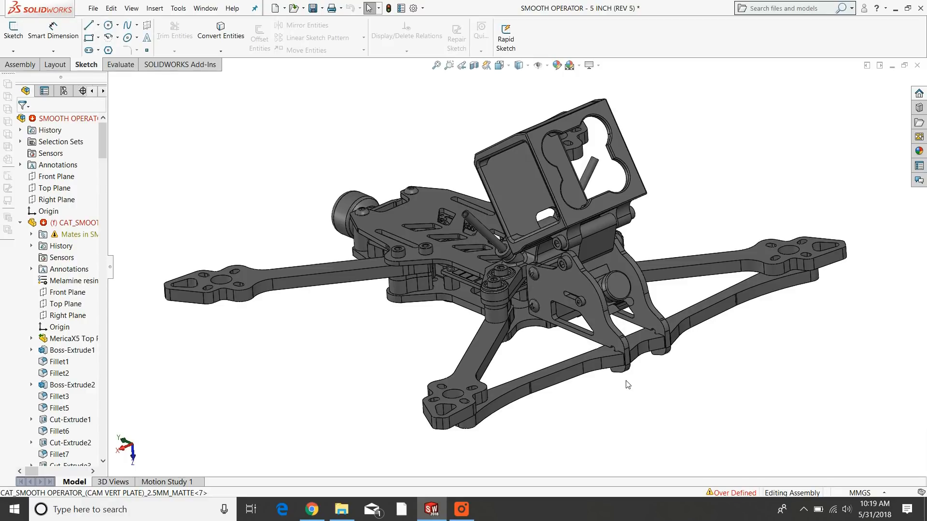
{"action": "mouse_move", "coordinate": [336, 472]}
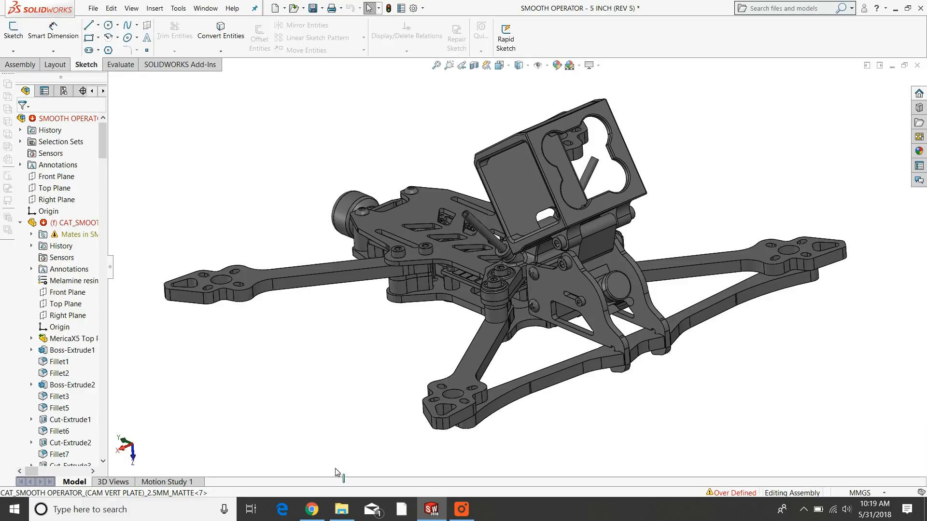
- Switch to the Chrome window showing the Catalyst Machineworks drone frame product page
{"action": "left_click", "coordinate": [312, 509]}
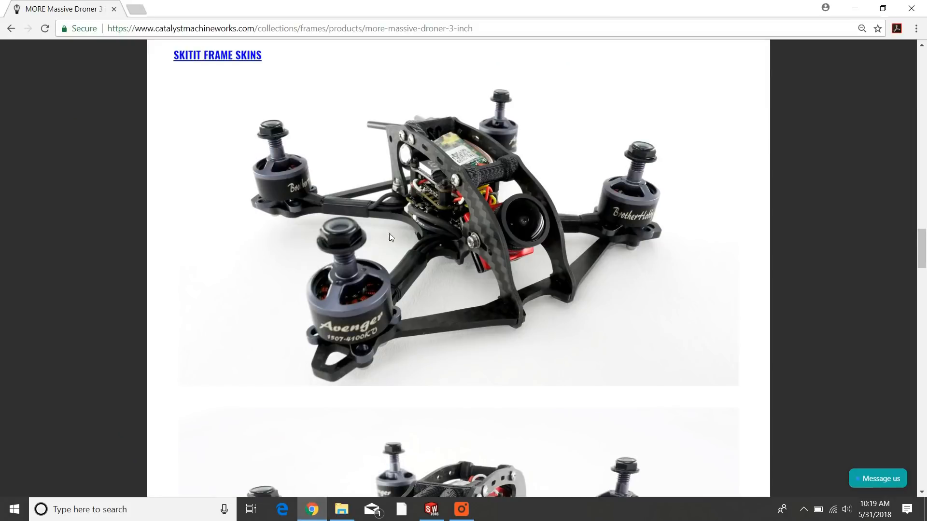
{"action": "mouse_move", "coordinate": [386, 333]}
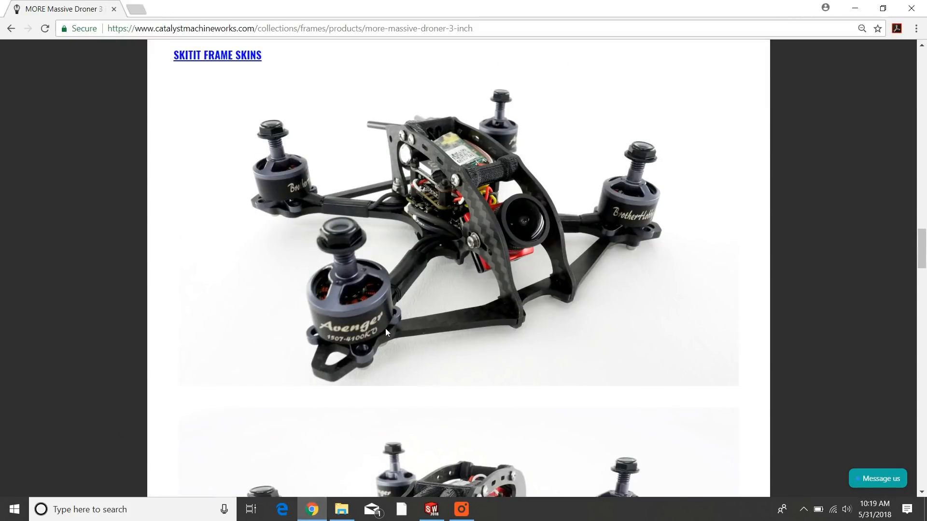
{"action": "mouse_move", "coordinate": [603, 248]}
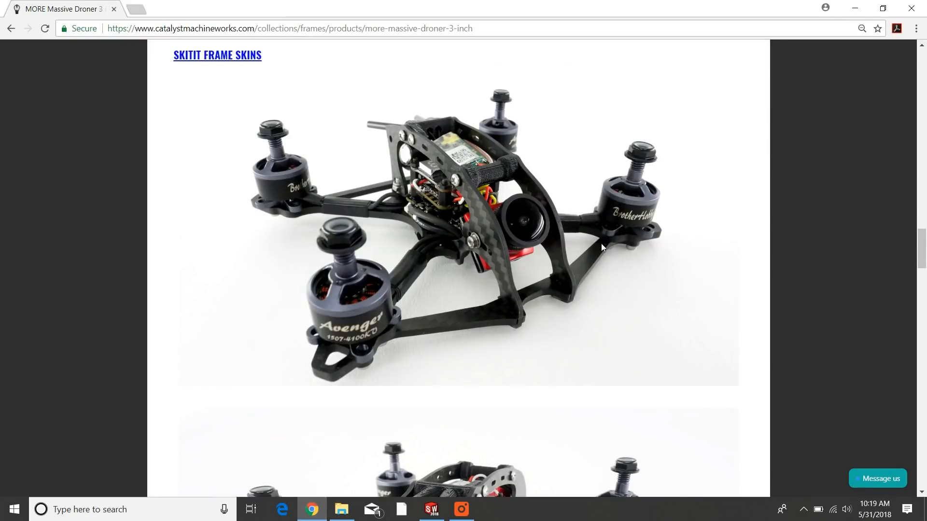
{"action": "mouse_move", "coordinate": [404, 326]}
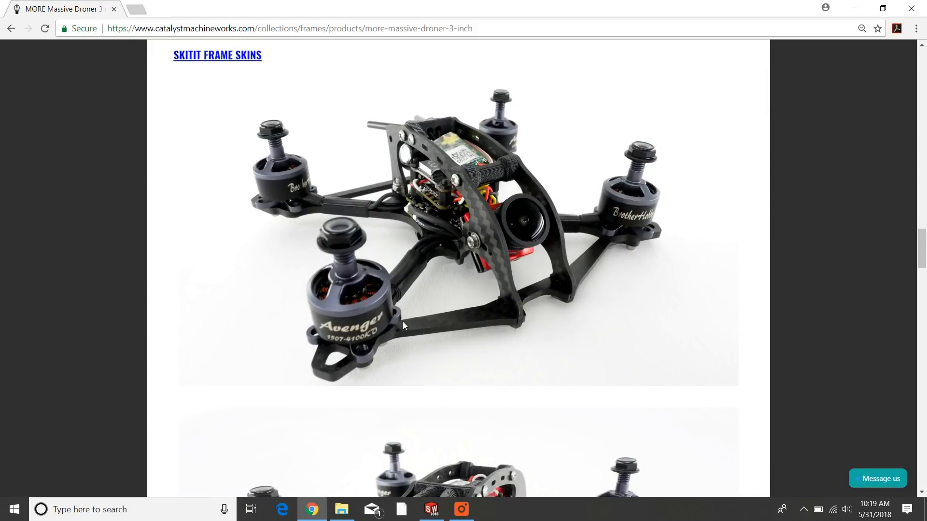
{"action": "mouse_move", "coordinate": [551, 300]}
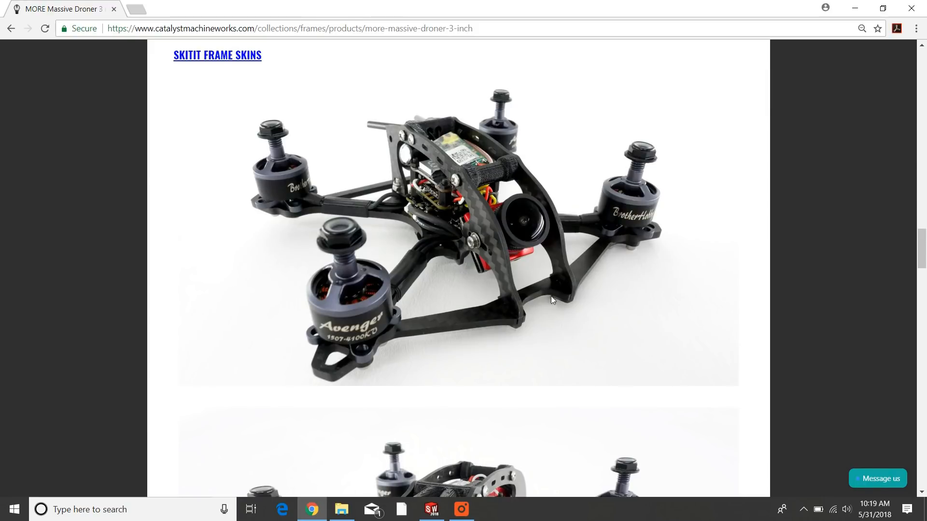
{"action": "mouse_move", "coordinate": [384, 321]}
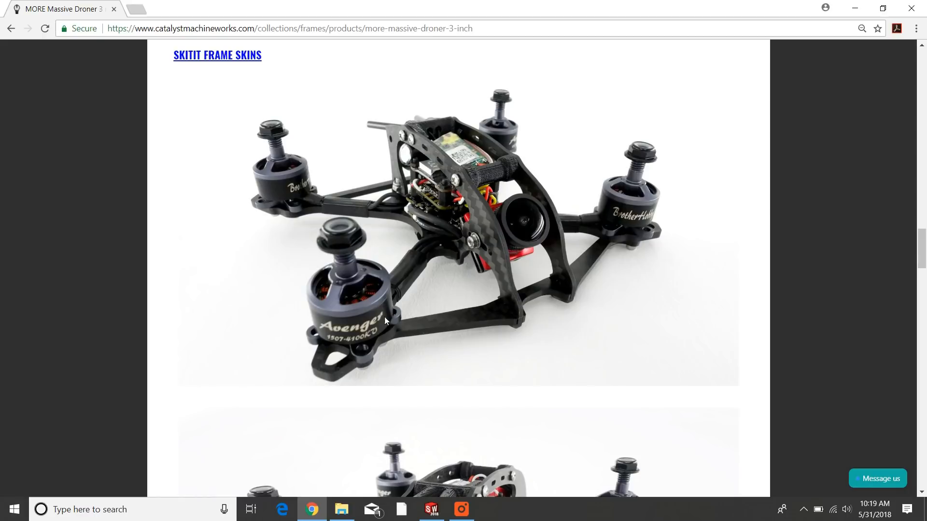
{"action": "mouse_move", "coordinate": [514, 297]}
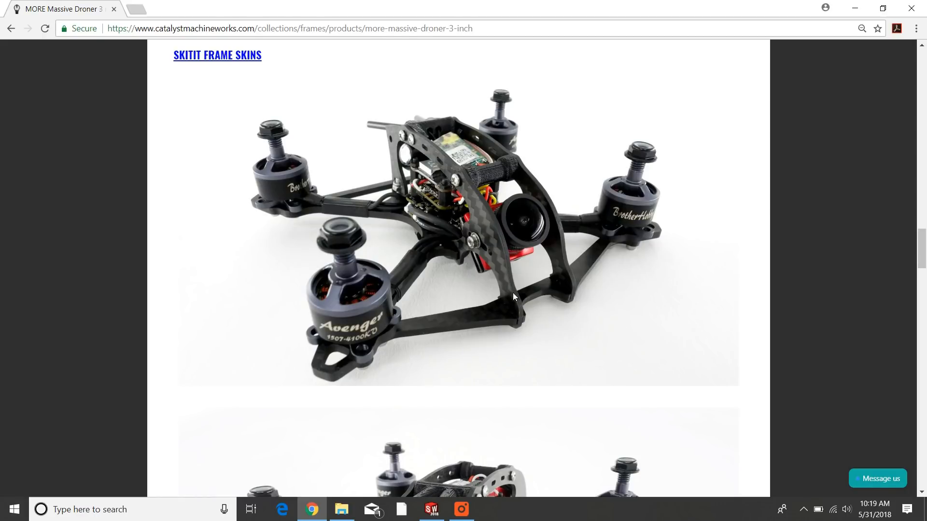
{"action": "mouse_move", "coordinate": [510, 309]}
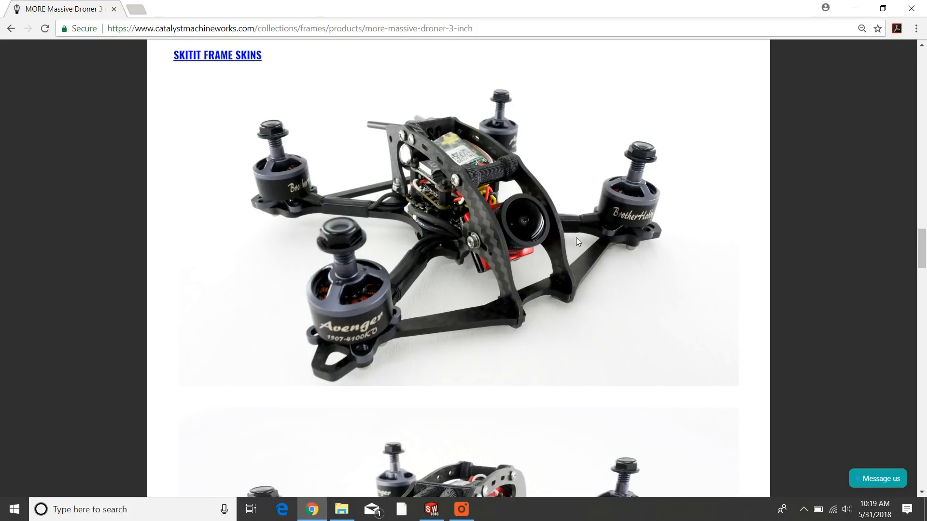
{"action": "mouse_move", "coordinate": [510, 200]}
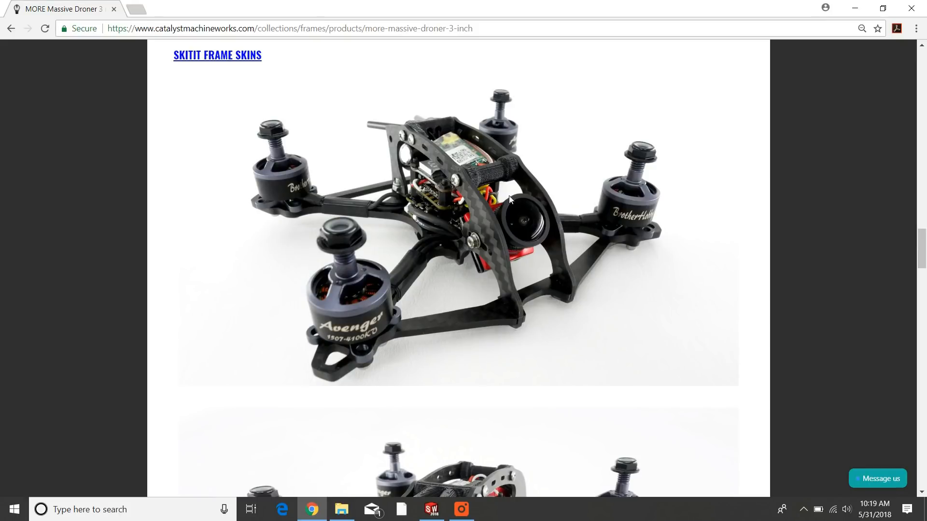
{"action": "mouse_move", "coordinate": [459, 226]}
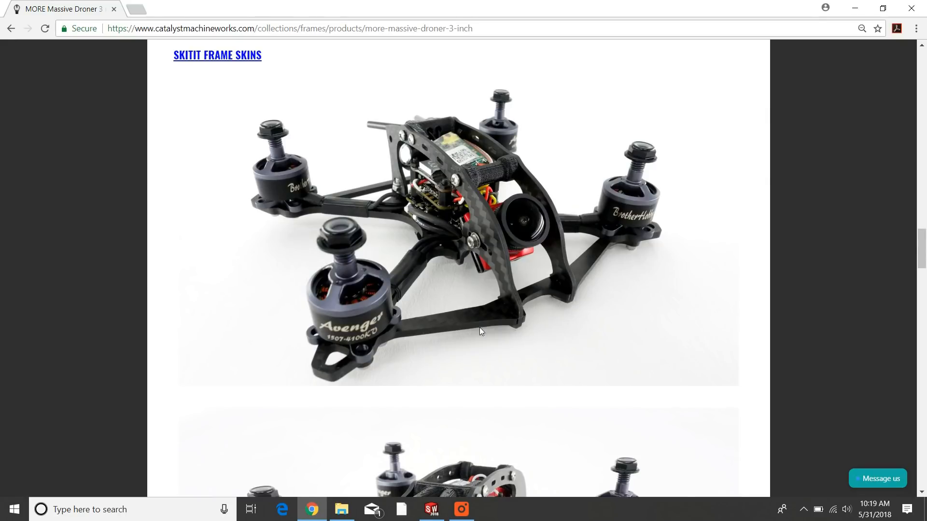
{"action": "mouse_move", "coordinate": [364, 355]}
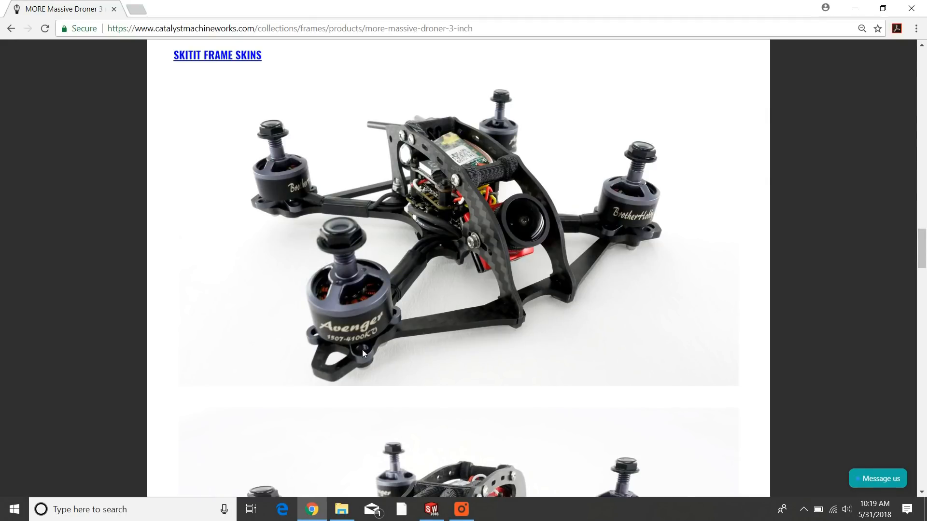
{"action": "mouse_move", "coordinate": [617, 239]}
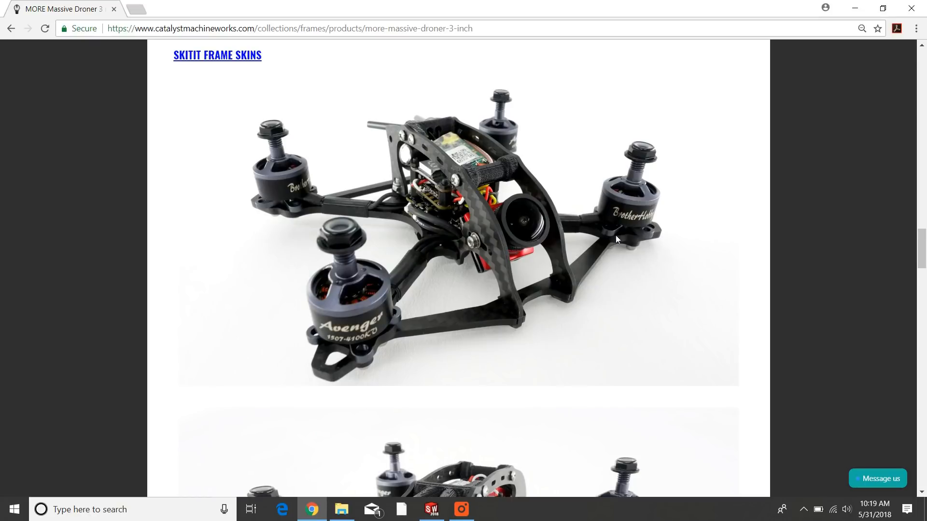
{"action": "mouse_move", "coordinate": [534, 370]}
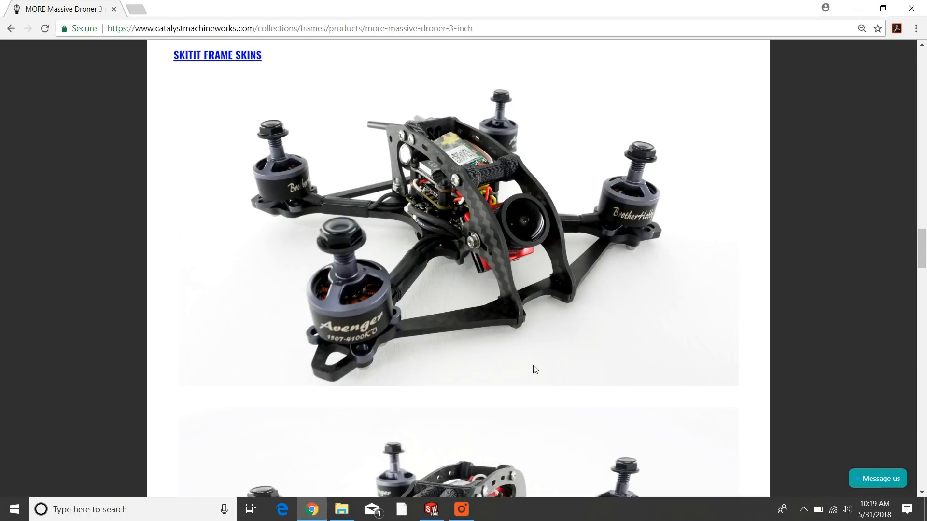
{"action": "mouse_move", "coordinate": [465, 225]}
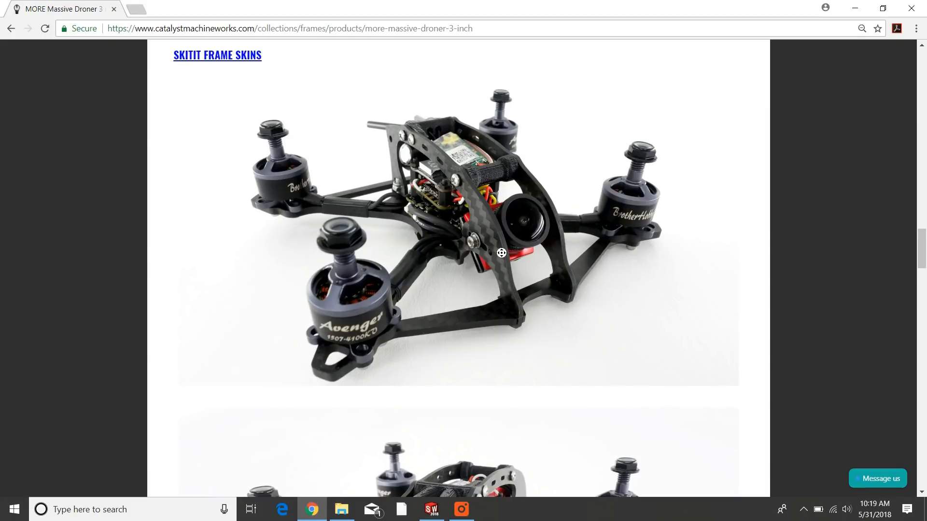
- Scroll through the product page photos of the built 3-inch frame
{"action": "scroll", "scroll_direction": "down", "scroll_amount": 3}
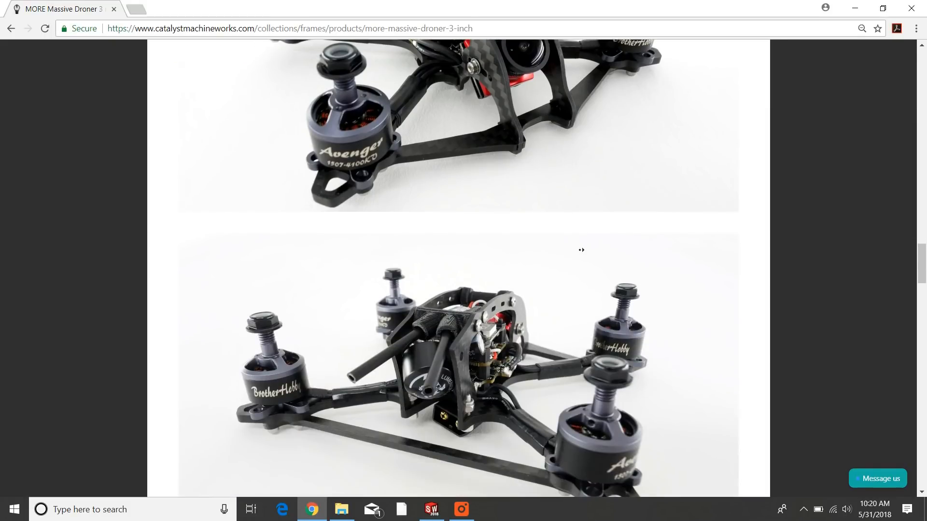
{"action": "scroll", "scroll_direction": "up", "scroll_amount": 3}
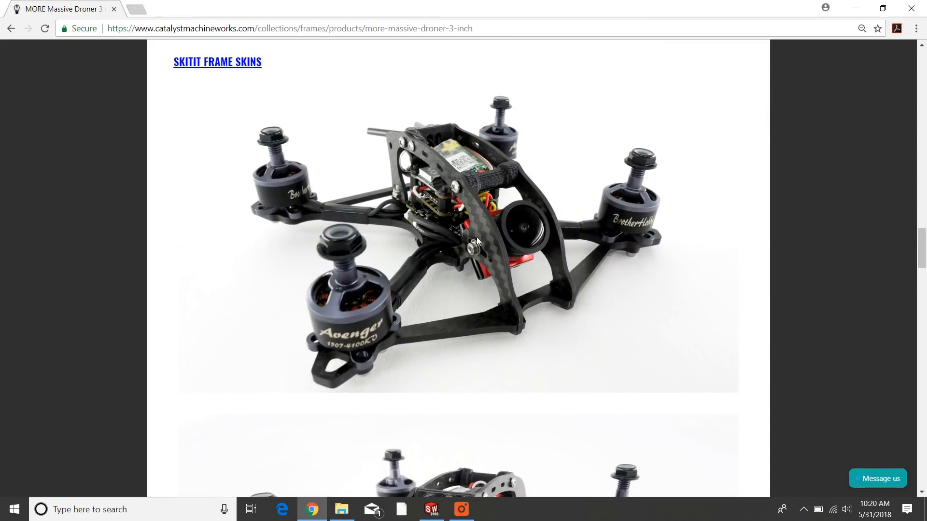
{"action": "mouse_move", "coordinate": [530, 286]}
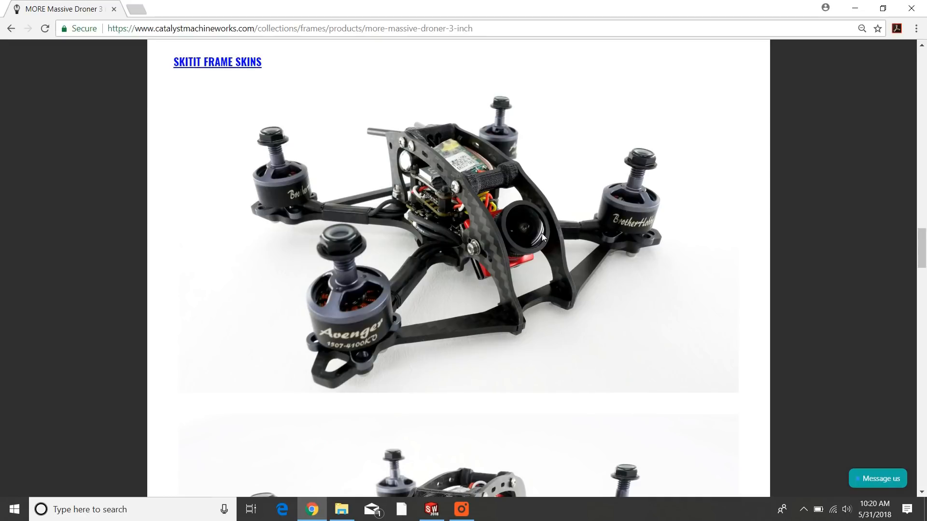
{"action": "mouse_move", "coordinate": [579, 243]}
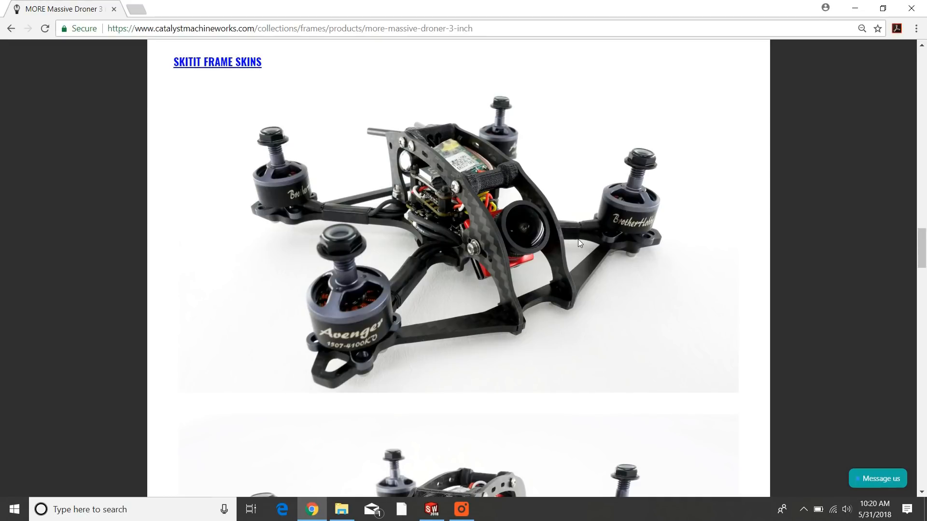
{"action": "mouse_move", "coordinate": [508, 233]}
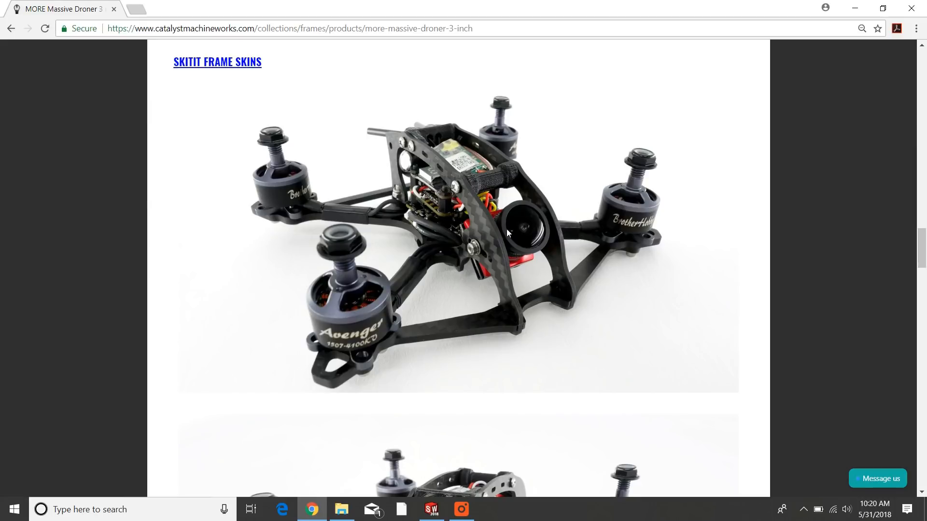
{"action": "mouse_move", "coordinate": [543, 254]}
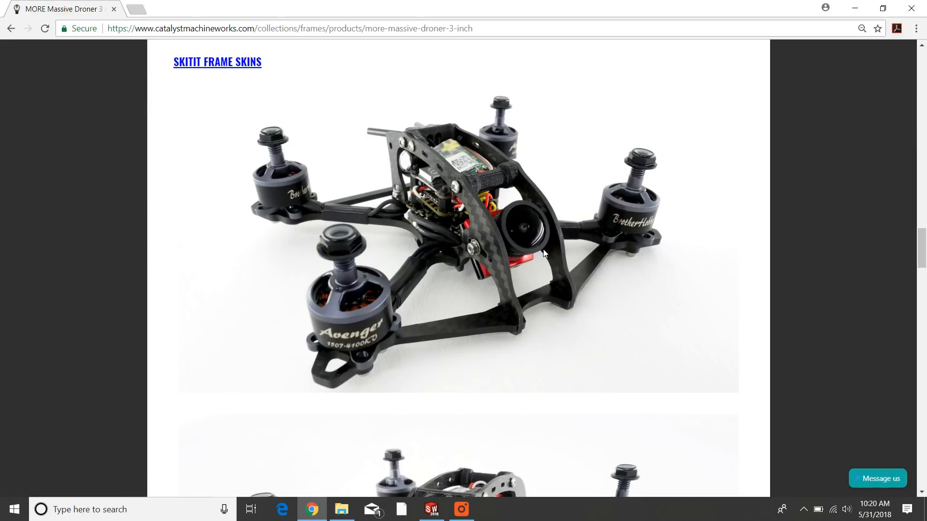
{"action": "mouse_move", "coordinate": [523, 270]}
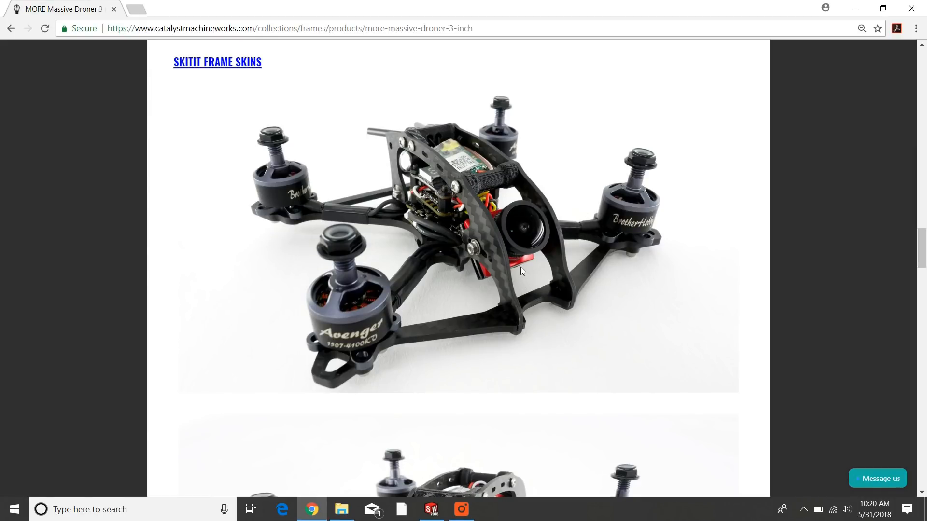
{"action": "mouse_move", "coordinate": [545, 257]}
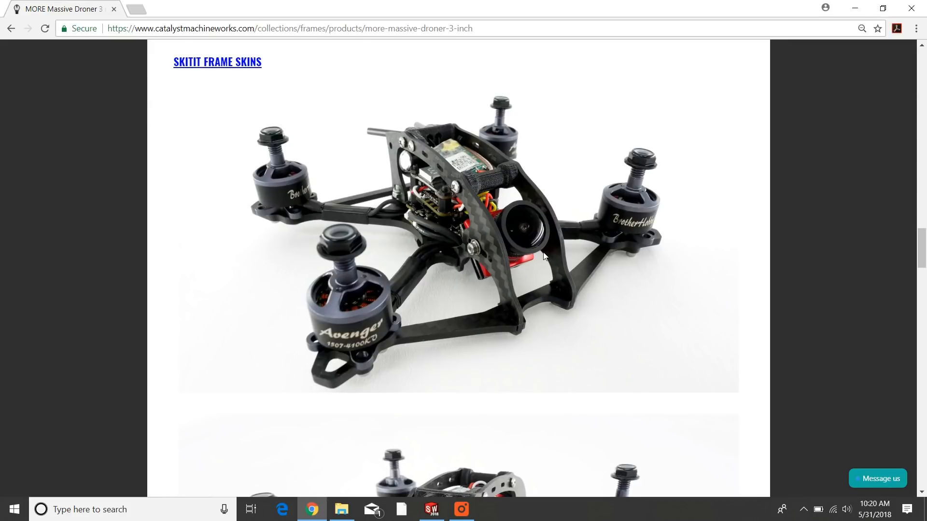
{"action": "scroll", "scroll_direction": "up", "scroll_amount": 3}
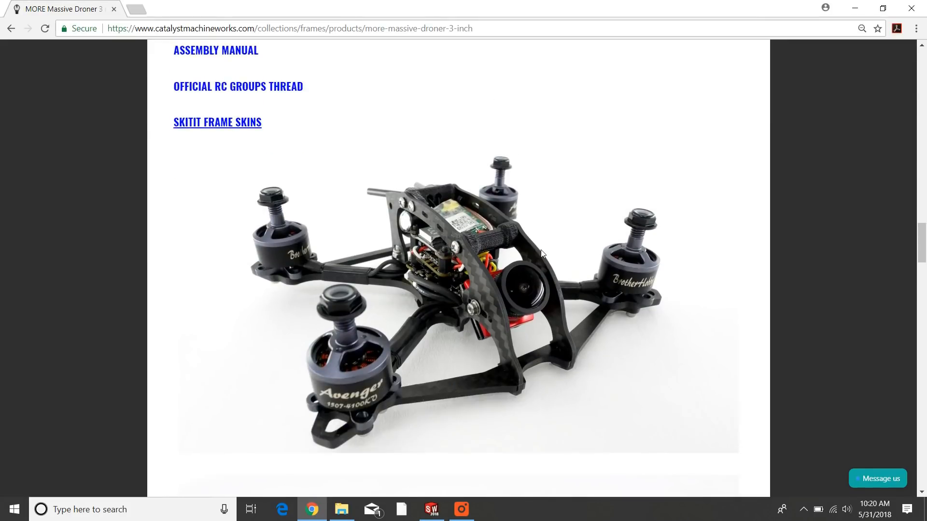
{"action": "scroll", "scroll_direction": "down", "scroll_amount": 3}
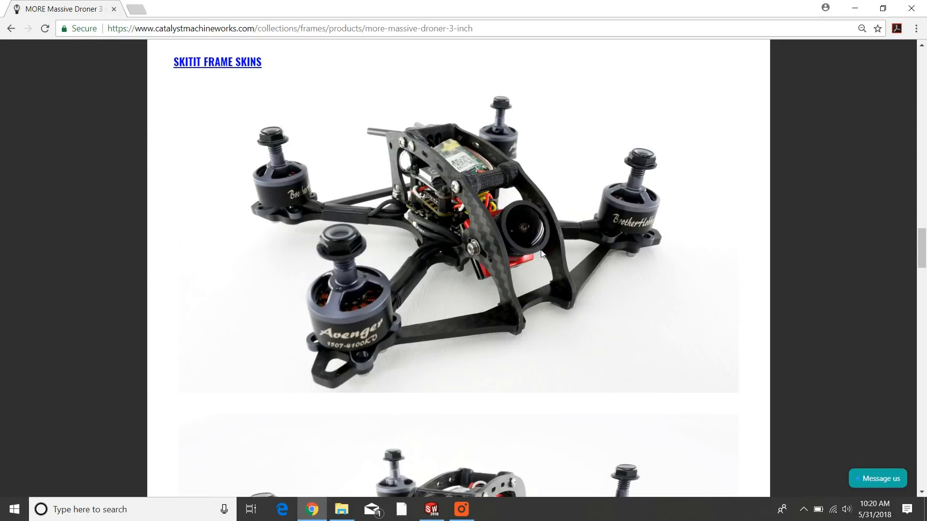
{"action": "mouse_move", "coordinate": [812, 7]}
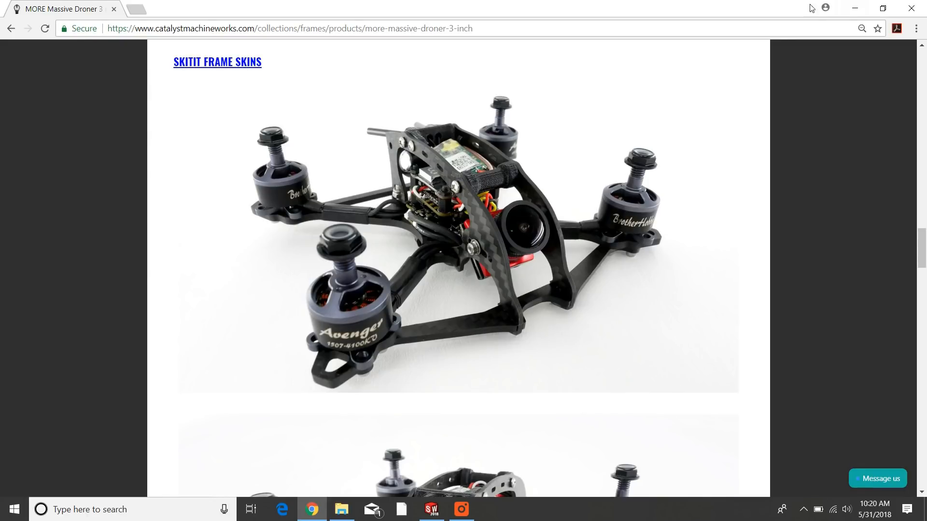
- Minimize Chrome, glance back at the product page, then return to the SOLIDWORKS assembly
{"action": "left_click", "coordinate": [431, 509]}
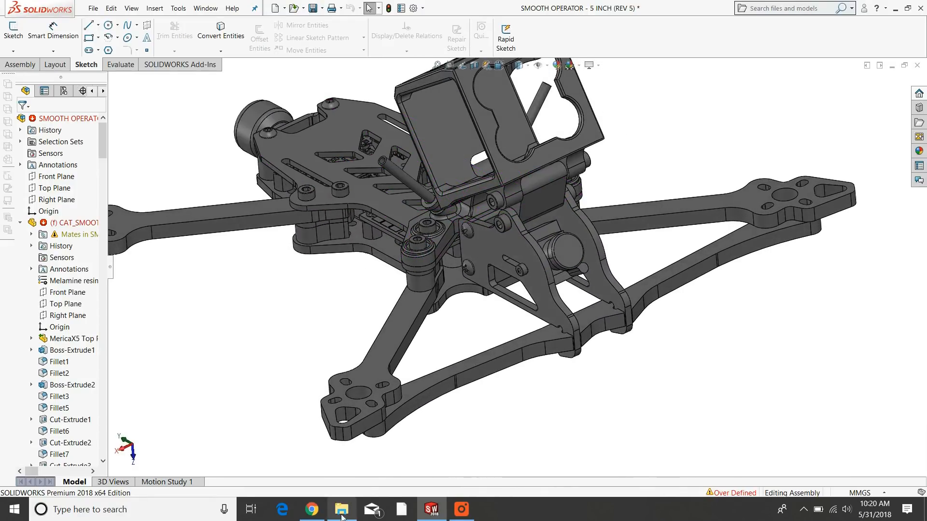
{"action": "left_click", "coordinate": [312, 509]}
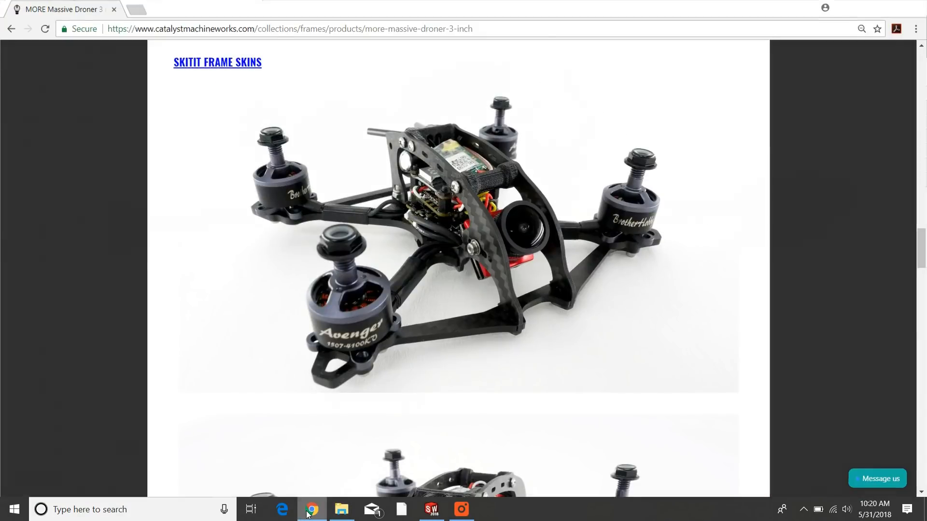
{"action": "left_click", "coordinate": [431, 509]}
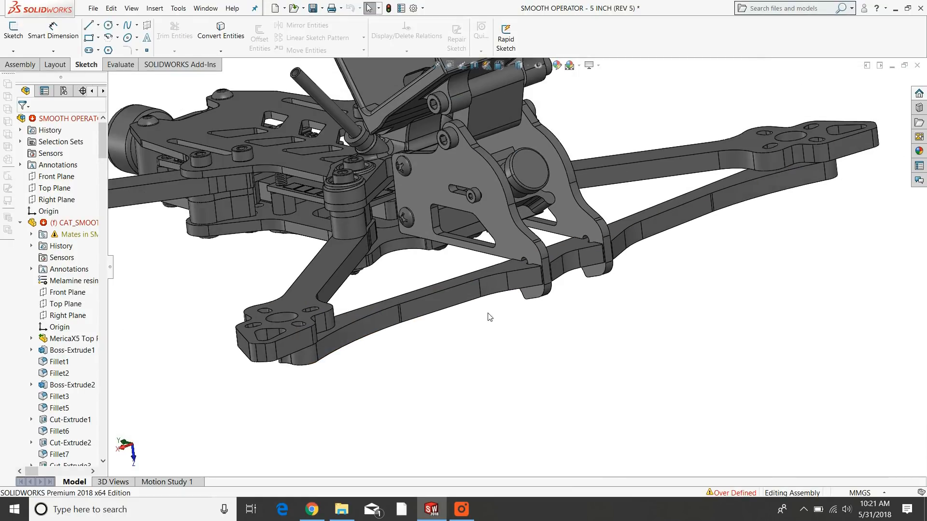
- Orbit the frame toward the front attachment bulkhead and its rectangular slot
{"action": "left_click_drag", "start_coordinate": [490, 318], "coordinate": [527, 309]}
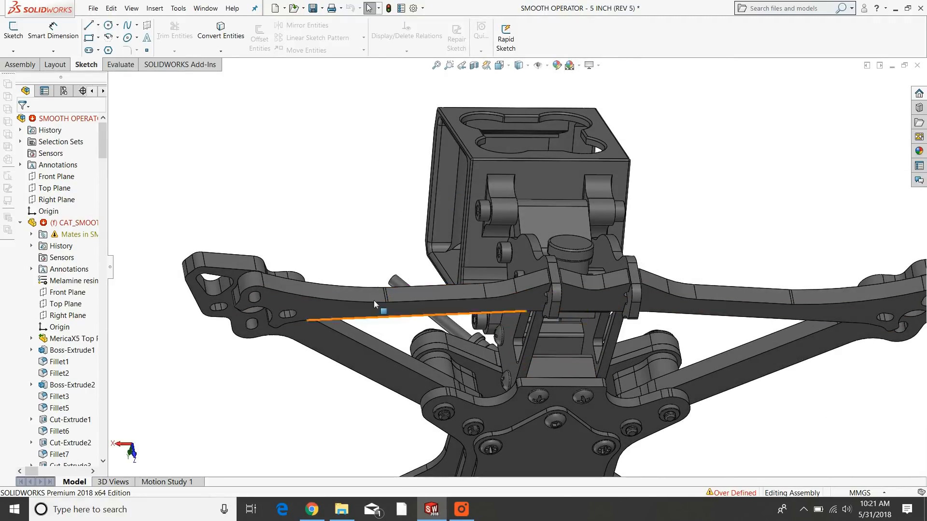
{"action": "mouse_move", "coordinate": [367, 313]}
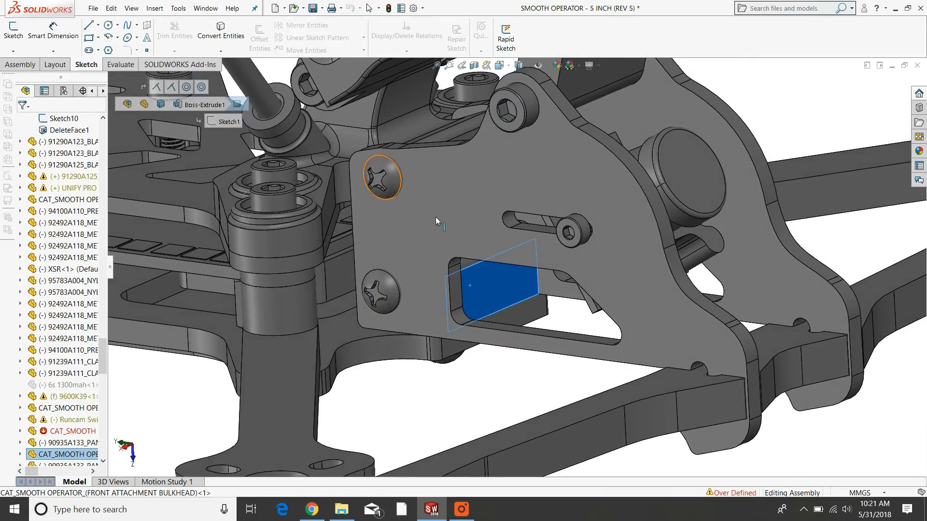
- Hide the side camera plate and orbit around the exposed block and camera mount
{"action": "right_click", "coordinate": [485, 288]}
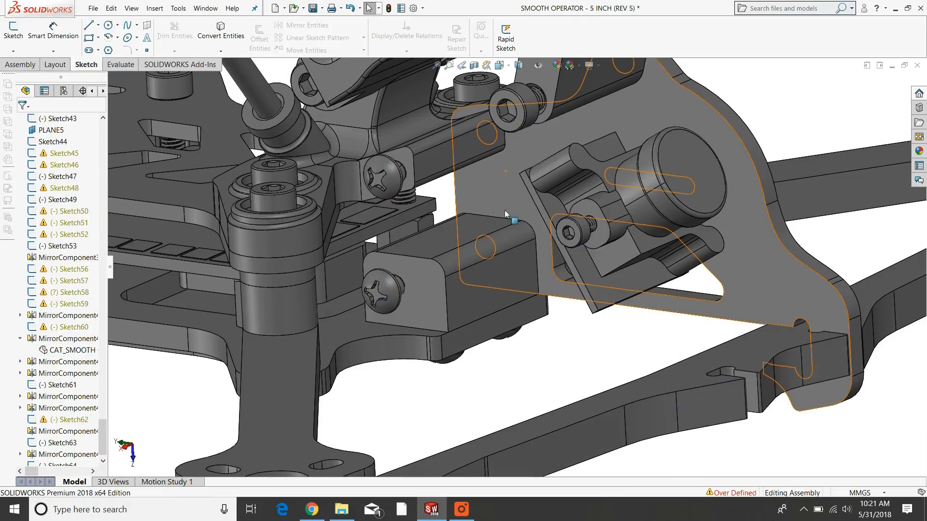
{"action": "left_click_drag", "start_coordinate": [506, 214], "coordinate": [474, 290]}
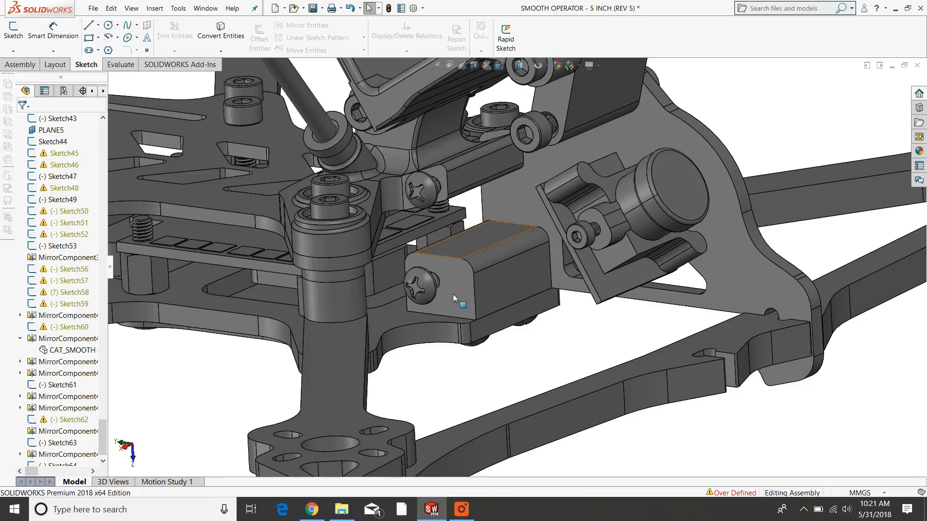
{"action": "mouse_move", "coordinate": [398, 317]}
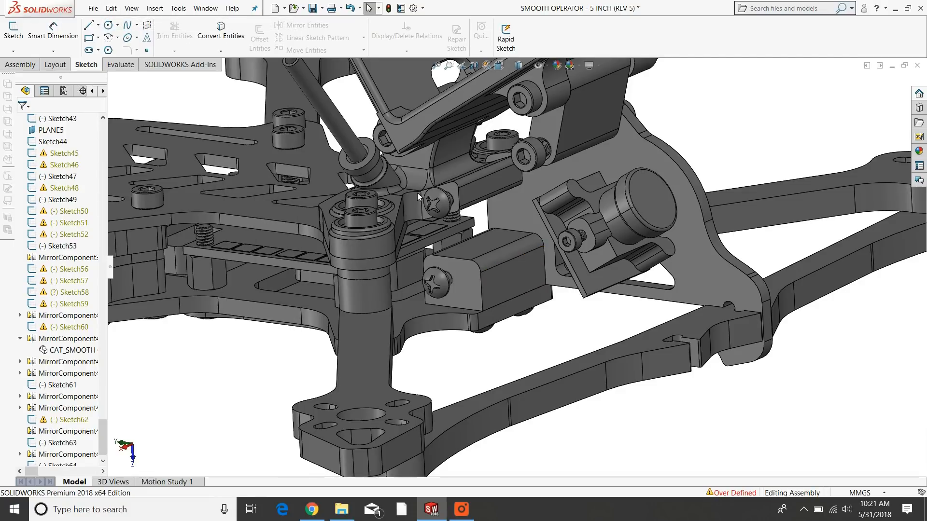
{"action": "left_click_drag", "start_coordinate": [416, 195], "coordinate": [567, 169]}
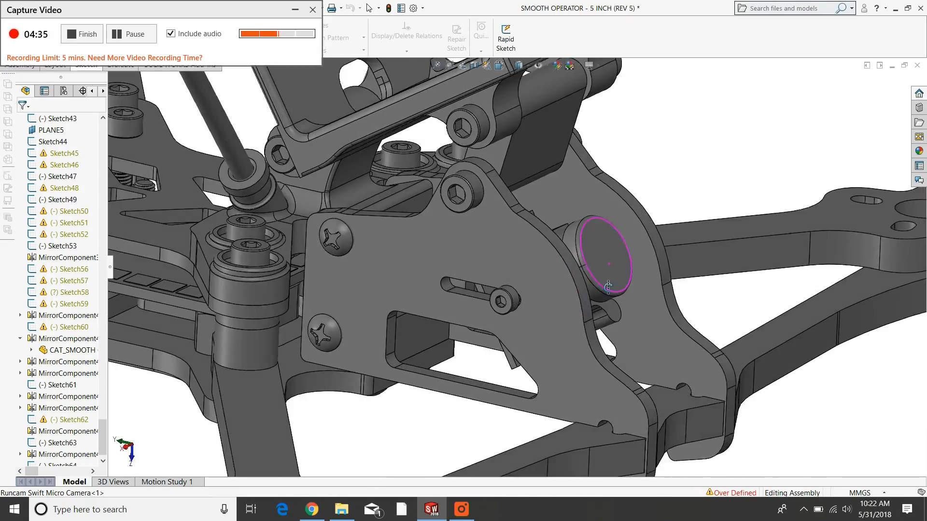
- Show the camera plate again and orbit to face the front of the camera mount
{"action": "left_click_drag", "start_coordinate": [609, 285], "coordinate": [613, 298]}
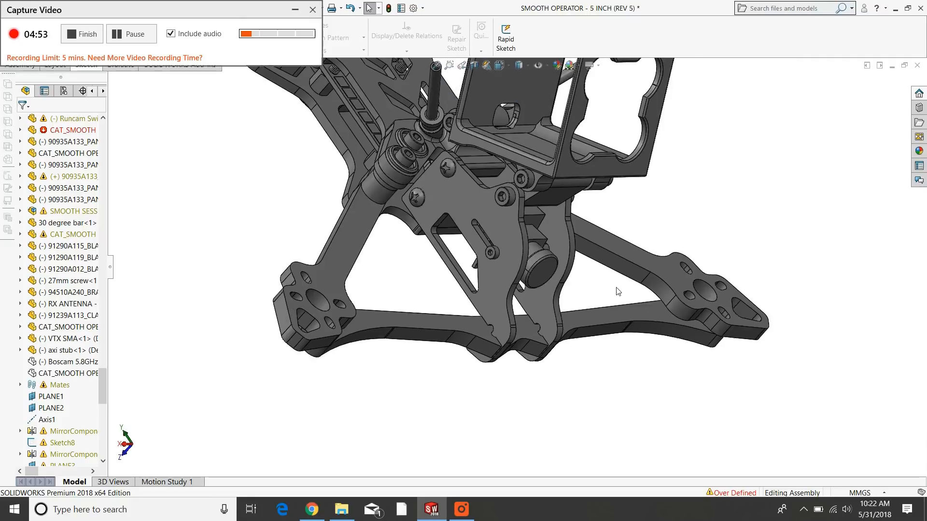
{"action": "left_click_drag", "start_coordinate": [617, 291], "coordinate": [502, 232]}
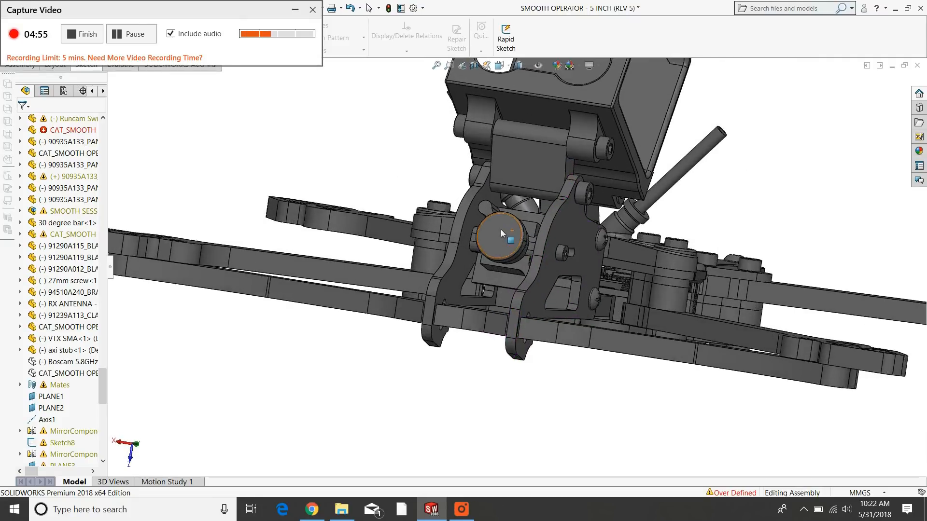
- Select the Runcam camera and CAM VERT PLATE, viewing them from the side and front
{"action": "left_click", "coordinate": [503, 234]}
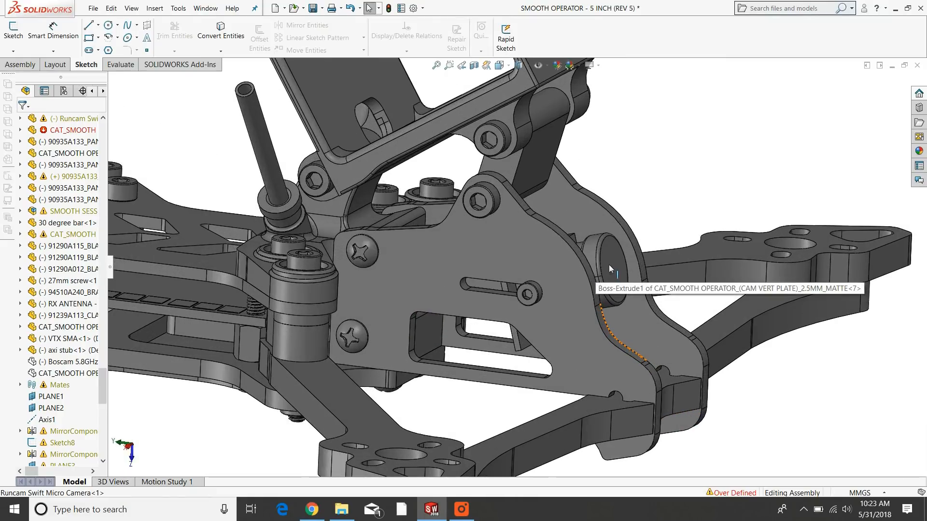
{"action": "left_click", "coordinate": [605, 242]}
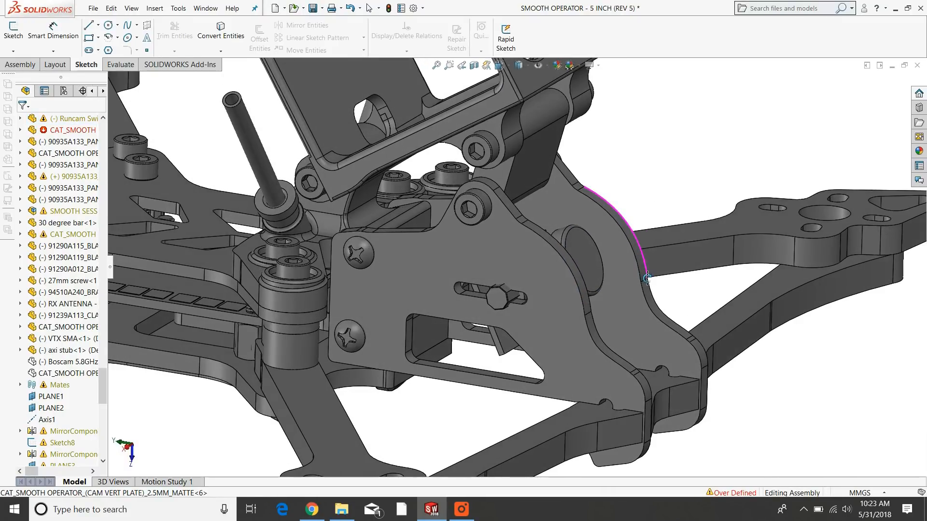
{"action": "mouse_move", "coordinate": [624, 287]}
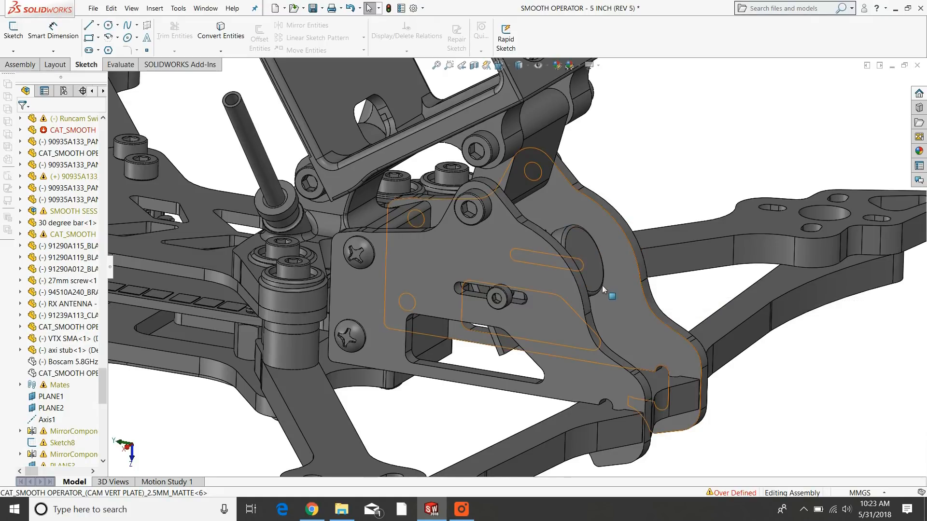
{"action": "left_click_drag", "start_coordinate": [603, 289], "coordinate": [538, 106]}
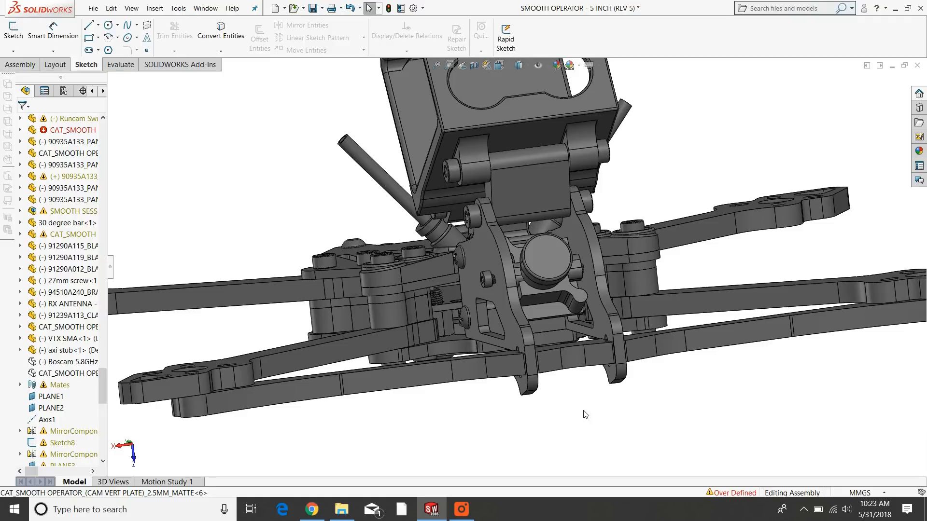
{"action": "mouse_move", "coordinate": [631, 310]}
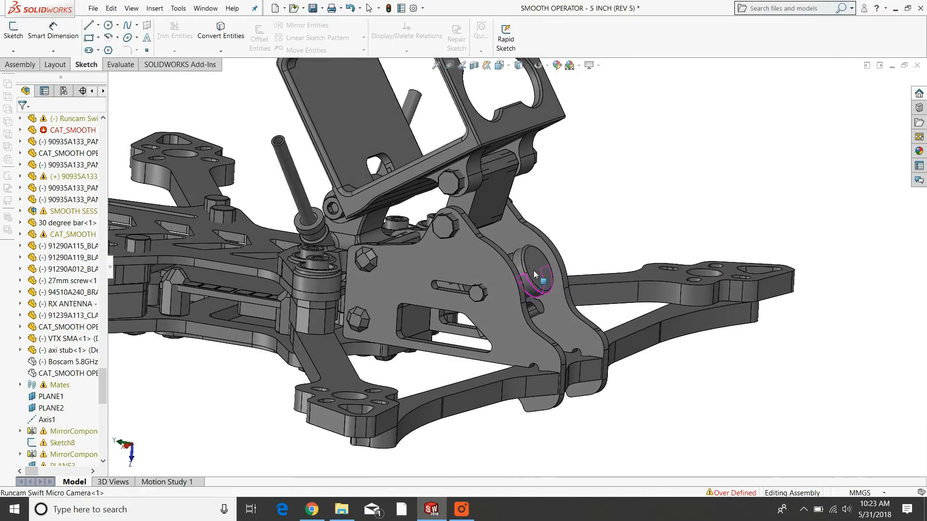
{"action": "left_click", "coordinate": [531, 275]}
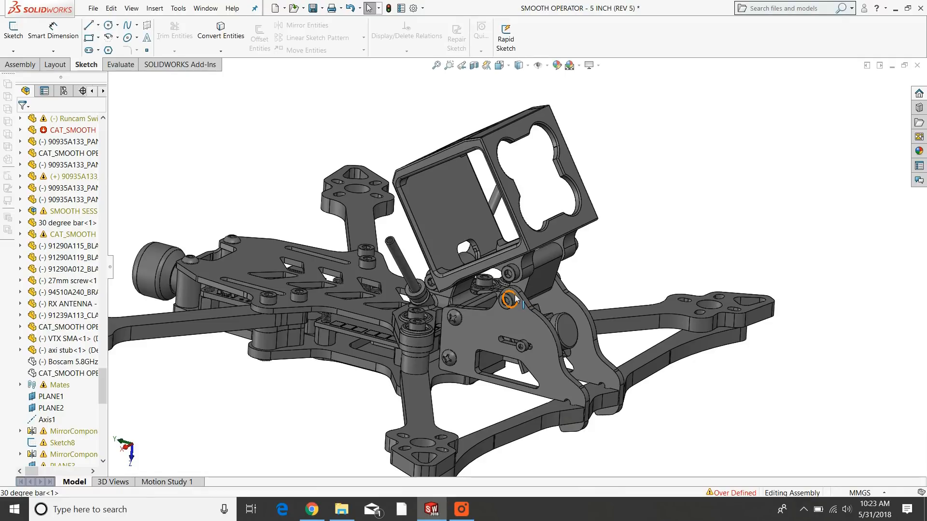
{"action": "mouse_move", "coordinate": [509, 301]}
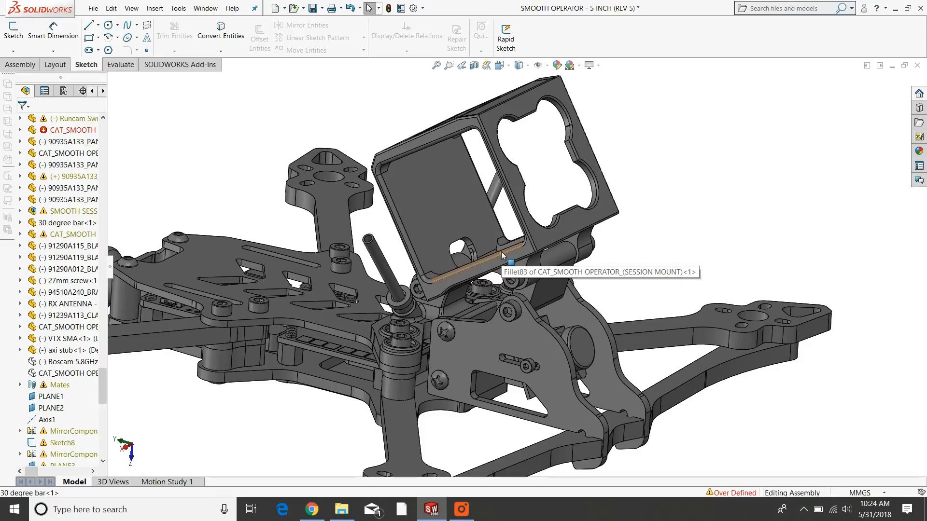
{"action": "mouse_move", "coordinate": [500, 306]}
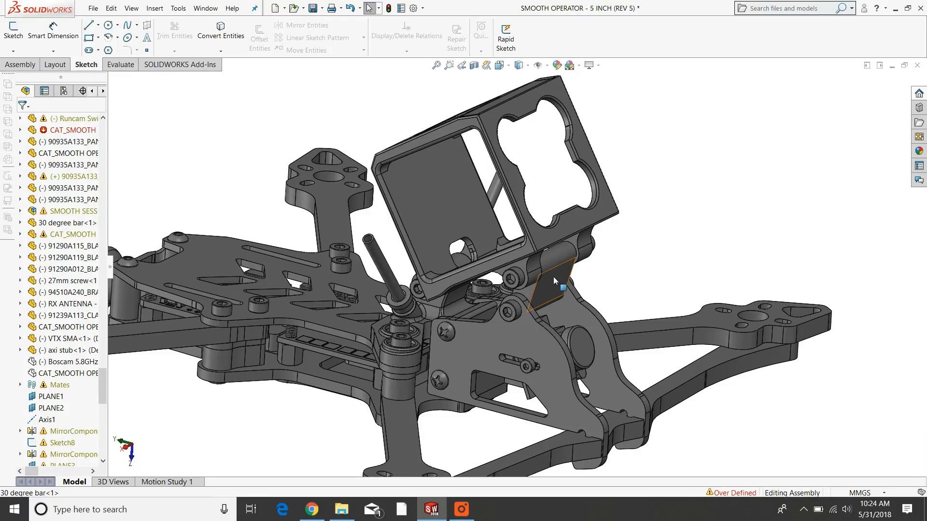
{"action": "mouse_move", "coordinate": [556, 285]}
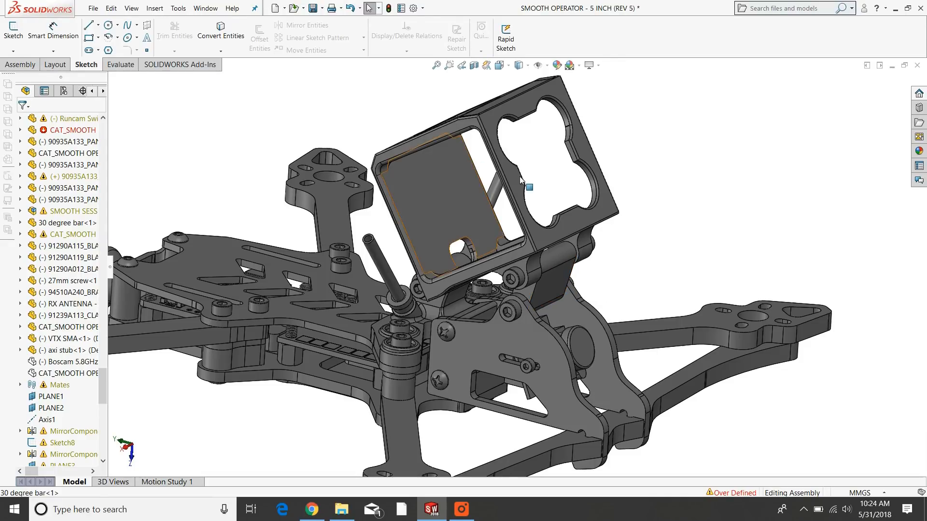
{"action": "mouse_move", "coordinate": [474, 201]}
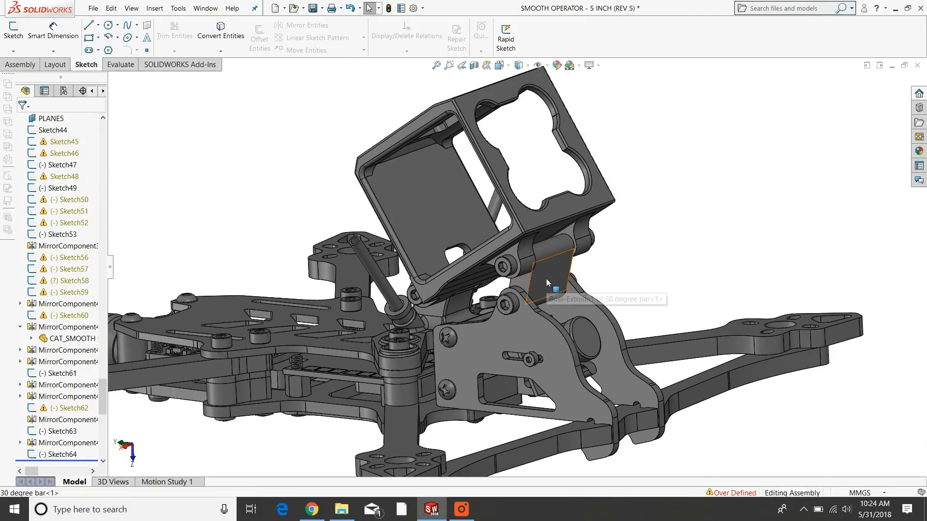
{"action": "mouse_move", "coordinate": [549, 276]}
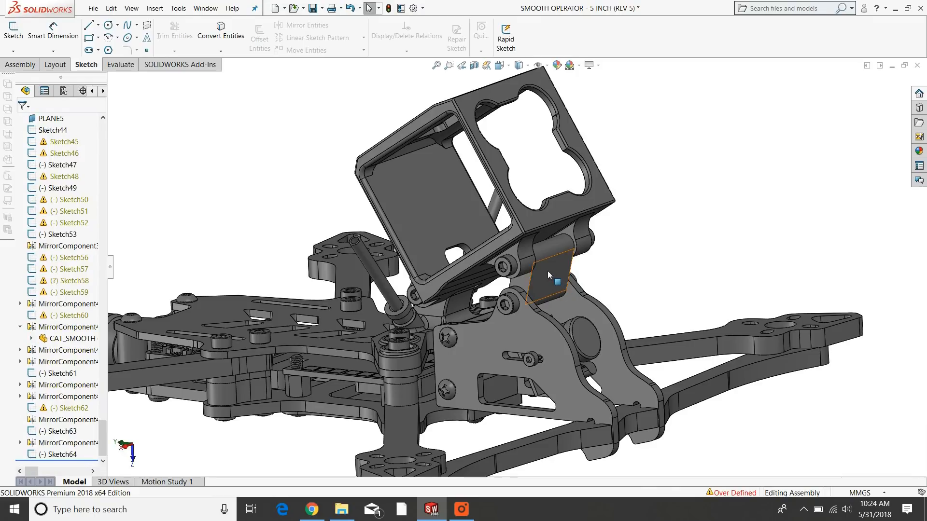
{"action": "left_click", "coordinate": [548, 280]}
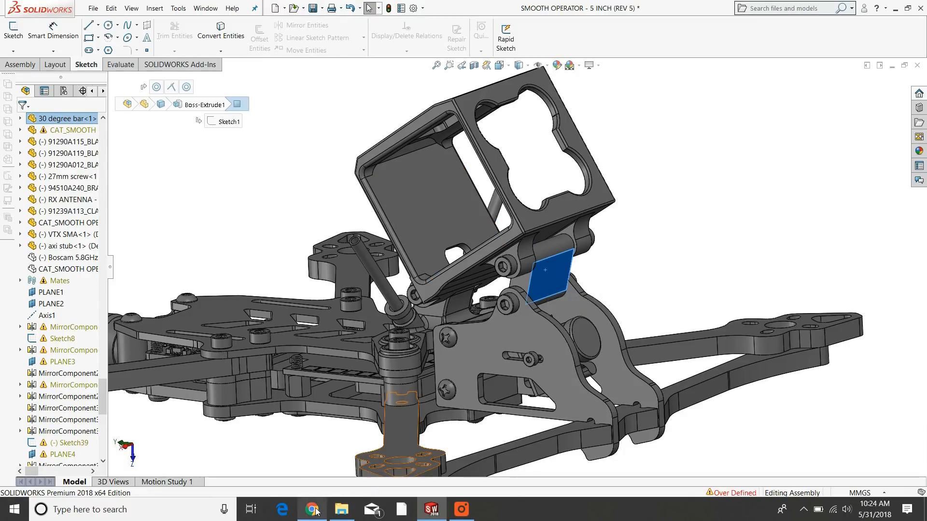
- From the store home page, open the Adjustable GoPro Session Mount page, then return to SOLIDWORKS
{"action": "left_click", "coordinate": [311, 510]}
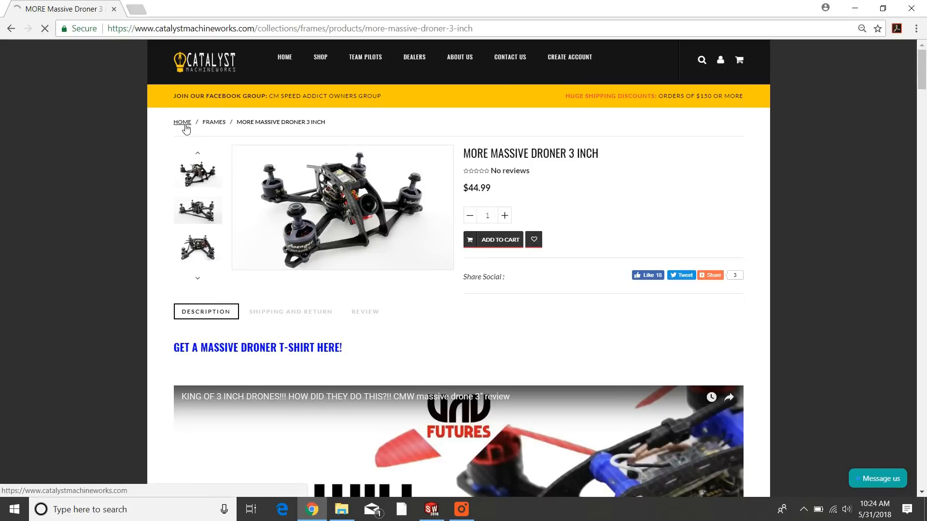
{"action": "left_click", "coordinate": [182, 121]}
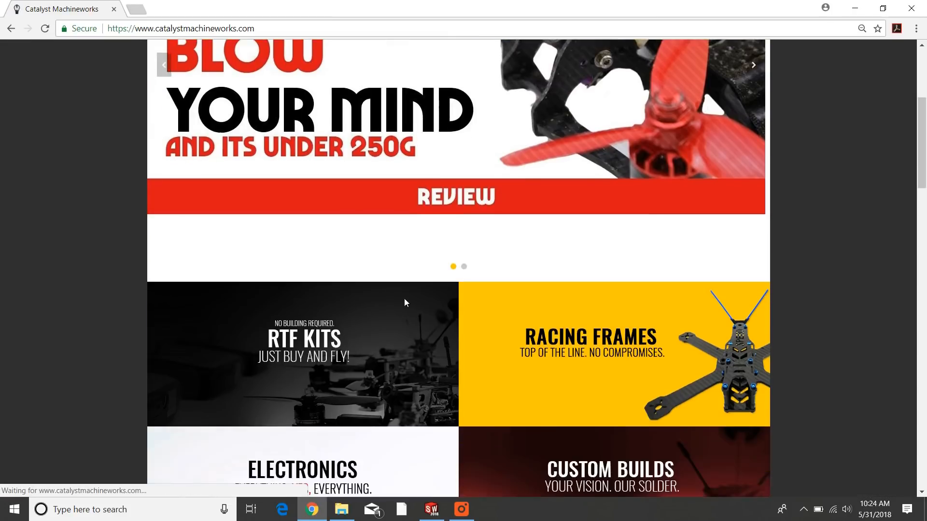
{"action": "scroll", "scroll_direction": "down", "scroll_amount": 3}
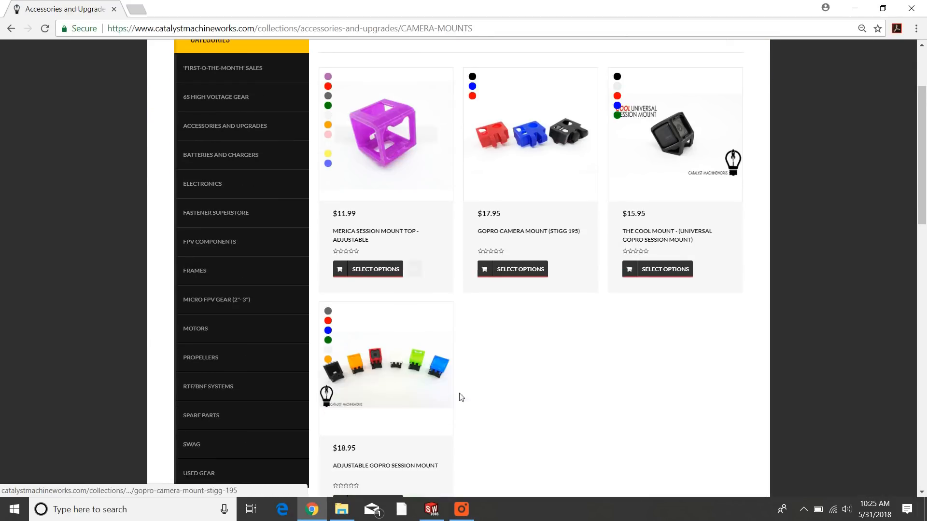
{"action": "left_click", "coordinate": [386, 465]}
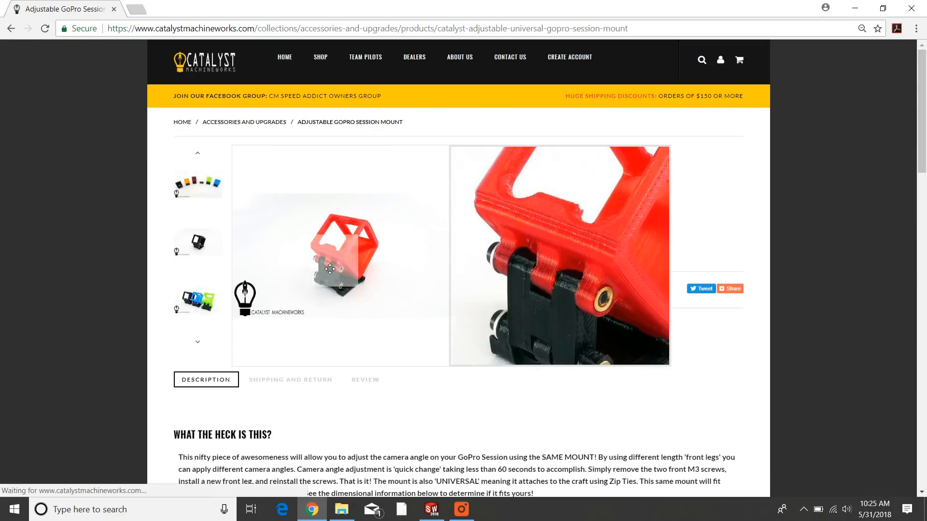
{"action": "mouse_move", "coordinate": [350, 276]}
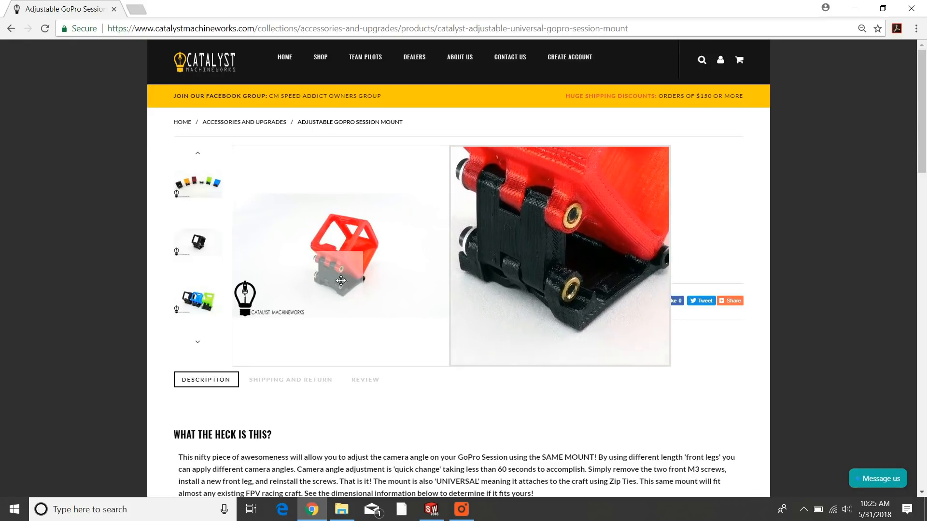
{"action": "left_click", "coordinate": [433, 509]}
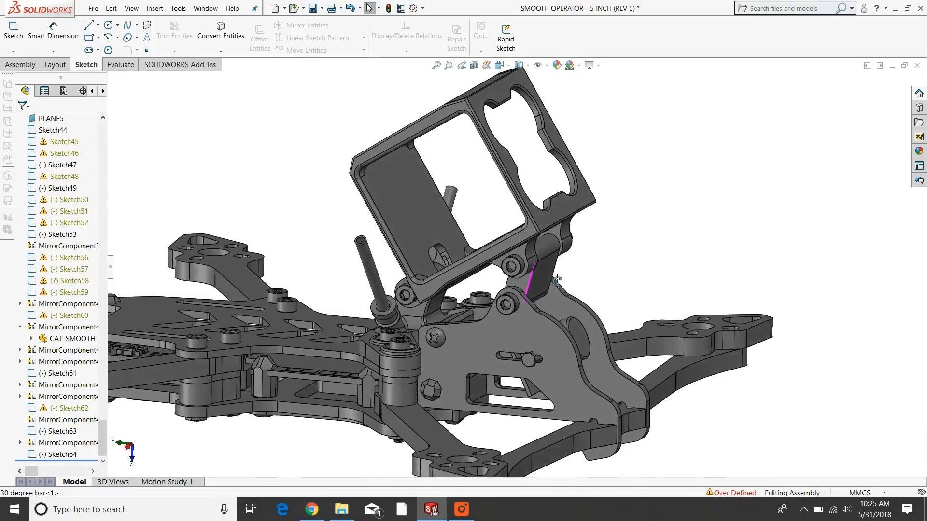
- Orbit close to the session mount's engraved back and the side plates
{"action": "left_click_drag", "start_coordinate": [555, 278], "coordinate": [615, 289]}
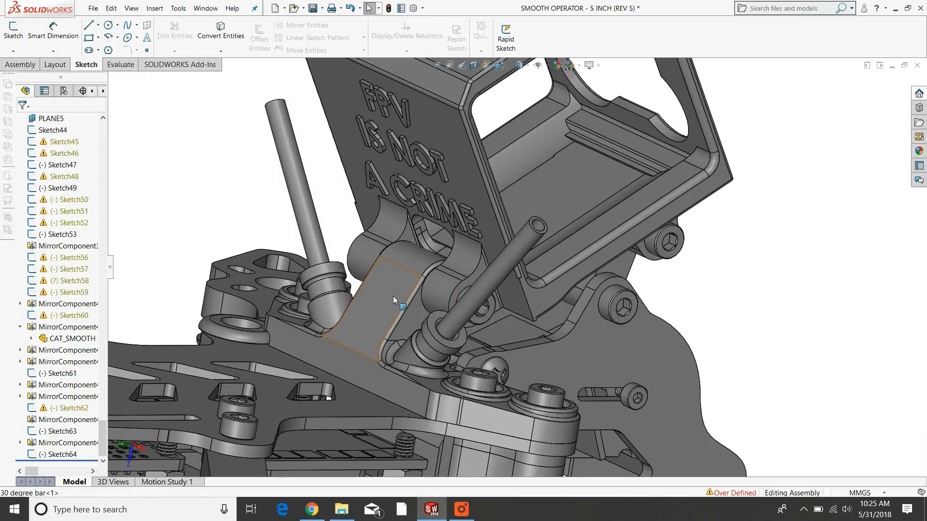
{"action": "left_click", "coordinate": [382, 309]}
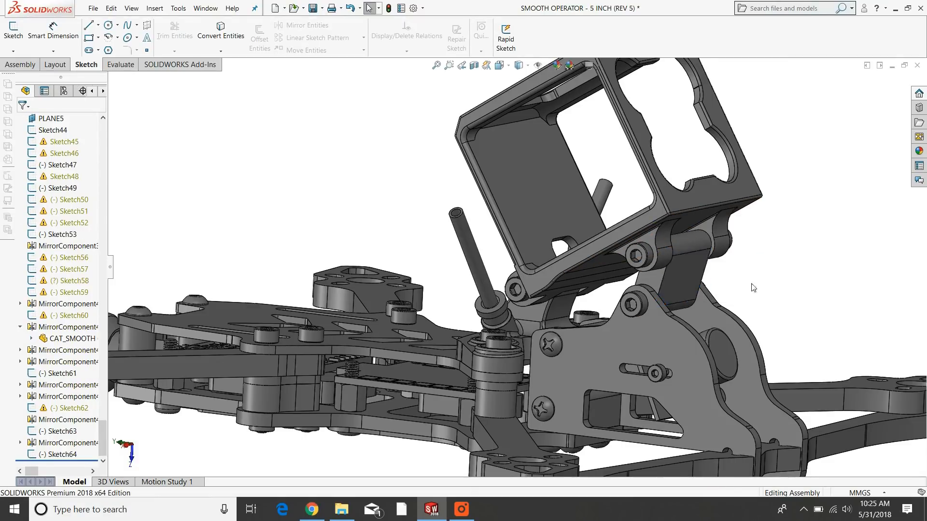
{"action": "left_click", "coordinate": [463, 509]}
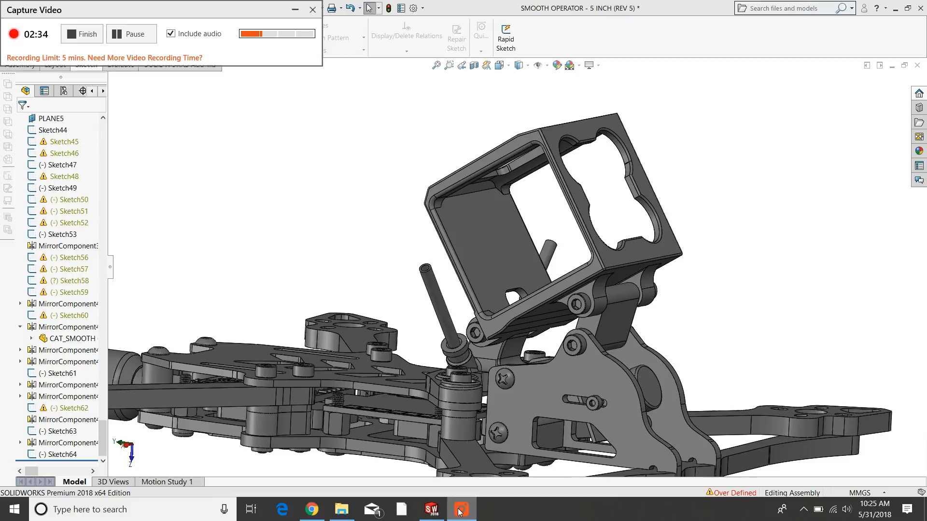
{"action": "left_click", "coordinate": [313, 9]}
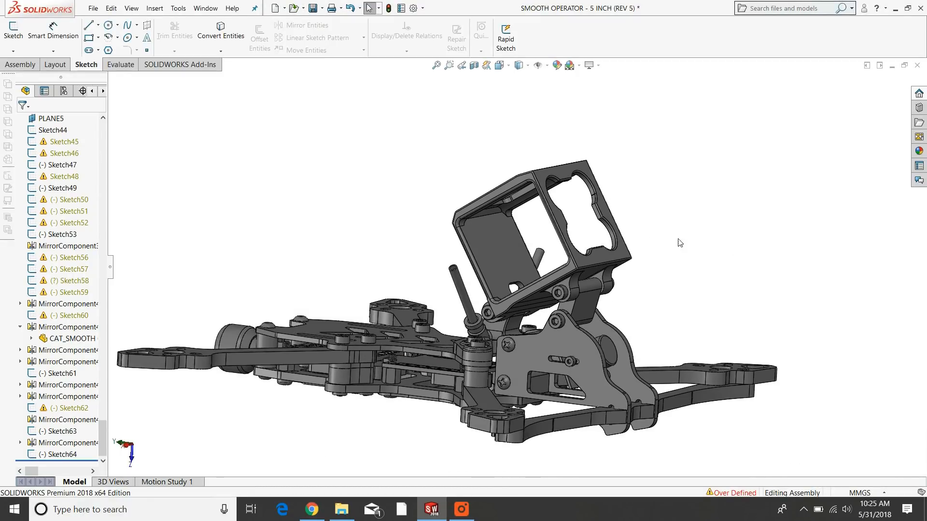
{"action": "mouse_move", "coordinate": [787, 284]}
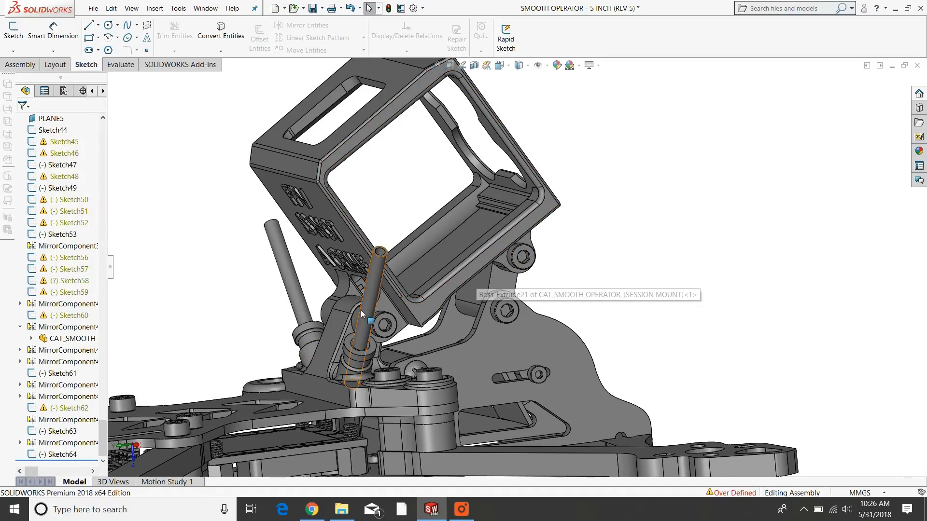
- Open SMOOTH OPERATOR - 5 INCH (REV 4)_3.JPG in Photos to show the side-view render
{"action": "left_click", "coordinate": [430, 300]}
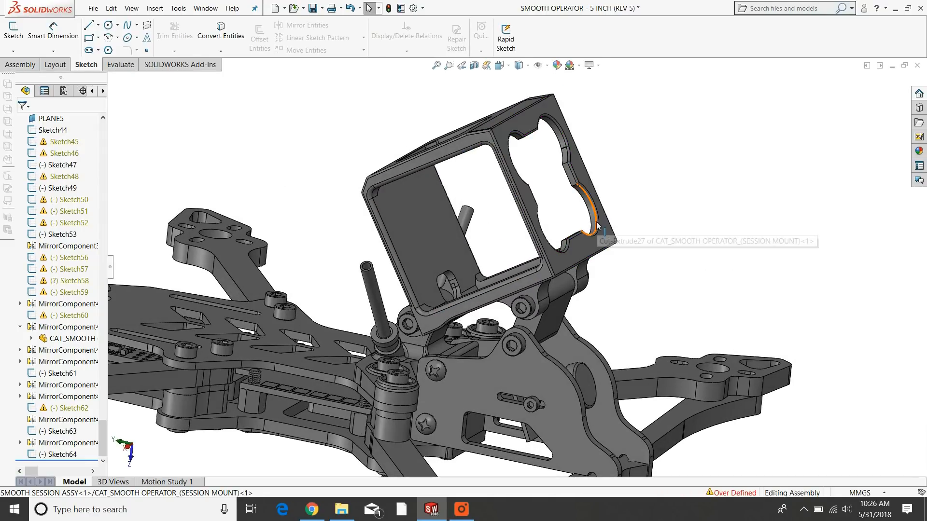
{"action": "mouse_move", "coordinate": [724, 249]}
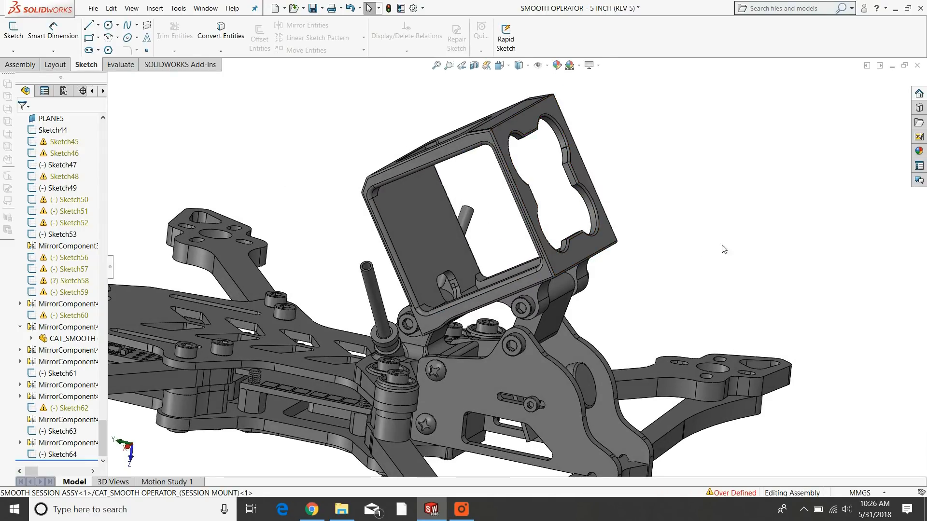
{"action": "mouse_move", "coordinate": [556, 265]}
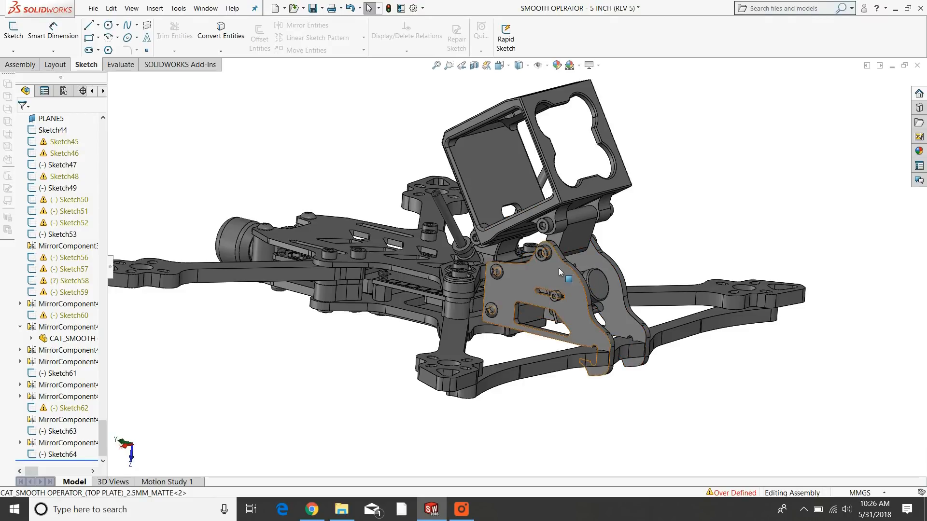
{"action": "left_click", "coordinate": [341, 509]}
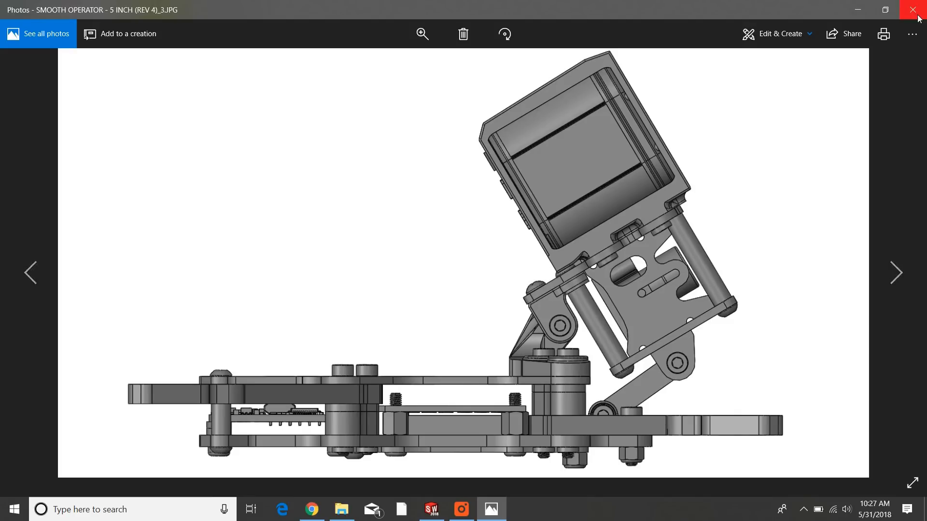
- View the REV 4_4 side render of the camera-less mount in Photos, then return to the SOLIDWORKS assembly
{"action": "left_click", "coordinate": [902, 9]}
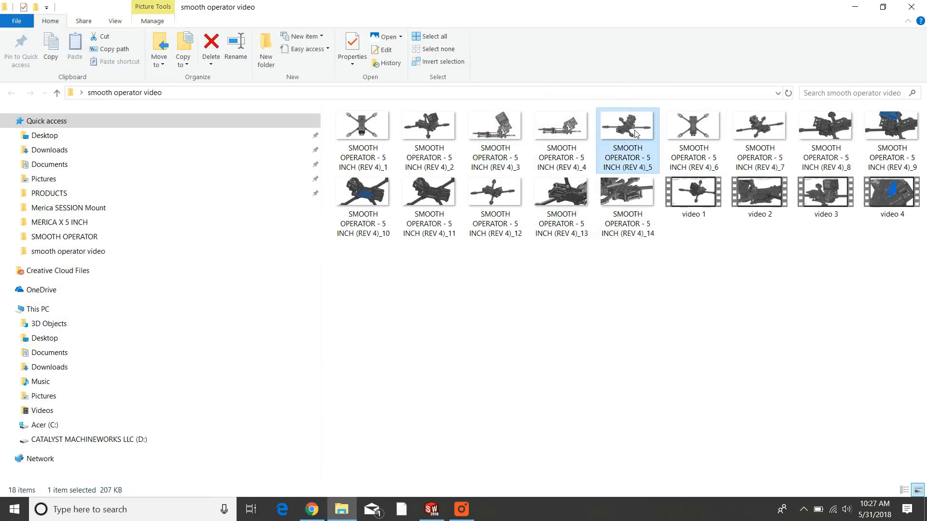
{"action": "double_click", "coordinate": [627, 125]}
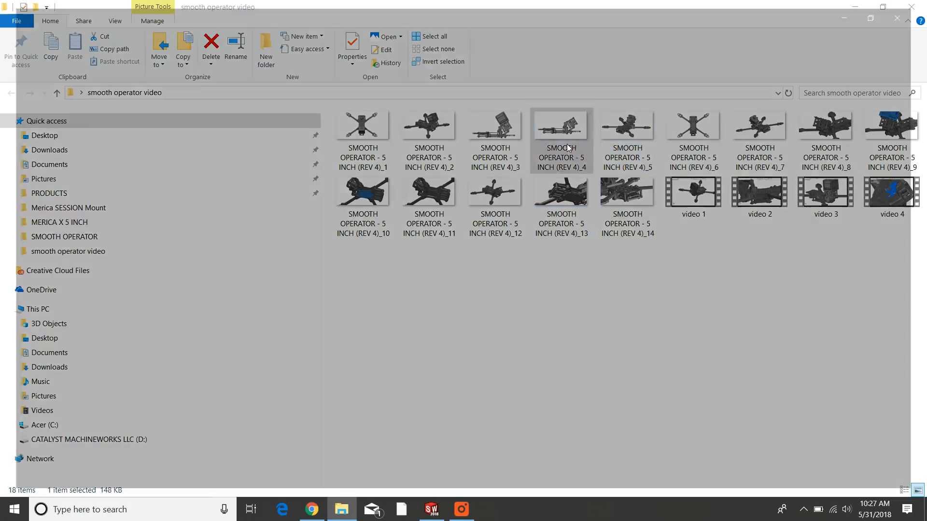
{"action": "double_click", "coordinate": [561, 125]}
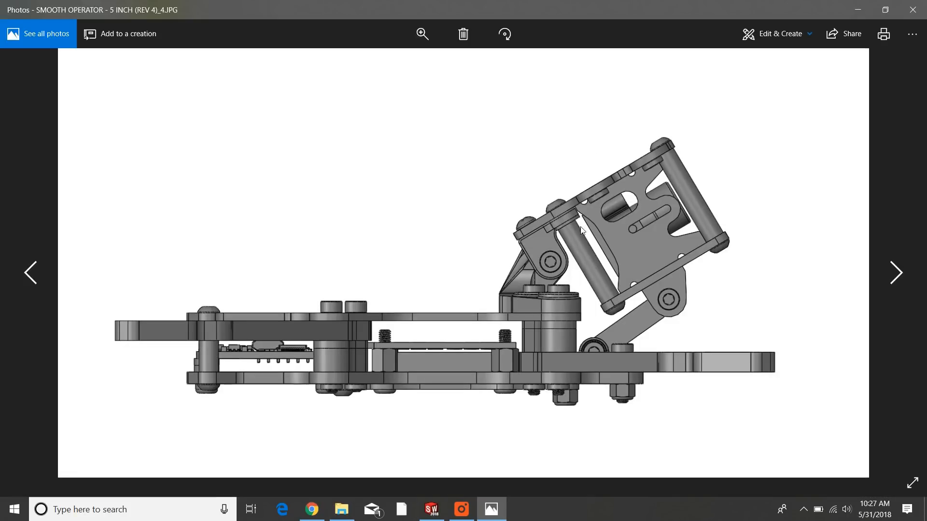
{"action": "left_click", "coordinate": [342, 509]}
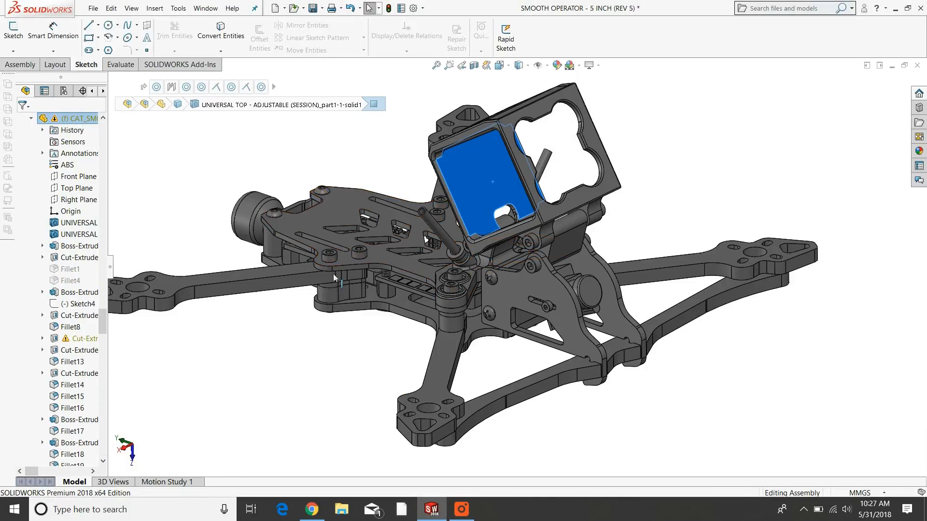
{"action": "mouse_move", "coordinate": [601, 266]}
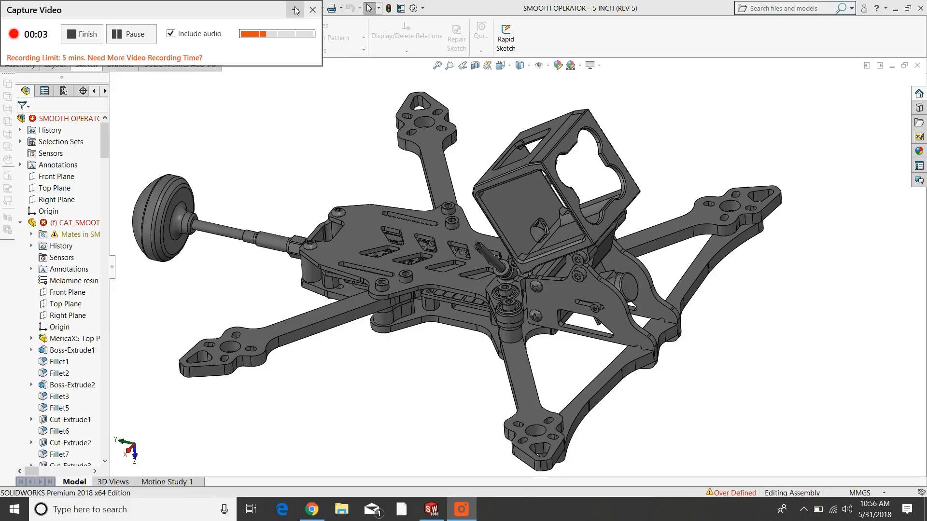
- Zoom in on the lower plate's corner mount with its standoffs and bolts
{"action": "left_click", "coordinate": [295, 9]}
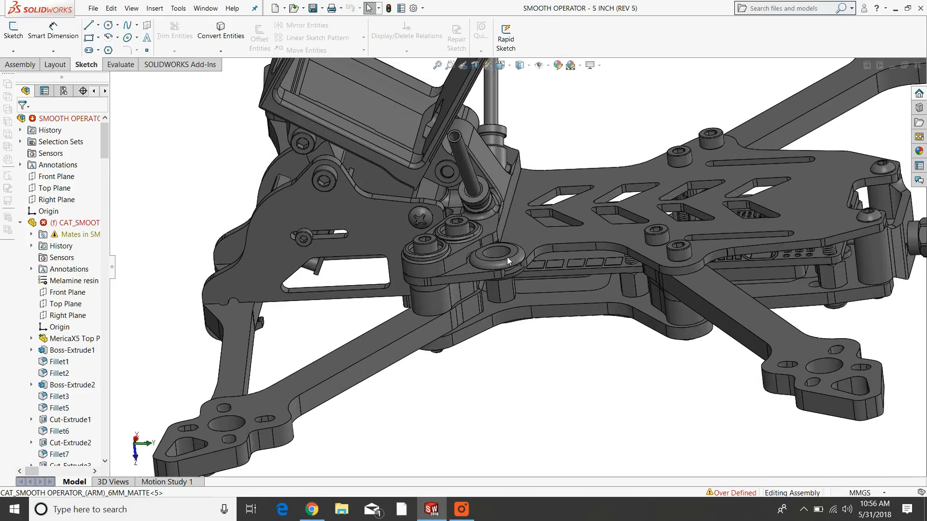
{"action": "mouse_move", "coordinate": [673, 262]}
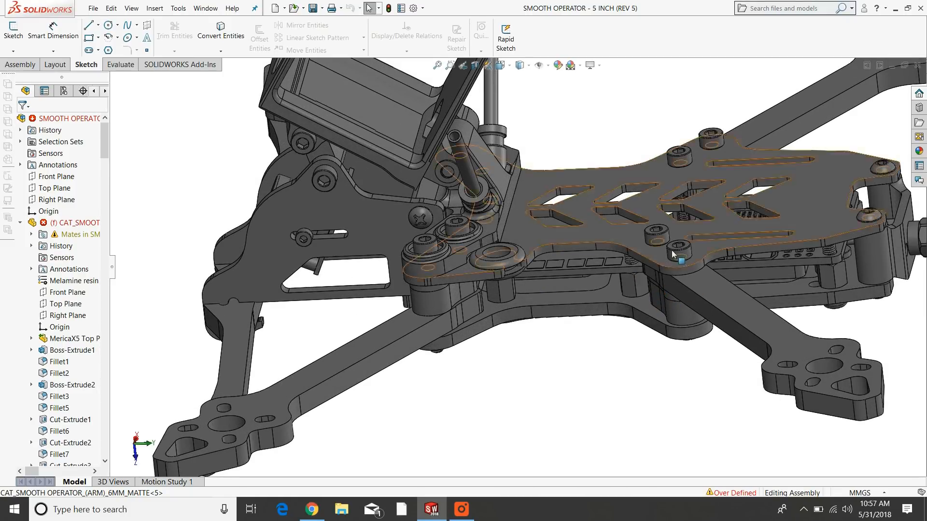
{"action": "mouse_move", "coordinate": [629, 236]}
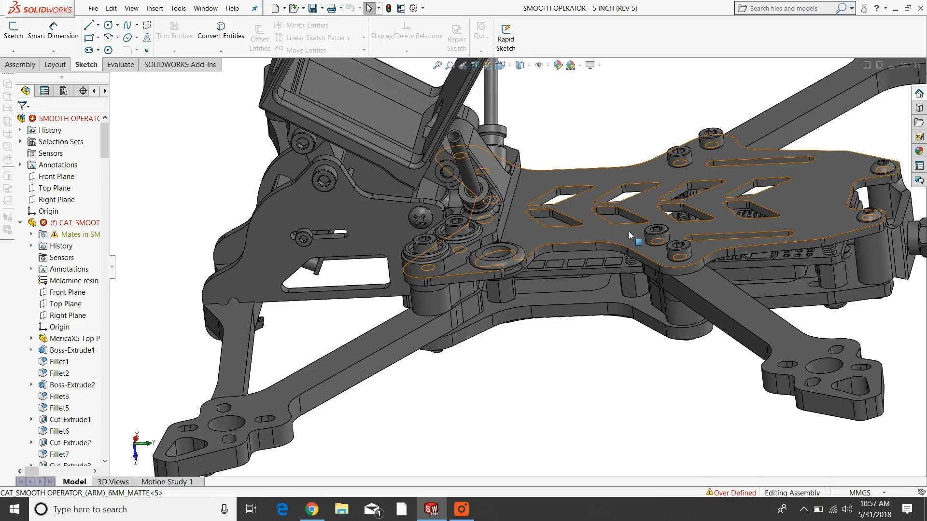
{"action": "mouse_move", "coordinate": [615, 249]}
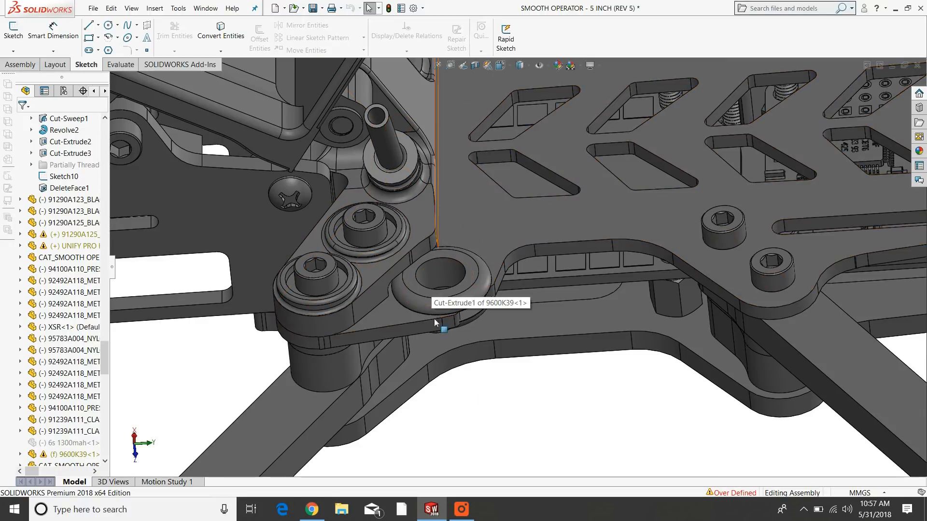
- Browse down the Speed Addict 210-R product page through its assembled-frame photos in Chrome
{"action": "left_click", "coordinate": [312, 509]}
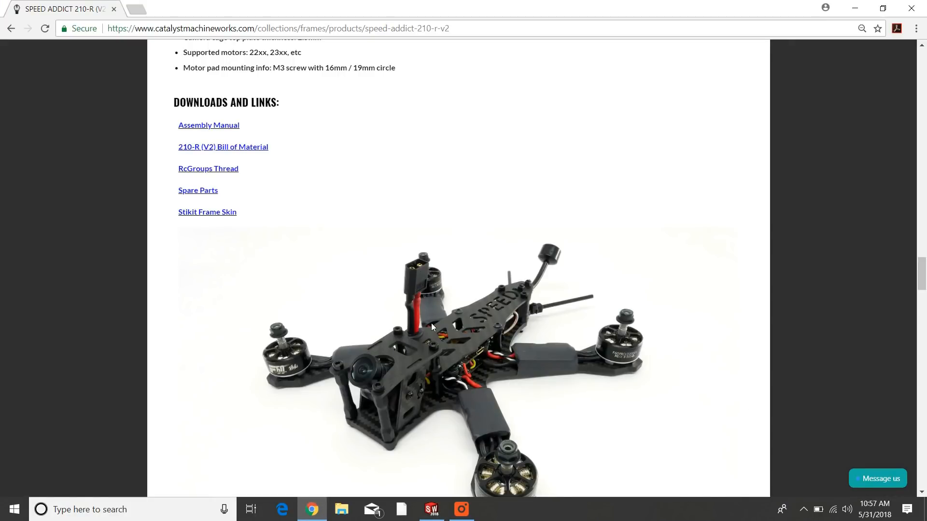
{"action": "scroll", "scroll_direction": "down", "scroll_amount": 3}
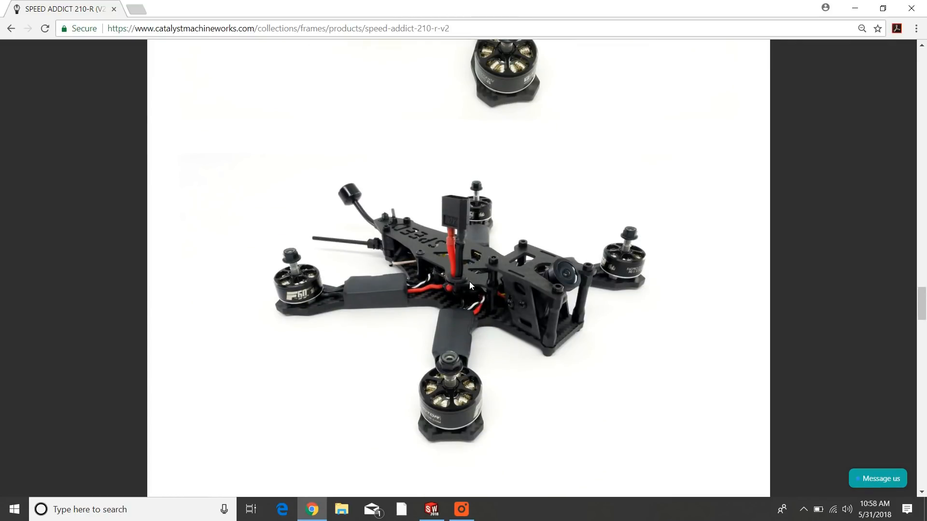
{"action": "mouse_move", "coordinate": [500, 277]}
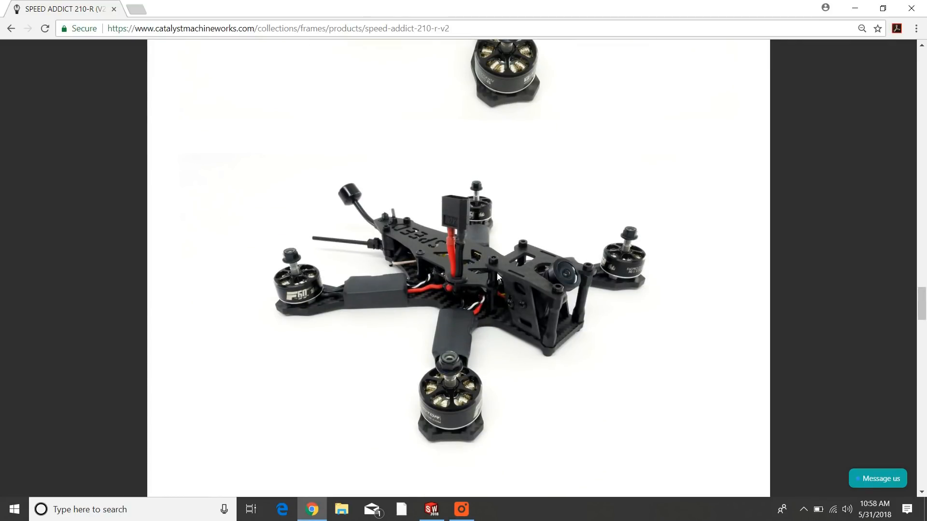
{"action": "mouse_move", "coordinate": [492, 266]}
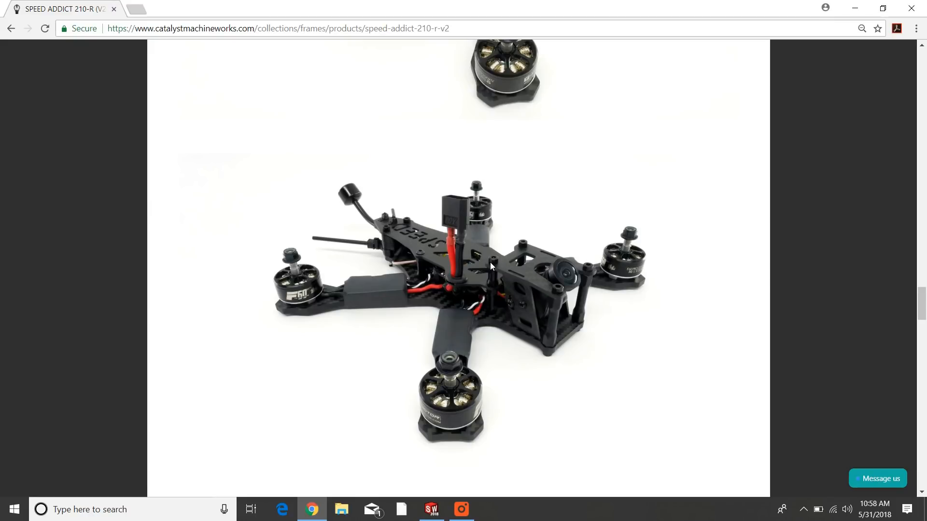
{"action": "mouse_move", "coordinate": [457, 258]}
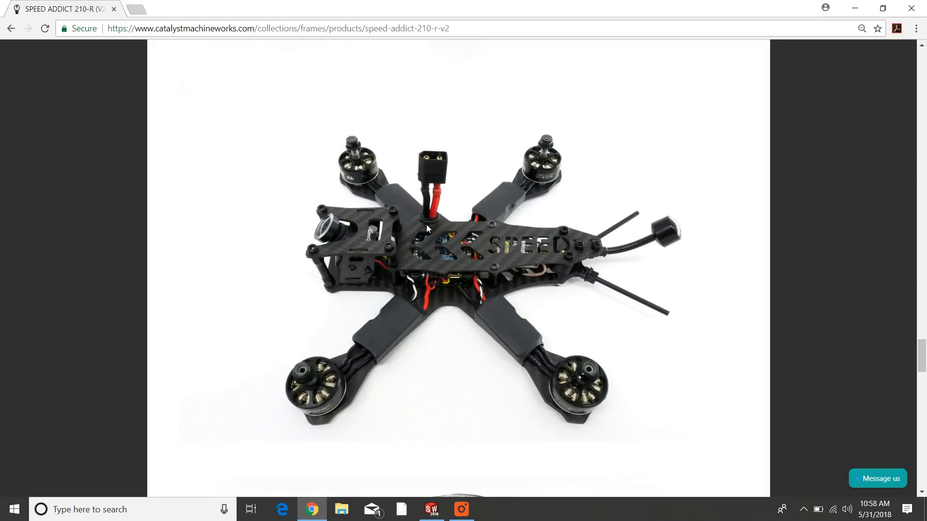
{"action": "scroll", "scroll_direction": "down", "scroll_amount": 3}
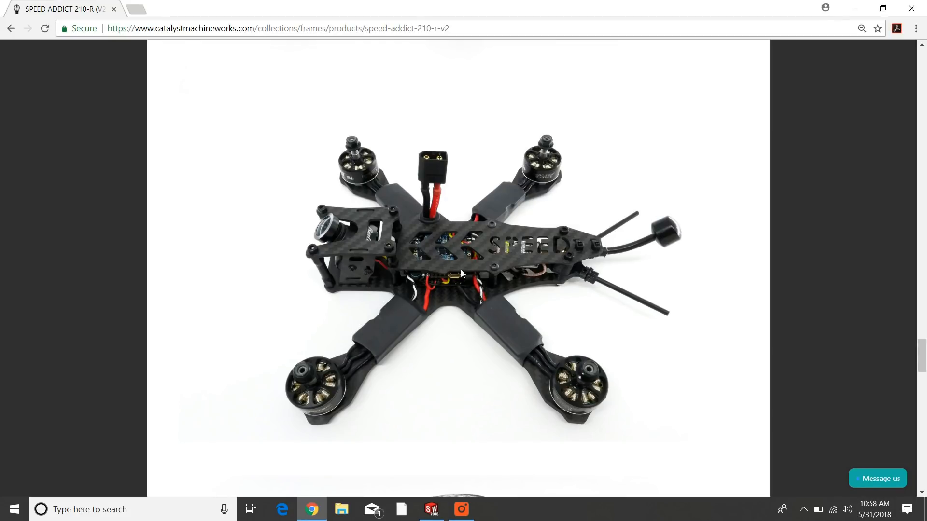
{"action": "scroll", "scroll_direction": "down", "scroll_amount": 3}
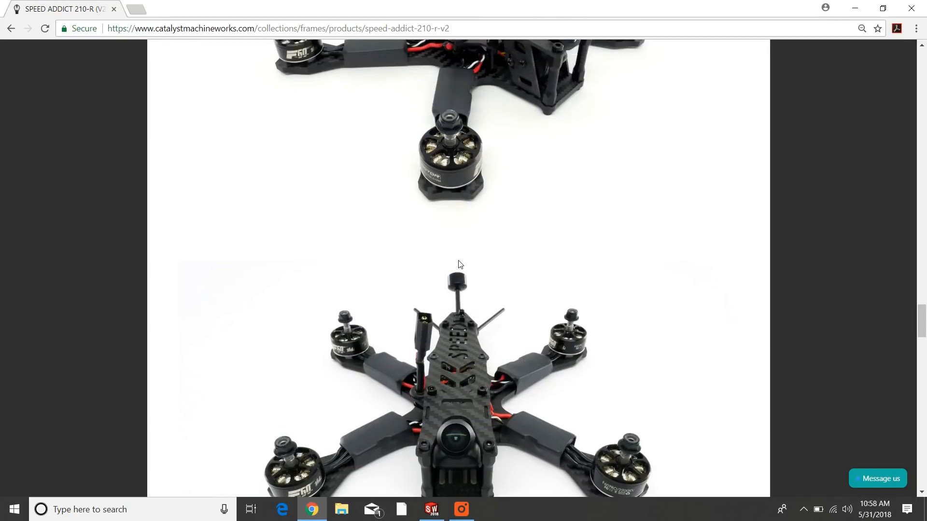
{"action": "scroll", "scroll_direction": "down", "scroll_amount": 3}
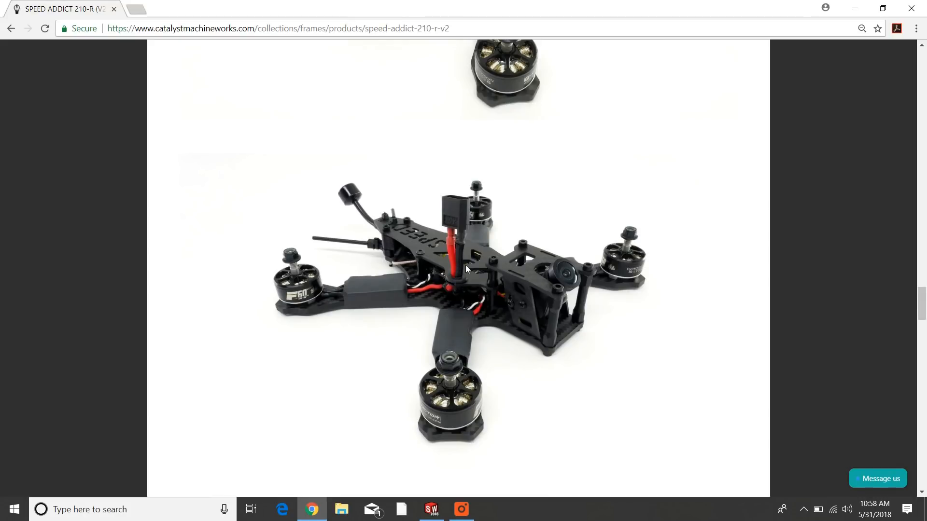
{"action": "mouse_move", "coordinate": [441, 296]}
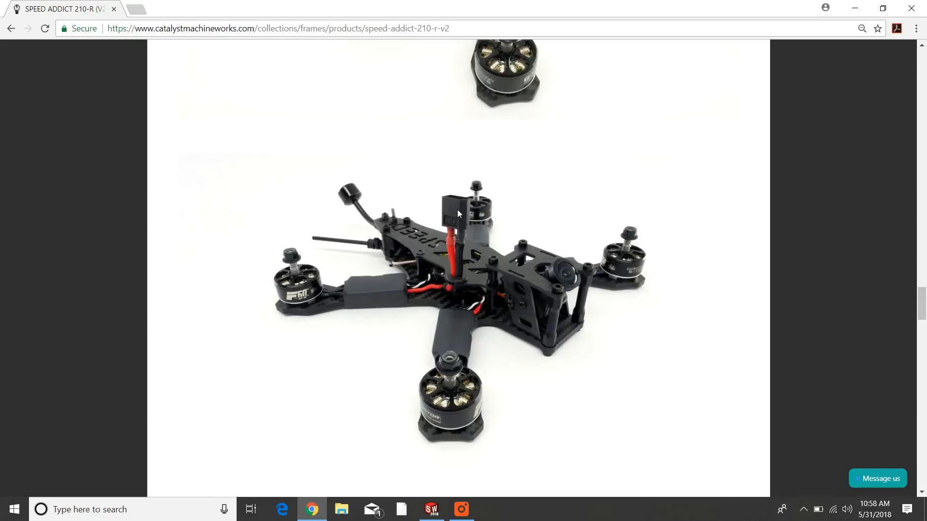
{"action": "mouse_move", "coordinate": [448, 208]}
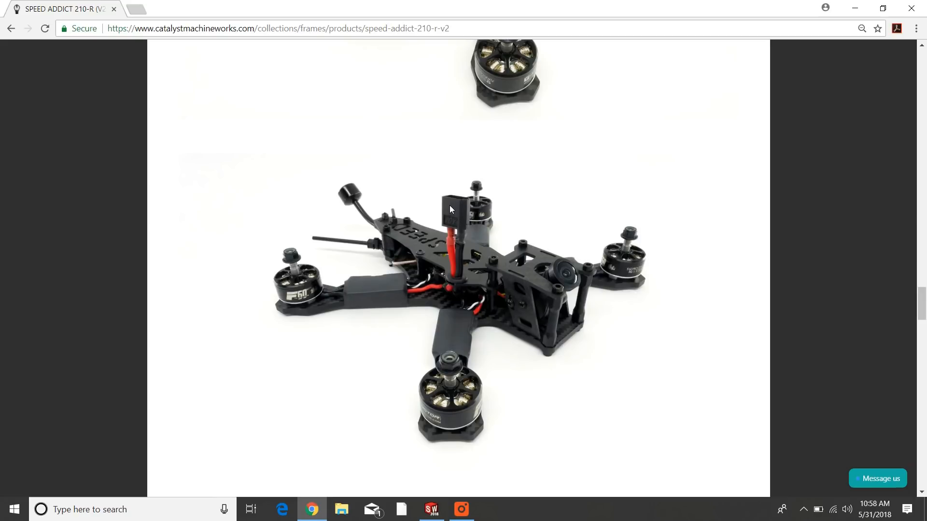
{"action": "mouse_move", "coordinate": [471, 283]}
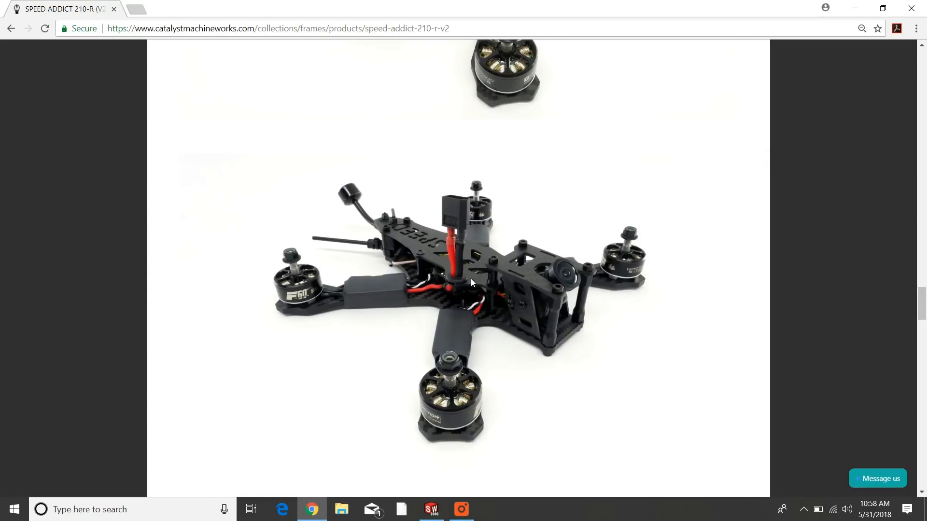
{"action": "mouse_move", "coordinate": [454, 273]}
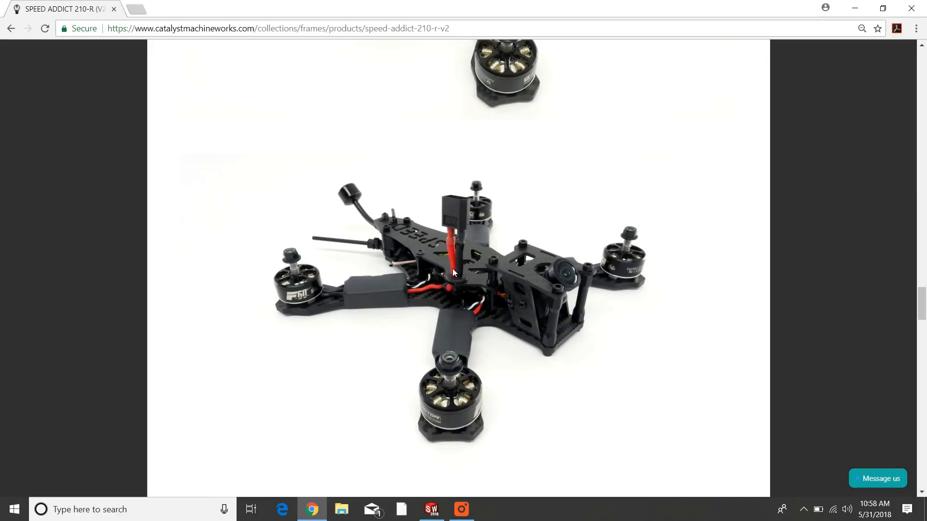
{"action": "mouse_move", "coordinate": [469, 283]}
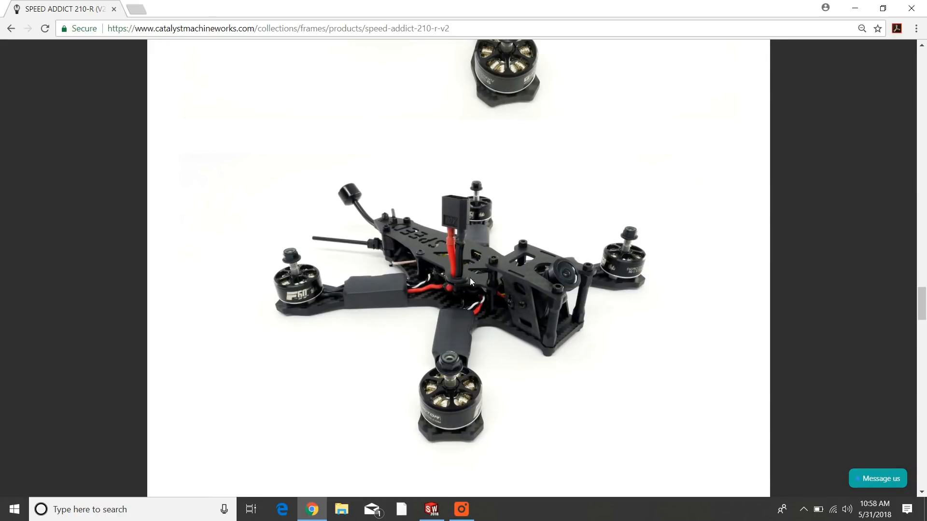
{"action": "mouse_move", "coordinate": [439, 302]}
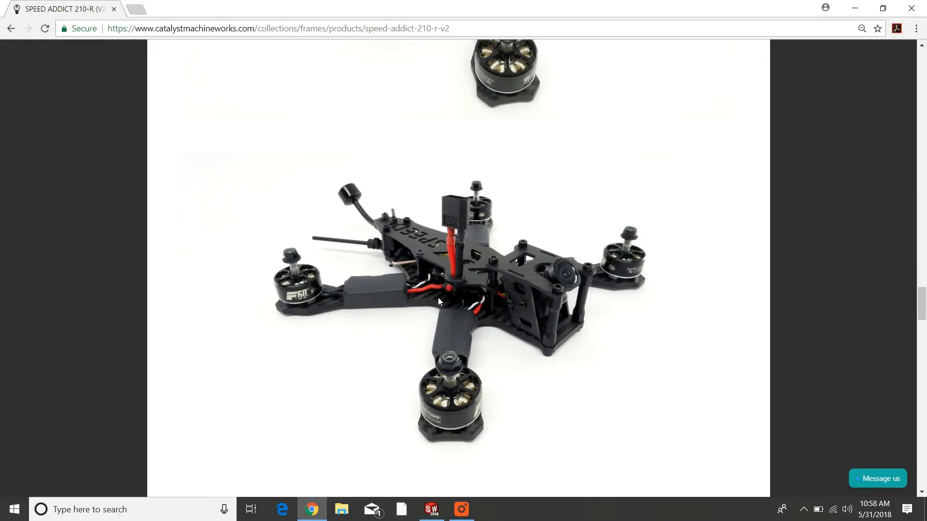
{"action": "mouse_move", "coordinate": [458, 244]}
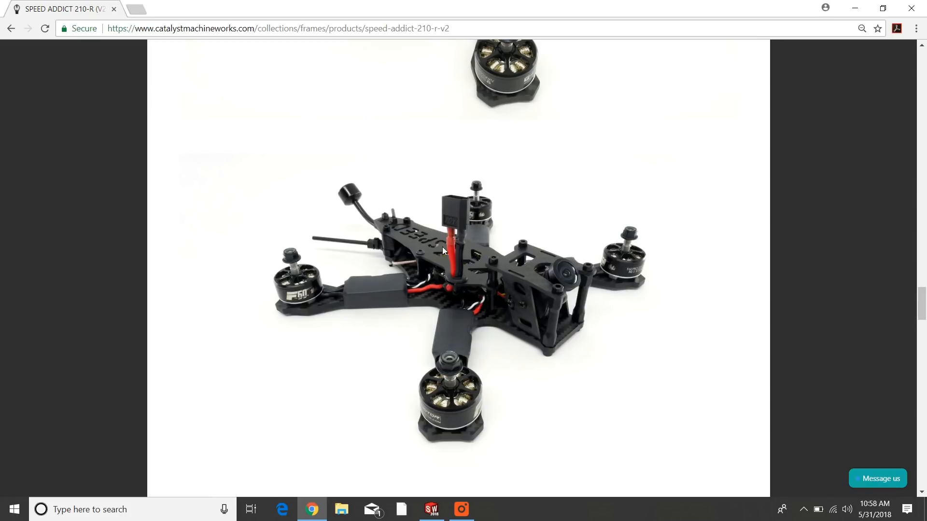
{"action": "mouse_move", "coordinate": [456, 209]}
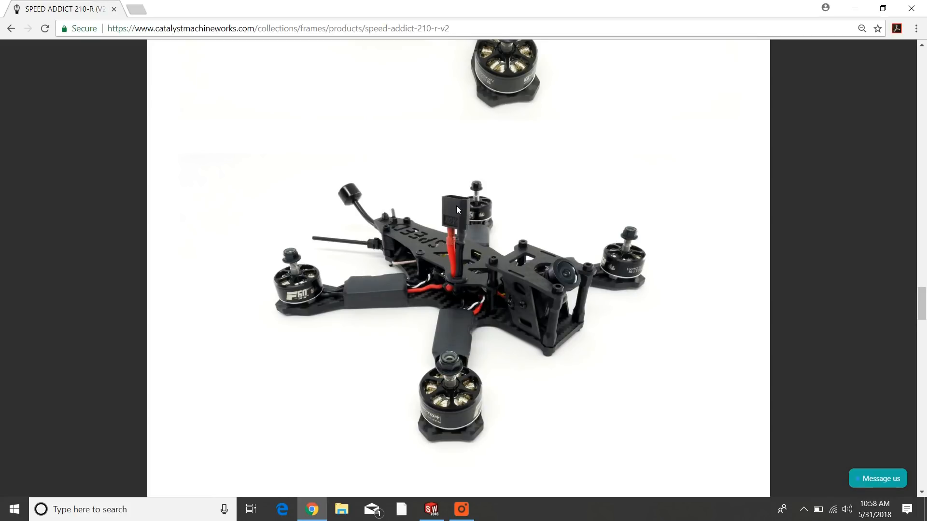
{"action": "mouse_move", "coordinate": [457, 278]}
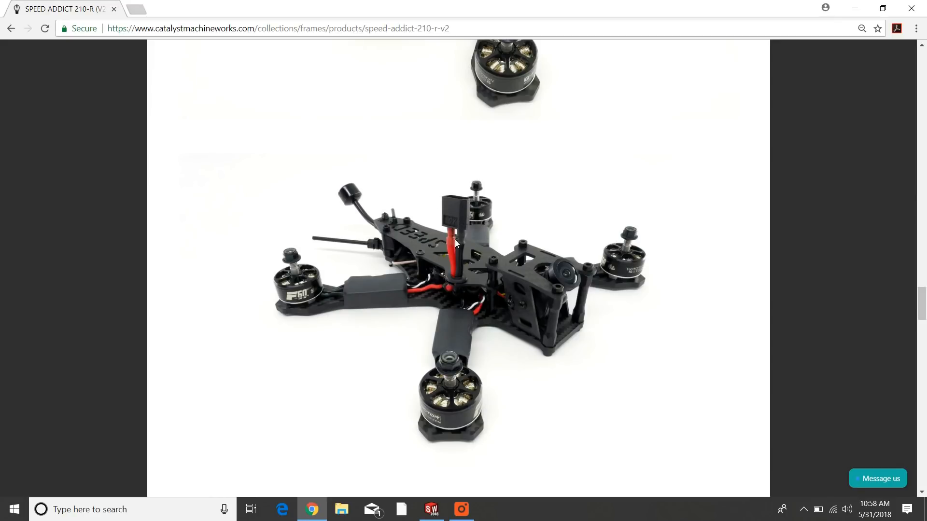
{"action": "mouse_move", "coordinate": [461, 266]}
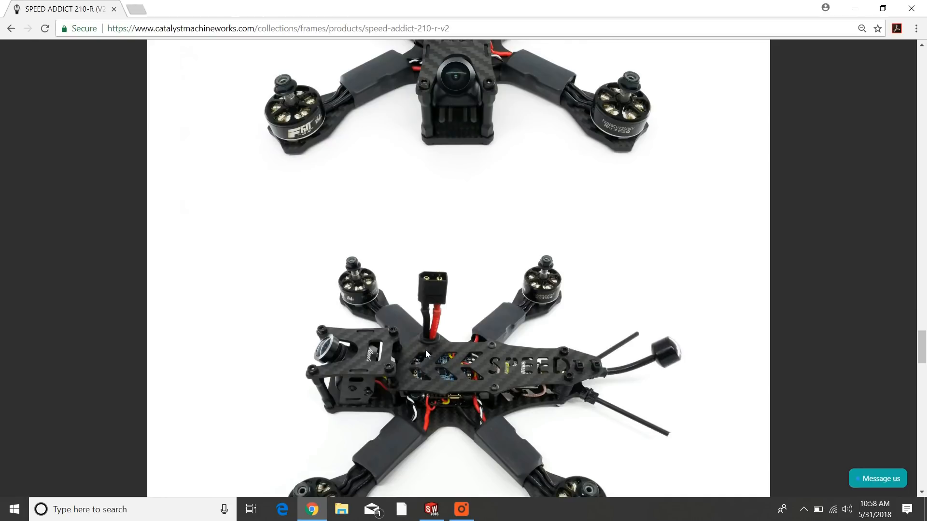
{"action": "scroll", "scroll_direction": "down", "scroll_amount": 3}
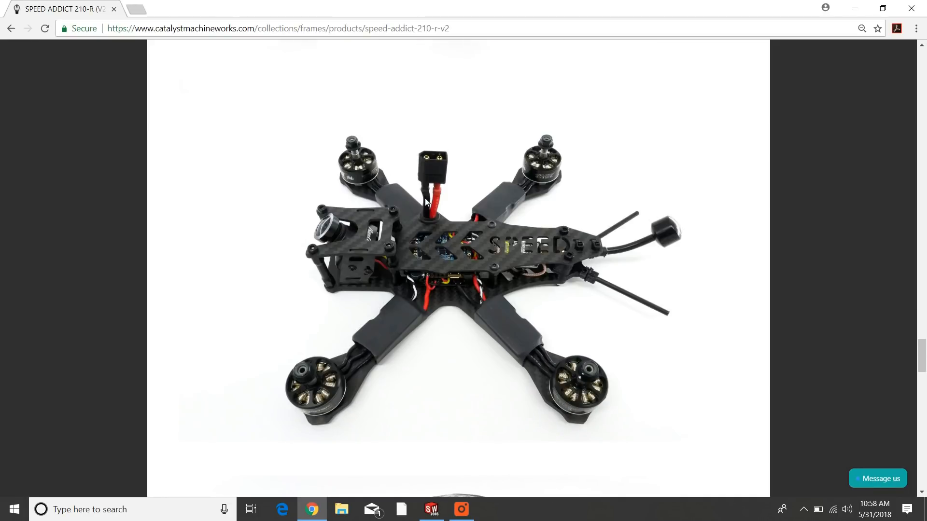
{"action": "scroll", "scroll_direction": "down", "scroll_amount": 3}
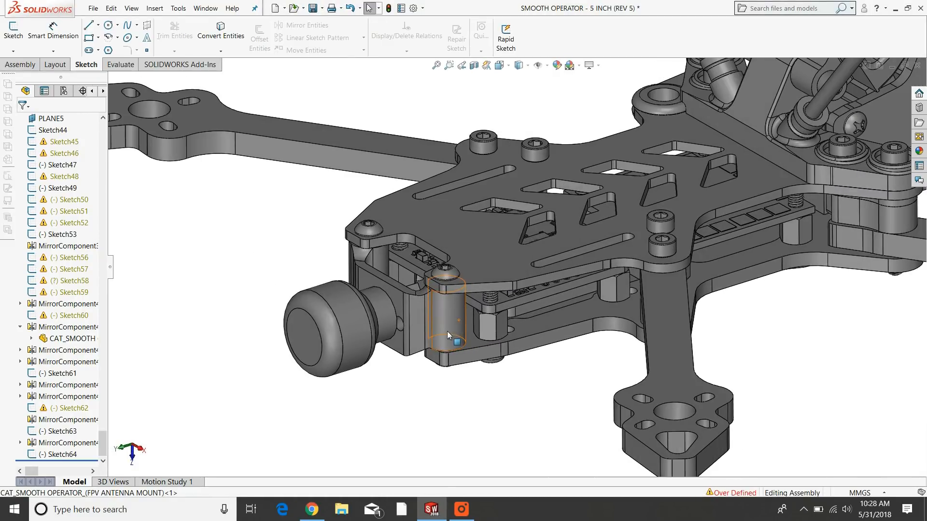
{"action": "mouse_move", "coordinate": [427, 315]}
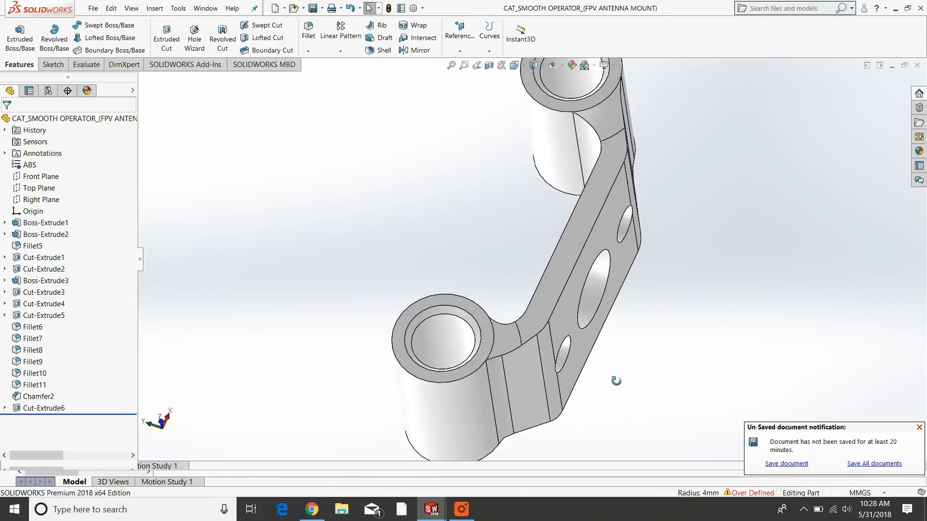
- Return from the FPV antenna mount part to the assembly and view the mount fitted beside the camera
{"action": "left_click", "coordinate": [93, 8]}
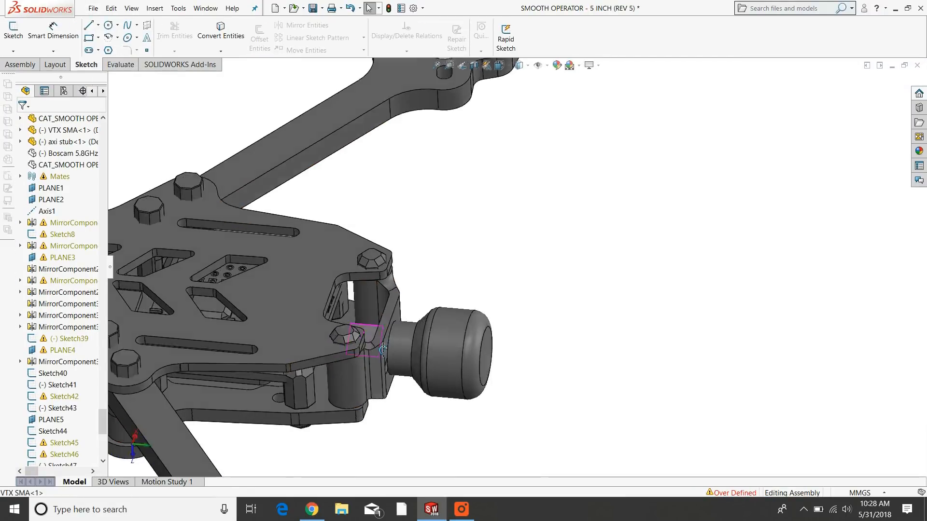
{"action": "left_click_drag", "start_coordinate": [381, 349], "coordinate": [323, 388]}
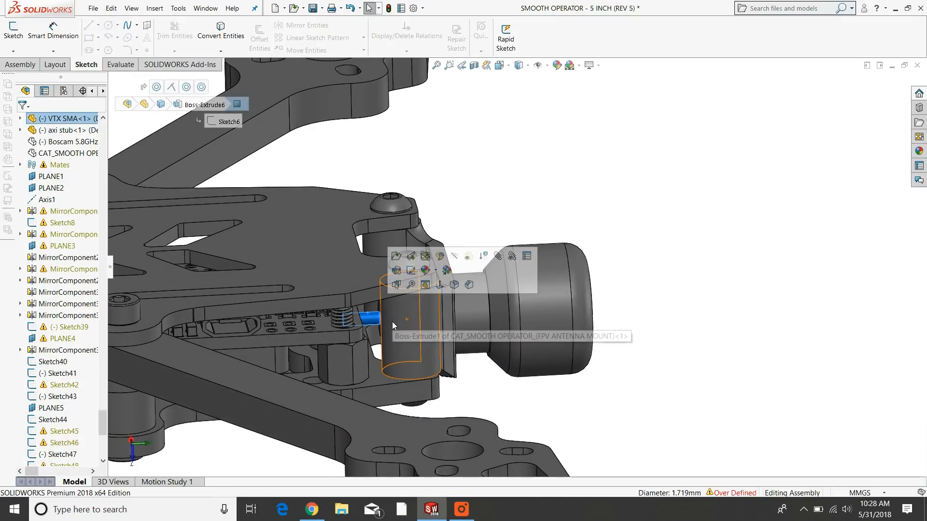
{"action": "left_click", "coordinate": [472, 396]}
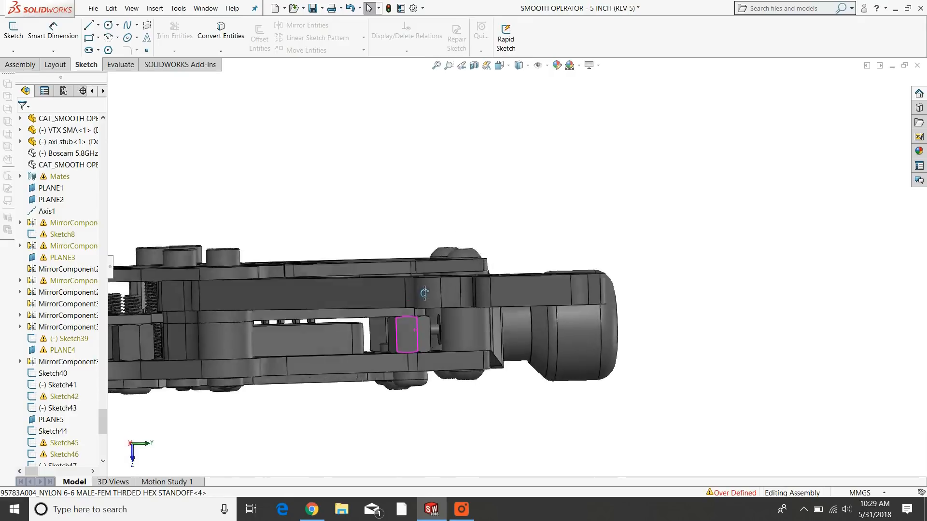
{"action": "left_click_drag", "start_coordinate": [425, 293], "coordinate": [411, 292]}
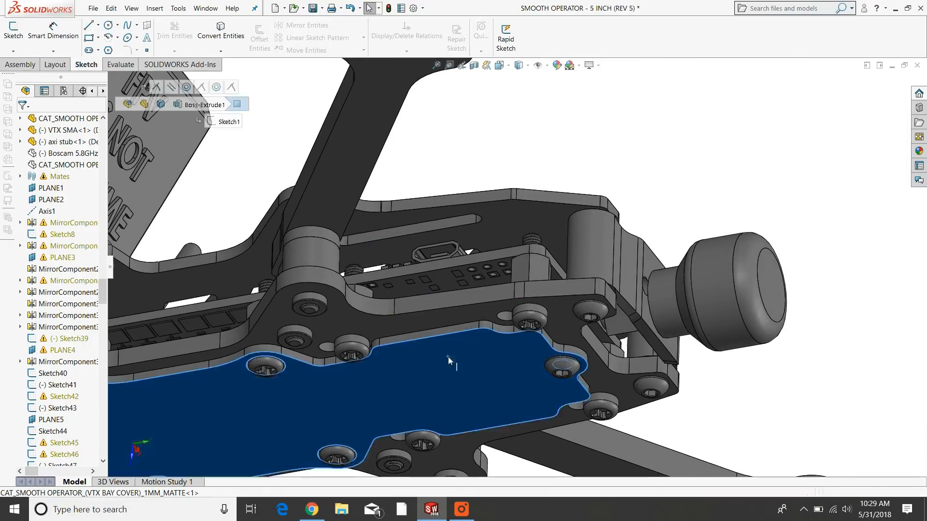
- Select the VTX bay cover and view it on the frame's underside beside the rear antenna mount
{"action": "right_click", "coordinate": [448, 360]}
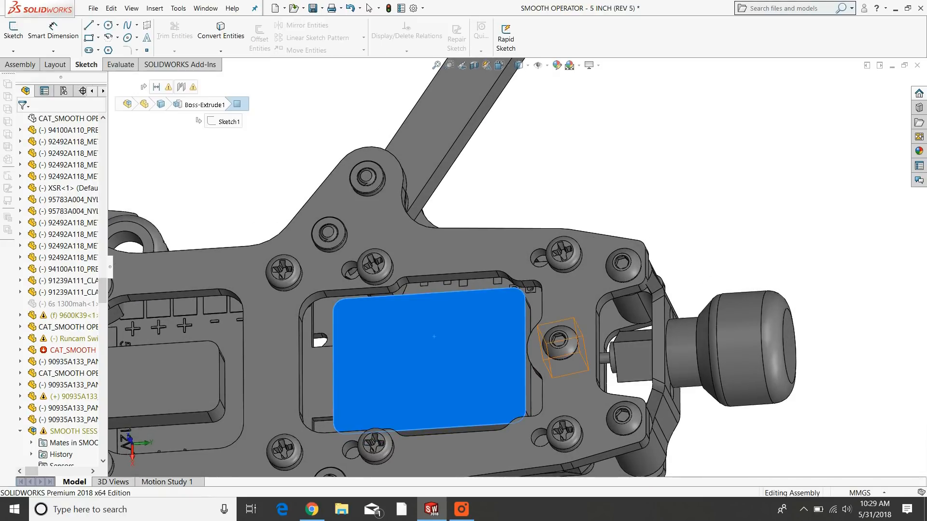
{"action": "left_click", "coordinate": [77, 188]}
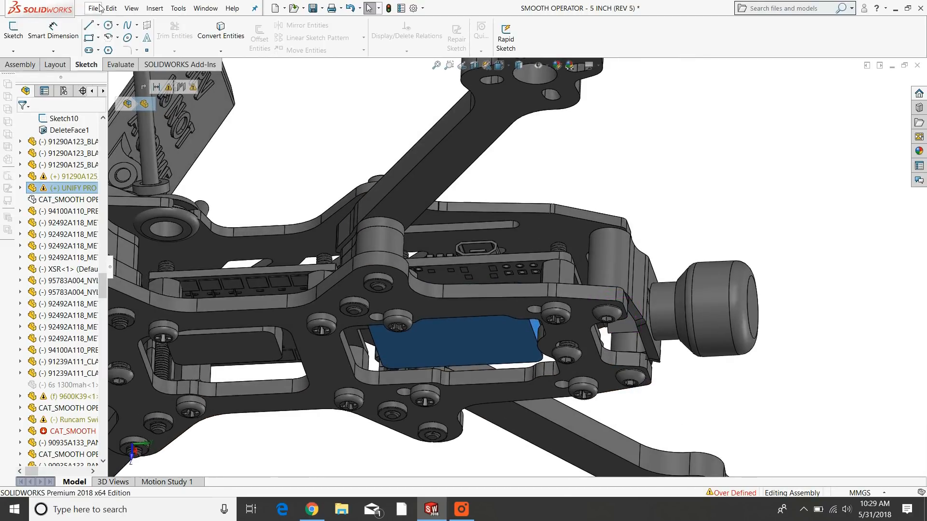
{"action": "mouse_move", "coordinate": [507, 339]}
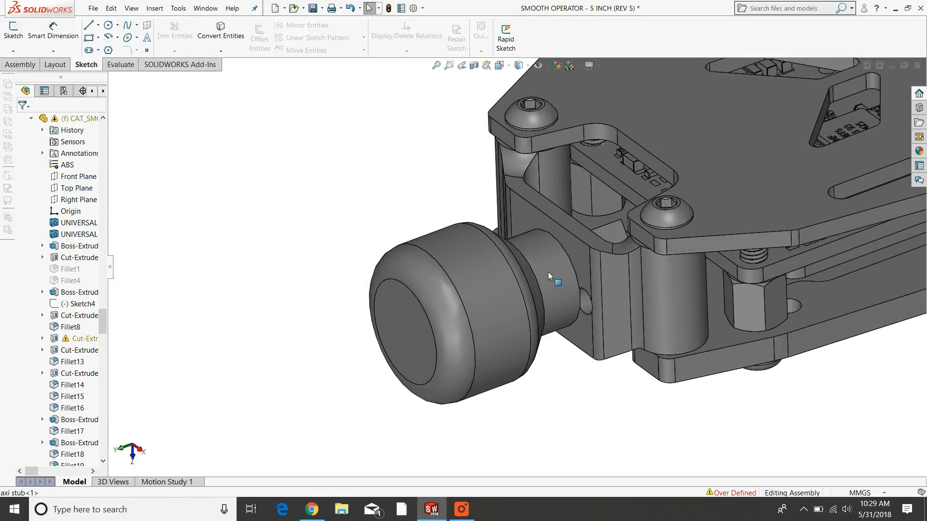
- Hide the stubby round-capped antenna, leaving only the VTX SMA connector stub on the rear mount
{"action": "right_click", "coordinate": [548, 281]}
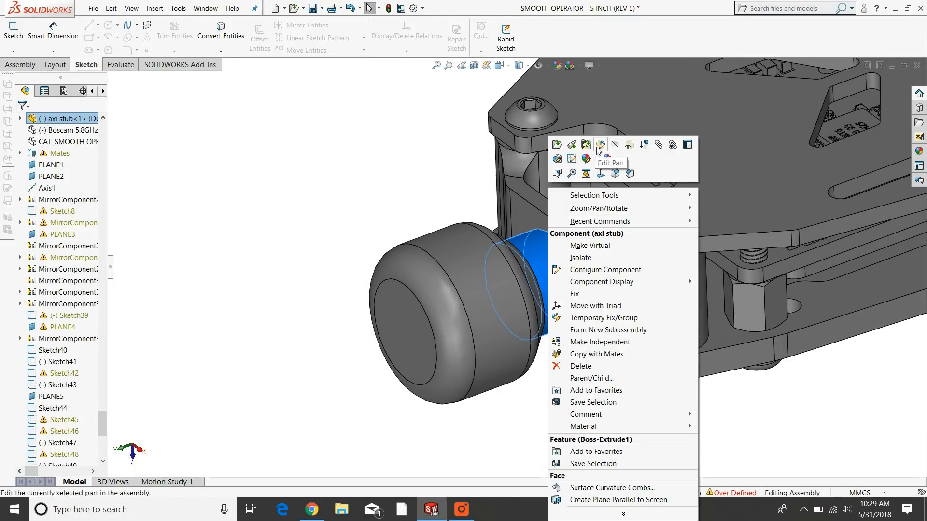
{"action": "mouse_move", "coordinate": [616, 145]}
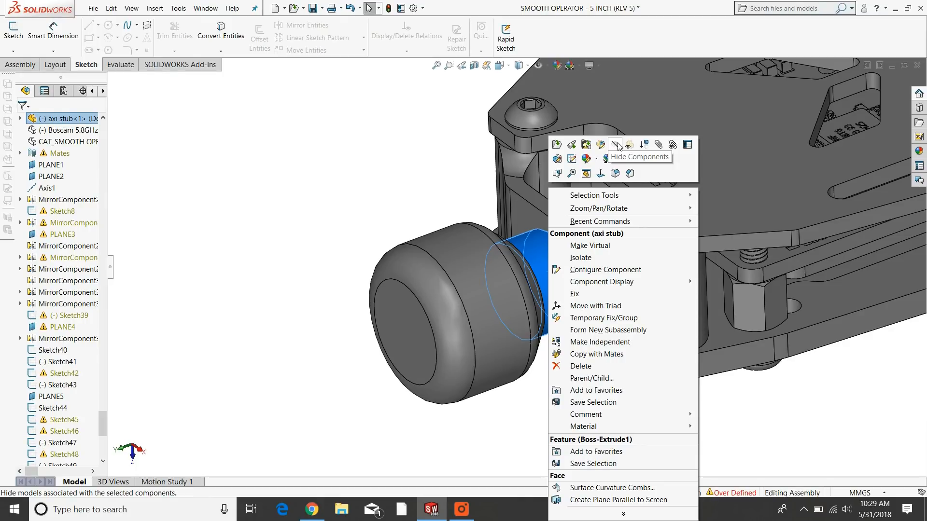
{"action": "left_click", "coordinate": [615, 144]}
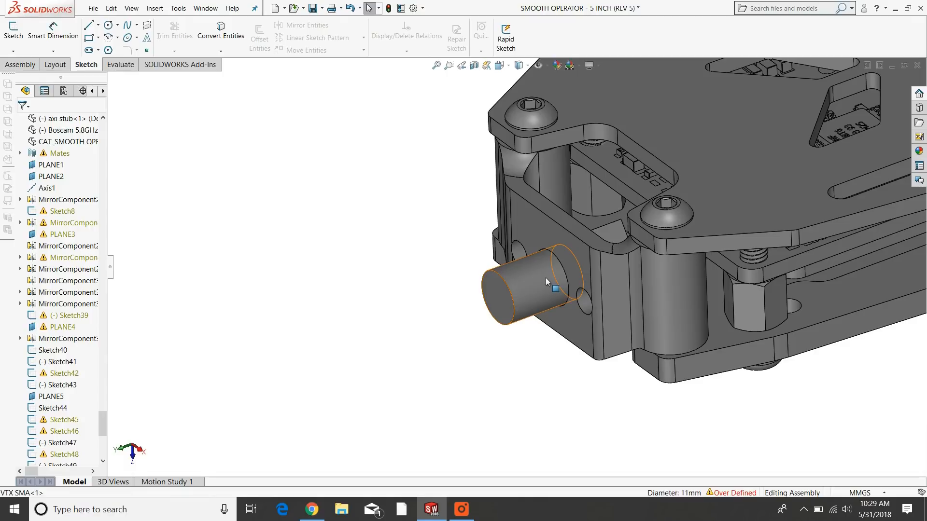
{"action": "left_click", "coordinate": [547, 282]}
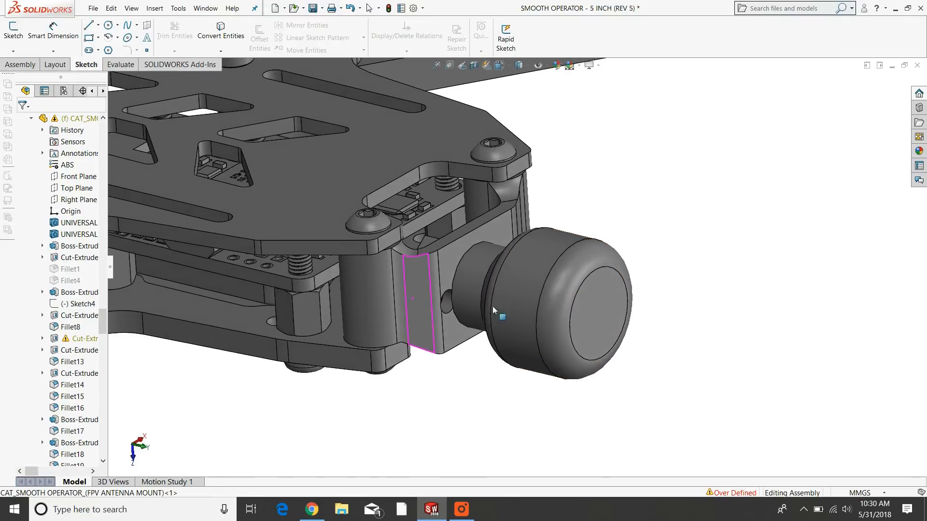
{"action": "right_click", "coordinate": [500, 313]}
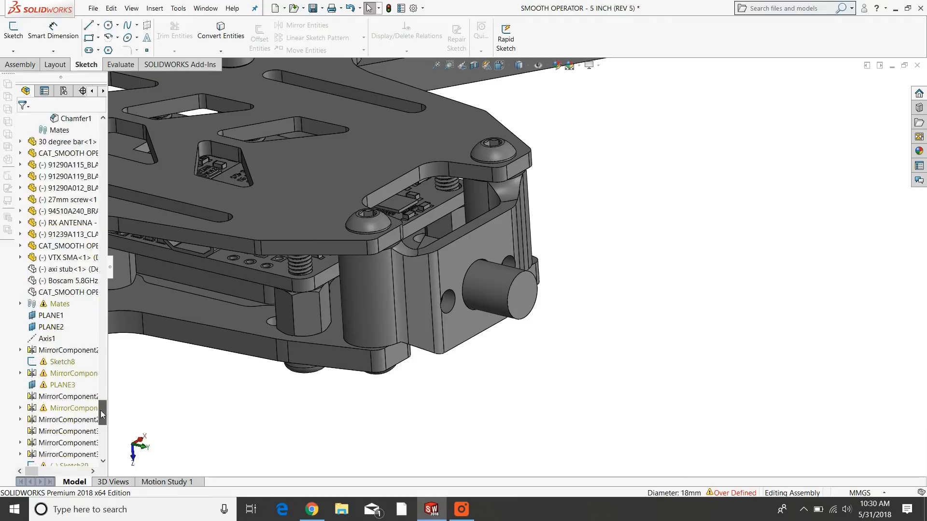
- Show the long-stem Boscam mushroom antenna on the rear mount and pick out the stress relief plate beneath it
{"action": "scroll", "scroll_direction": "down", "scroll_amount": 3}
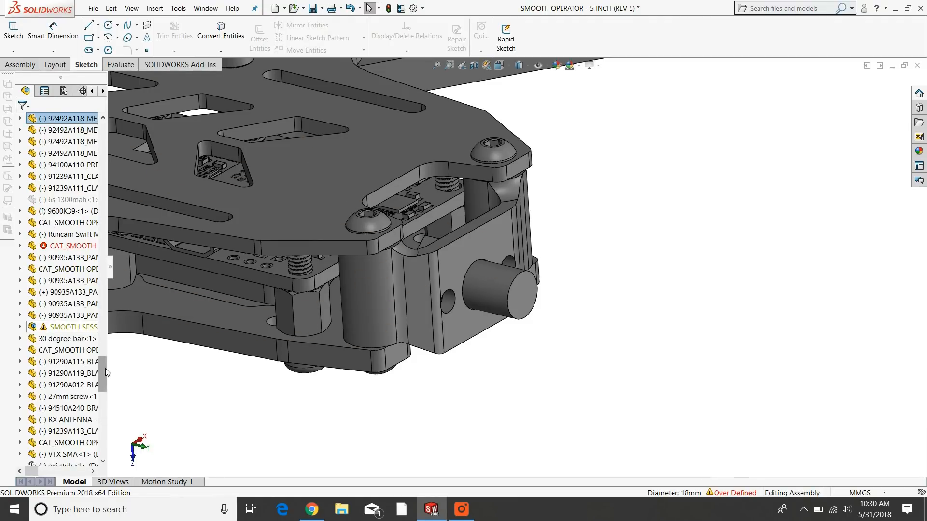
{"action": "scroll", "scroll_direction": "down", "scroll_amount": 3}
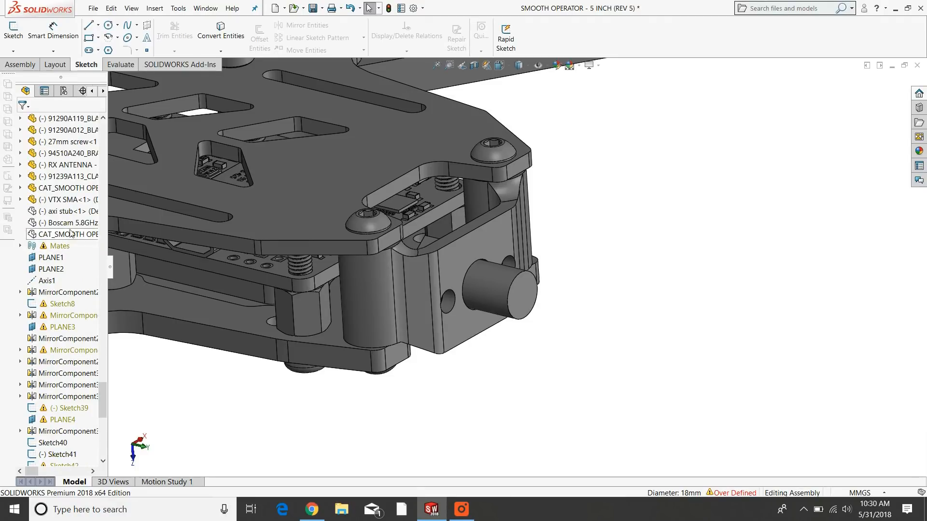
{"action": "right_click", "coordinate": [53, 223]}
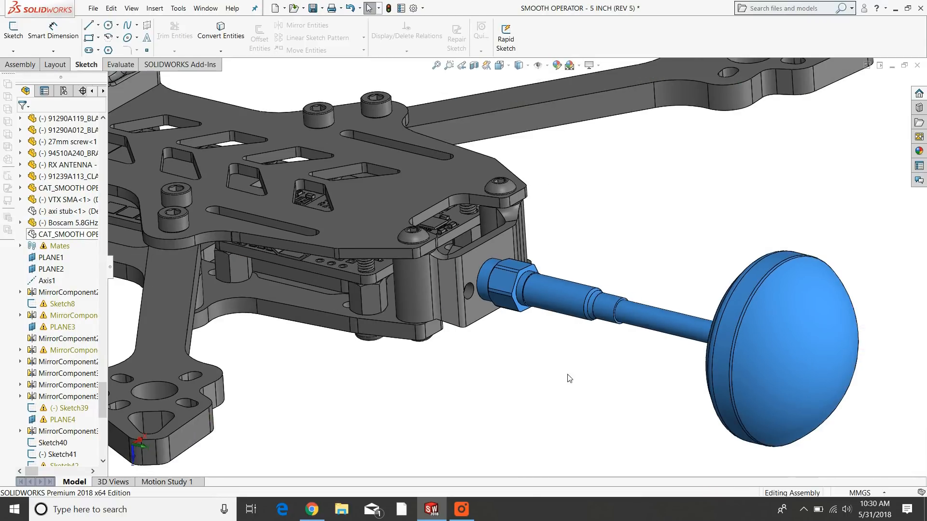
{"action": "right_click", "coordinate": [57, 234]}
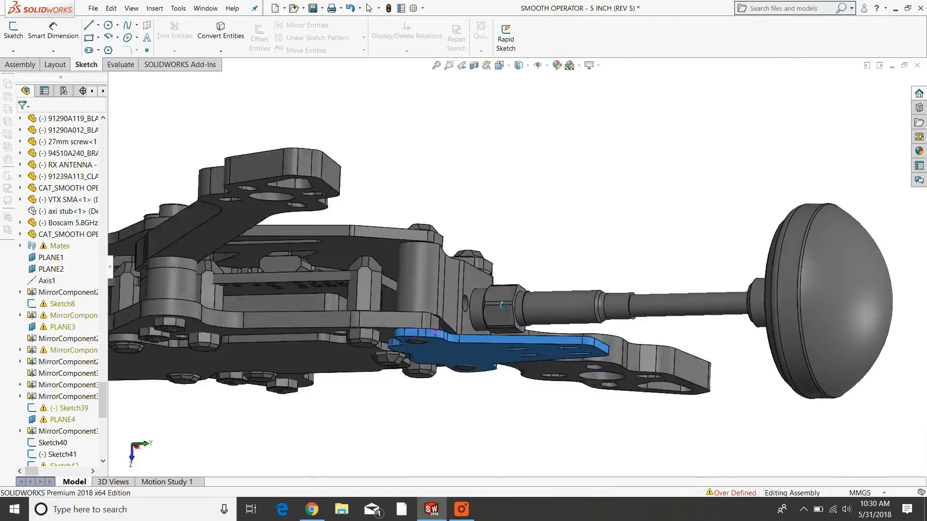
{"action": "left_click", "coordinate": [311, 510]}
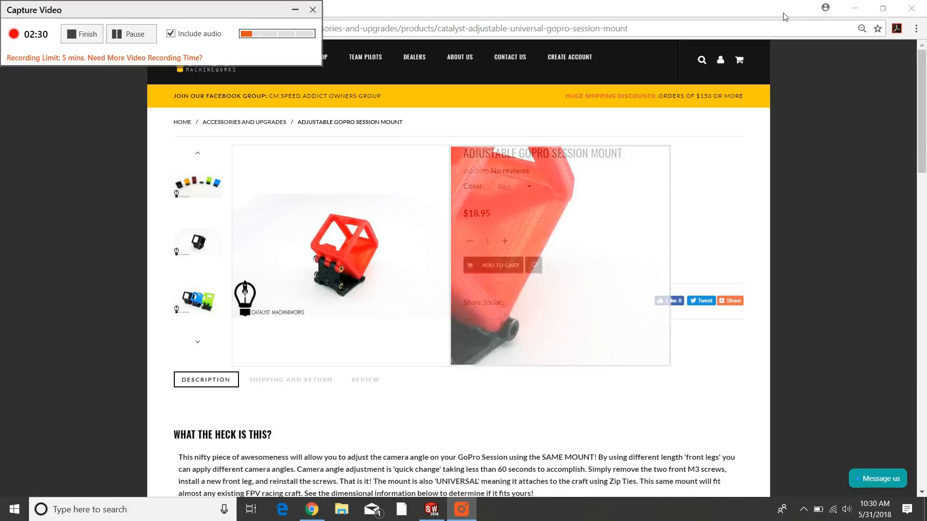
{"action": "left_click", "coordinate": [432, 509]}
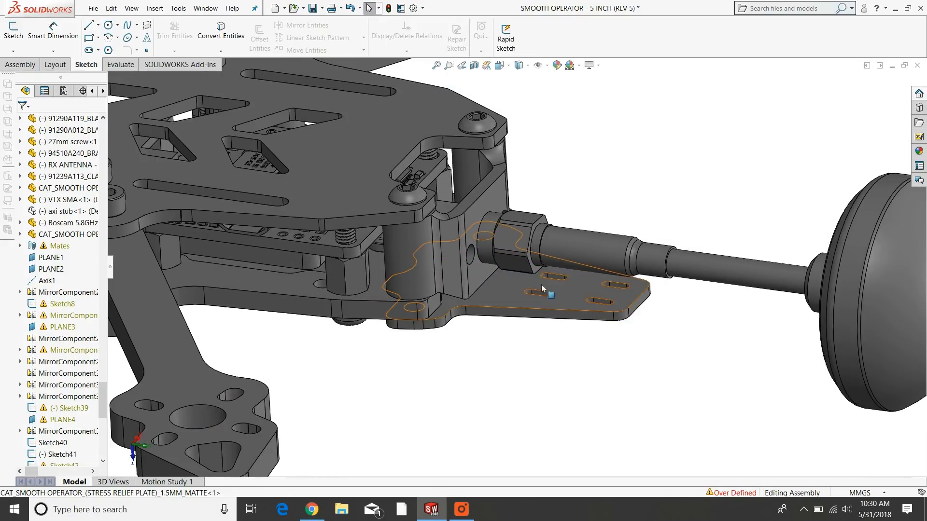
{"action": "mouse_move", "coordinate": [636, 265]}
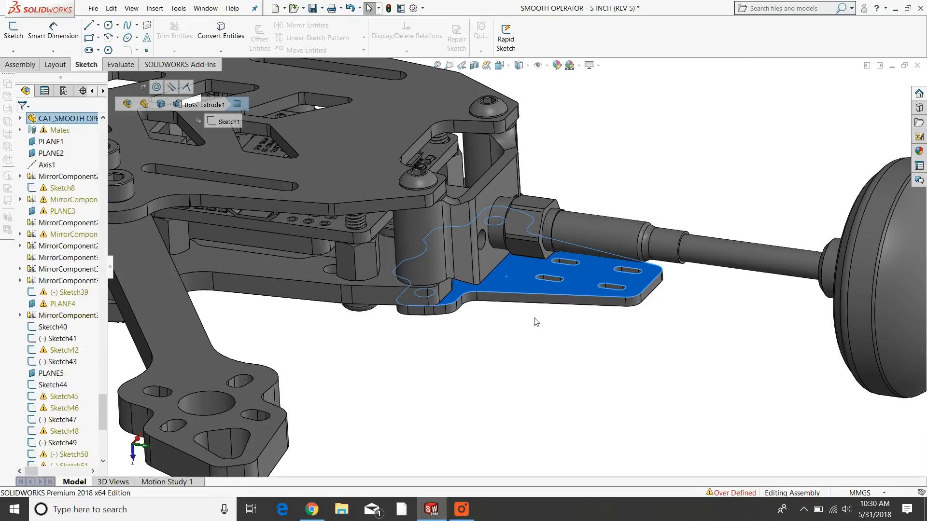
- From the Catalyst Machineworks home page, view the SPEED ADDICT 210-R (V2) frame's rear antenna arrangement, then return to SOLIDWORKS
{"action": "left_click", "coordinate": [312, 508]}
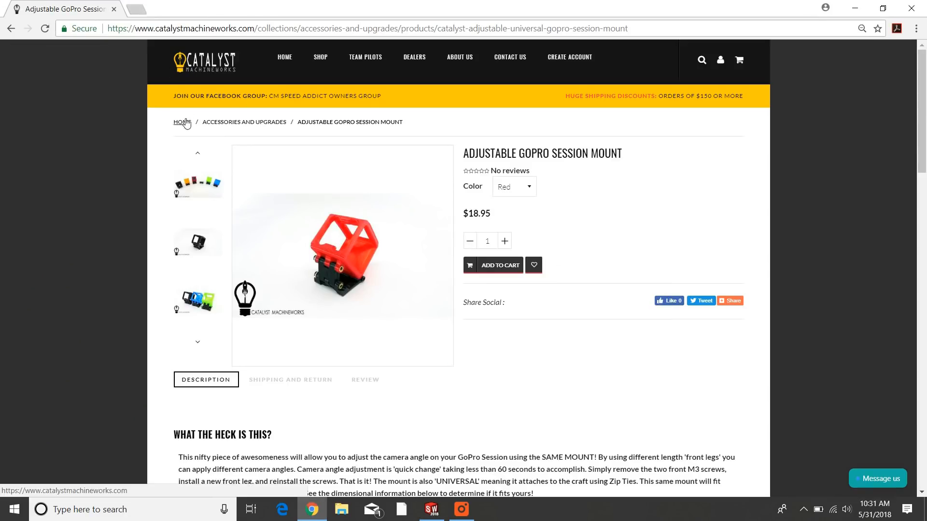
{"action": "left_click", "coordinate": [180, 122]}
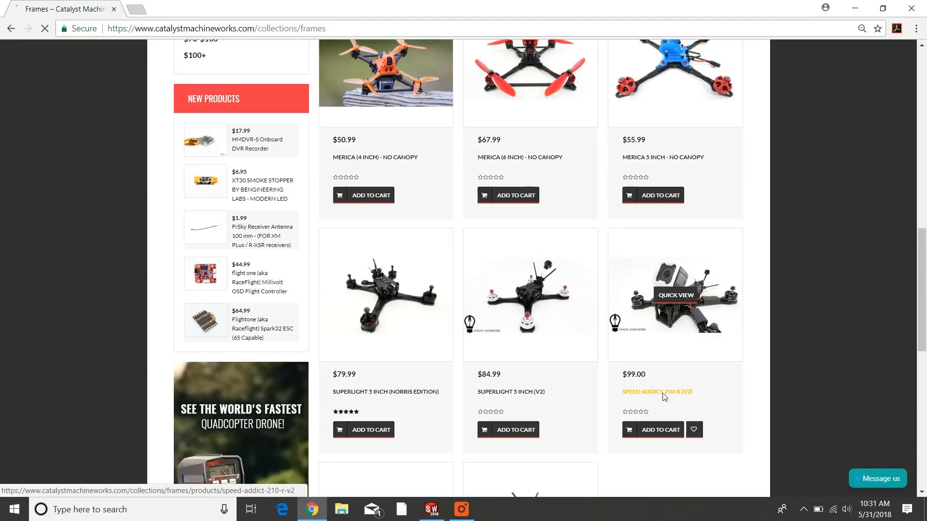
{"action": "left_click", "coordinate": [657, 391]}
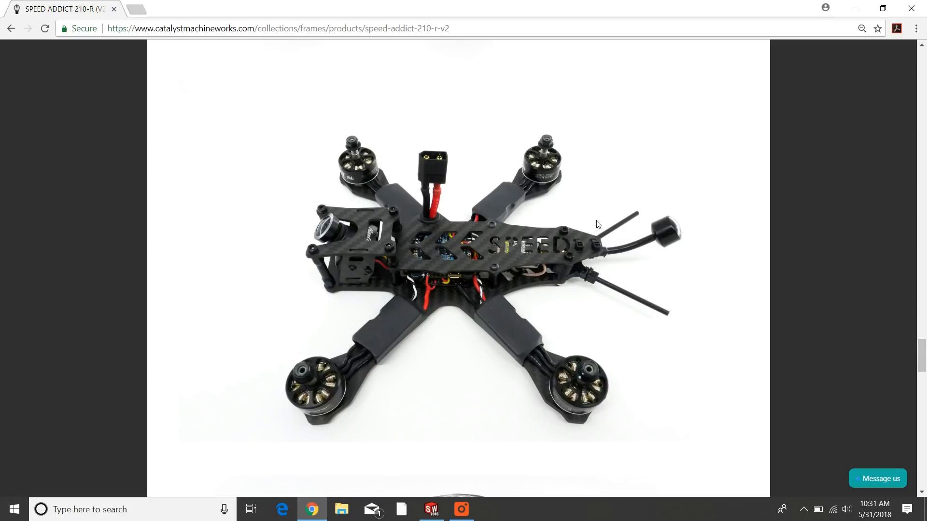
{"action": "mouse_move", "coordinate": [607, 225]}
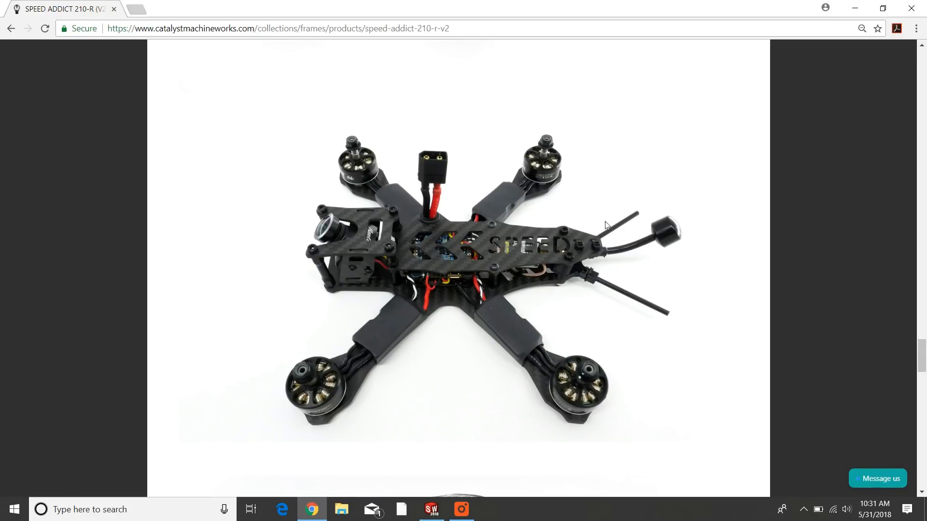
{"action": "mouse_move", "coordinate": [629, 282]}
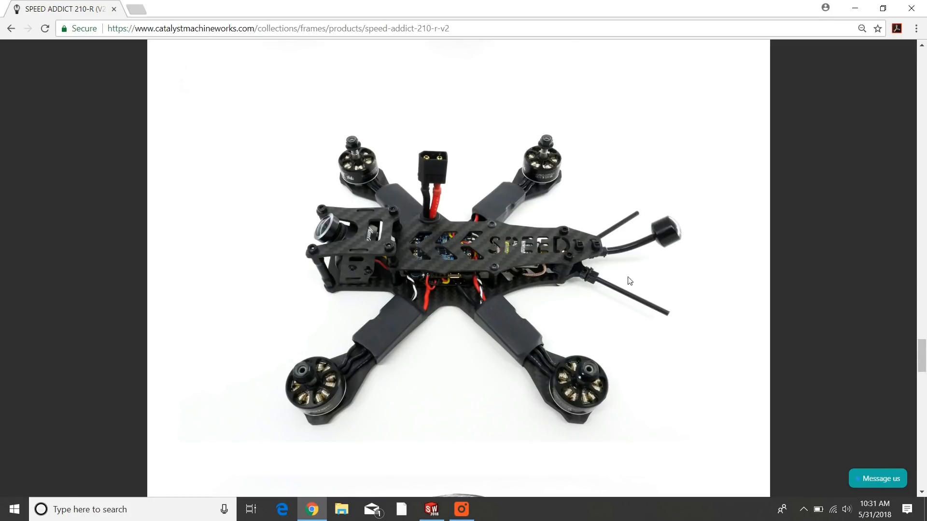
{"action": "mouse_move", "coordinate": [573, 286]}
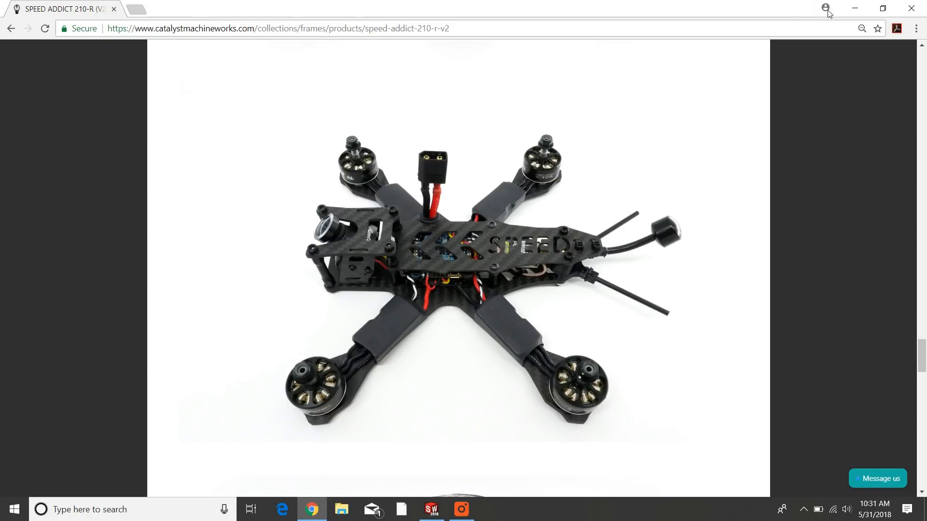
{"action": "left_click", "coordinate": [432, 510]}
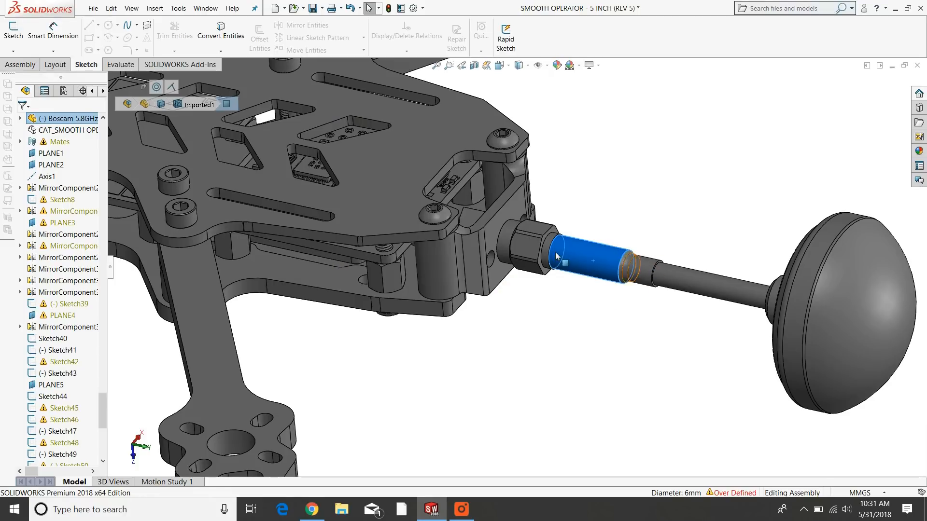
{"action": "mouse_move", "coordinate": [624, 151]}
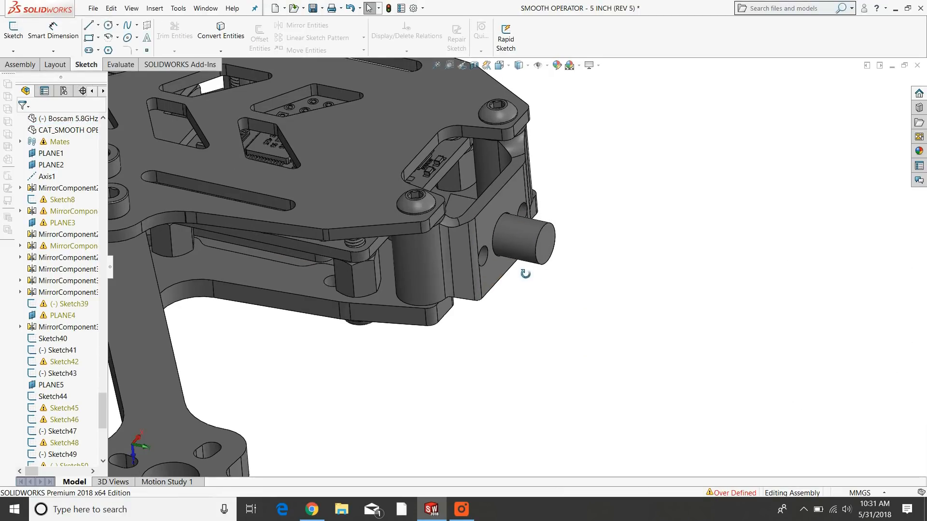
- Hide the Boscam antenna so the rear FPV antenna mount and connector stub stand alone
{"action": "left_click", "coordinate": [480, 225]}
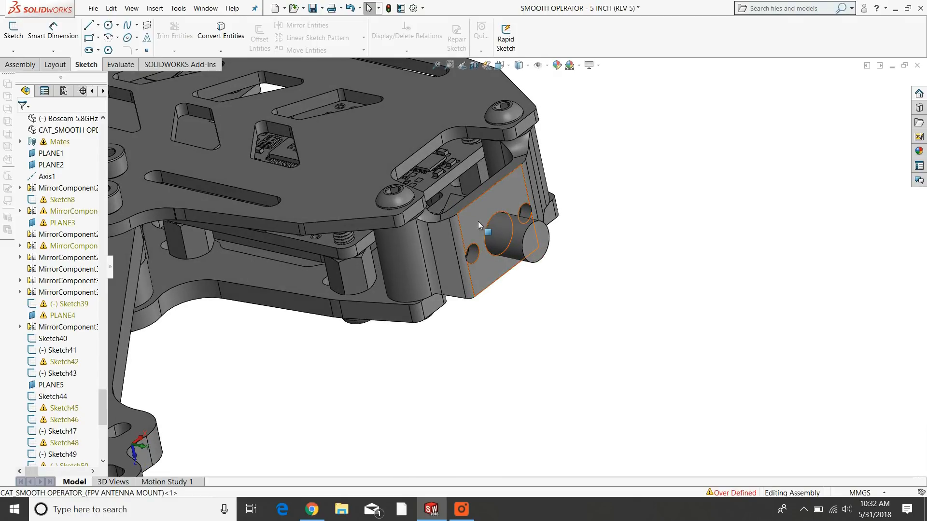
{"action": "left_click", "coordinate": [536, 332]}
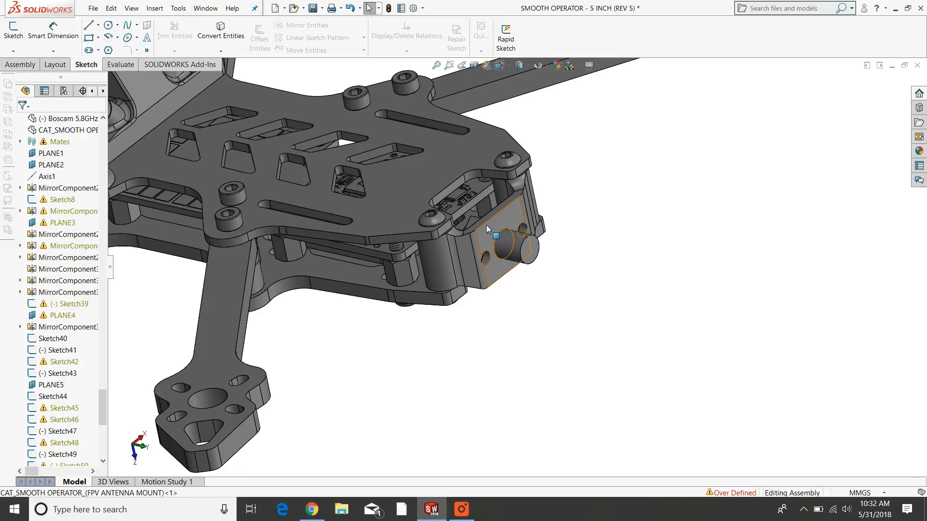
{"action": "left_click", "coordinate": [497, 238]}
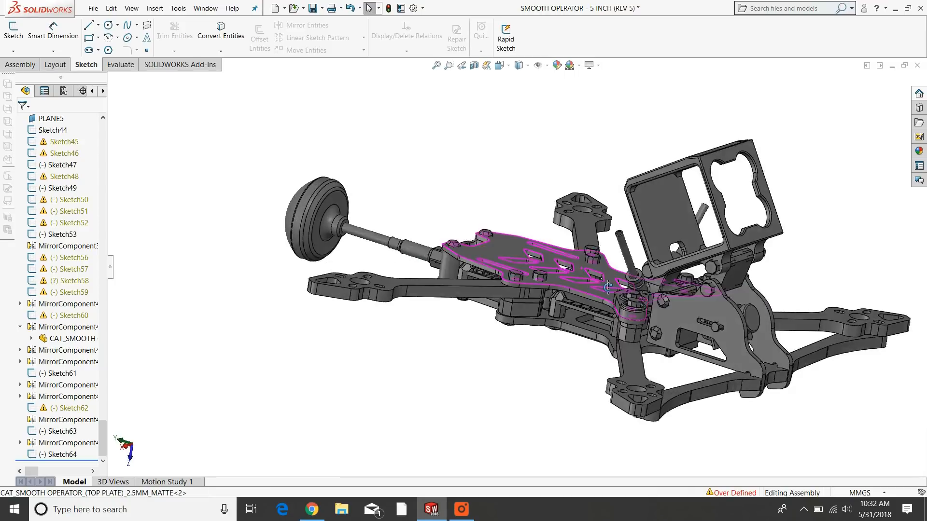
- Orbit the full frame with the long rear antenna and camera cage into a clean three-quarter view
{"action": "left_click_drag", "start_coordinate": [609, 283], "coordinate": [650, 290]}
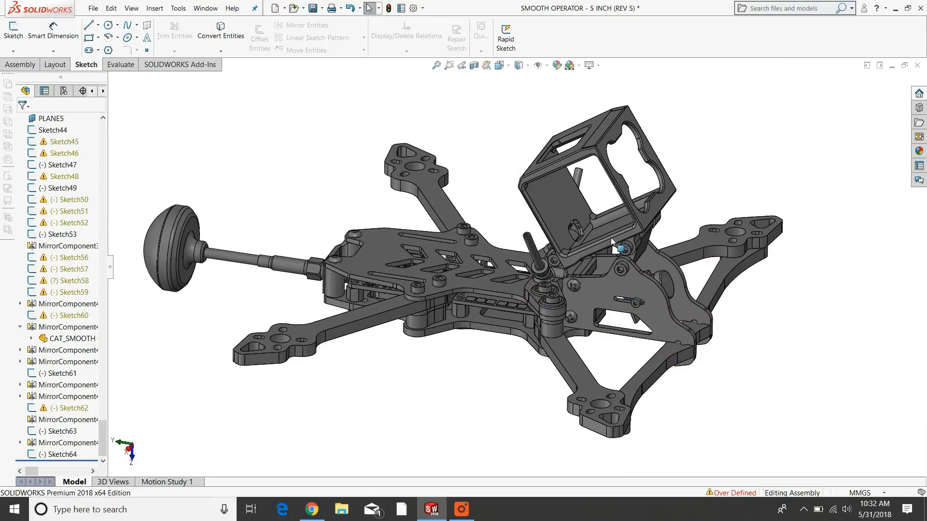
{"action": "mouse_move", "coordinate": [544, 333]}
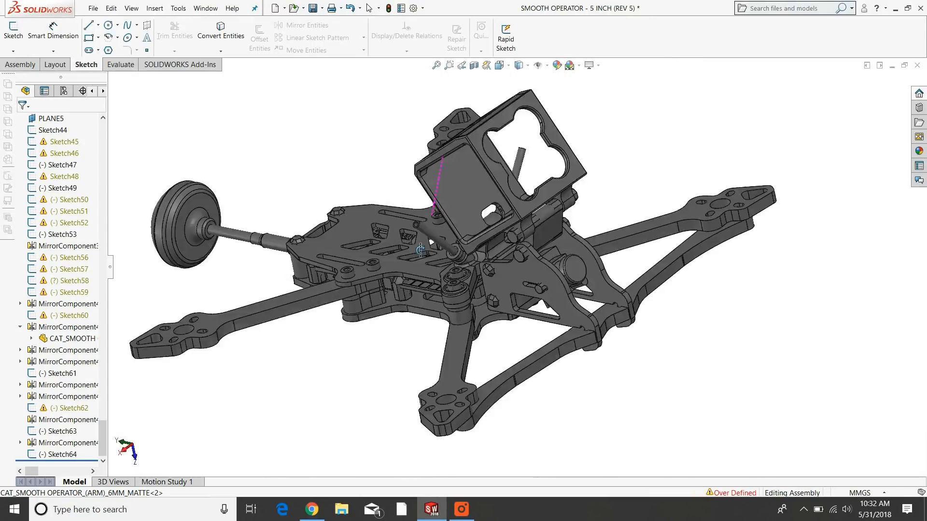
{"action": "left_click_drag", "start_coordinate": [419, 248], "coordinate": [367, 180]}
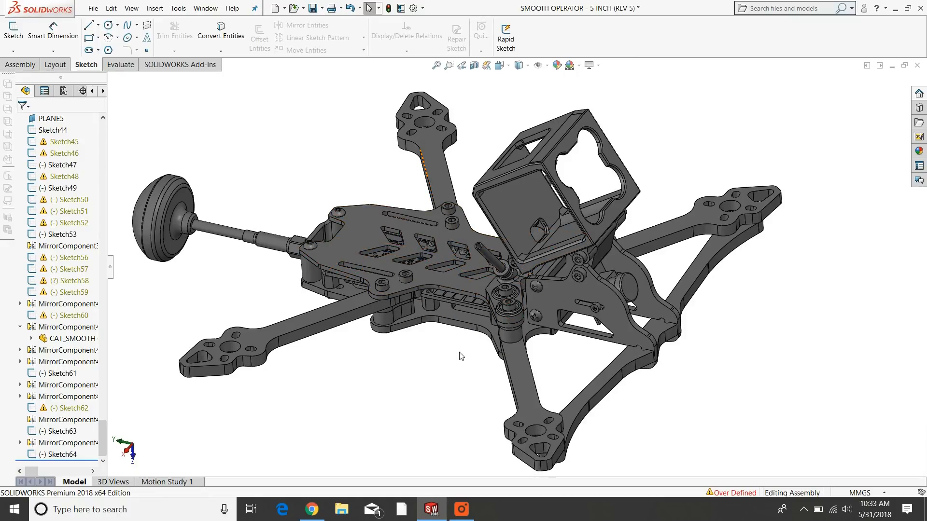
{"action": "left_click", "coordinate": [463, 509]}
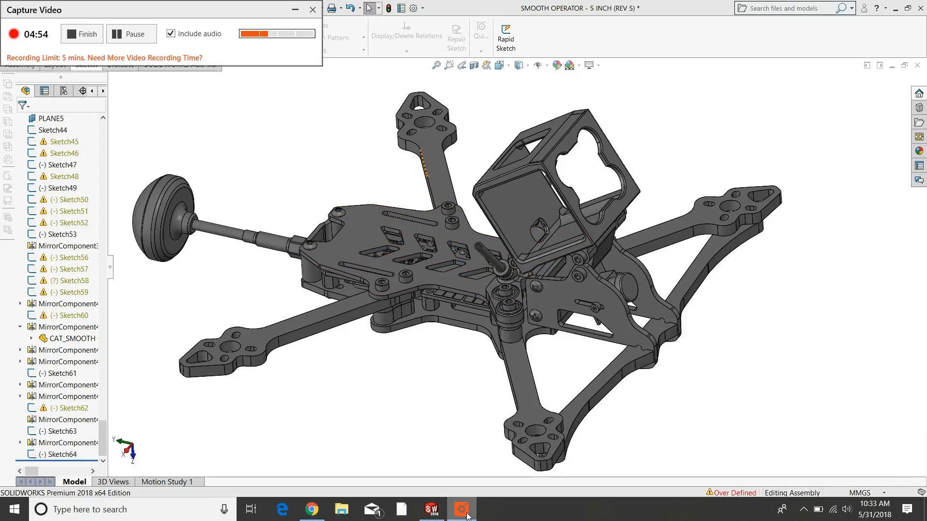